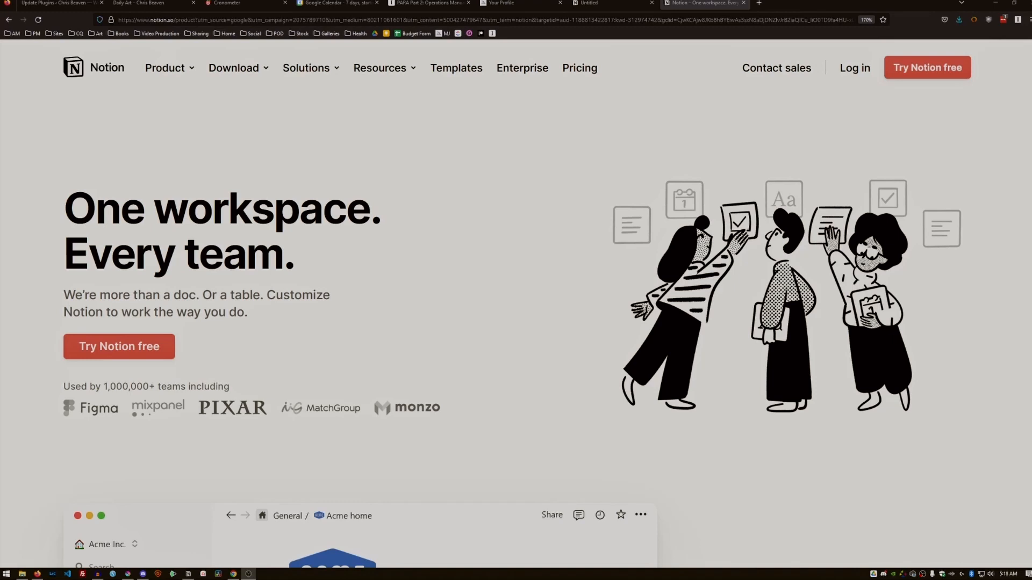
{"action": "mouse_move", "coordinate": [455, 68]}
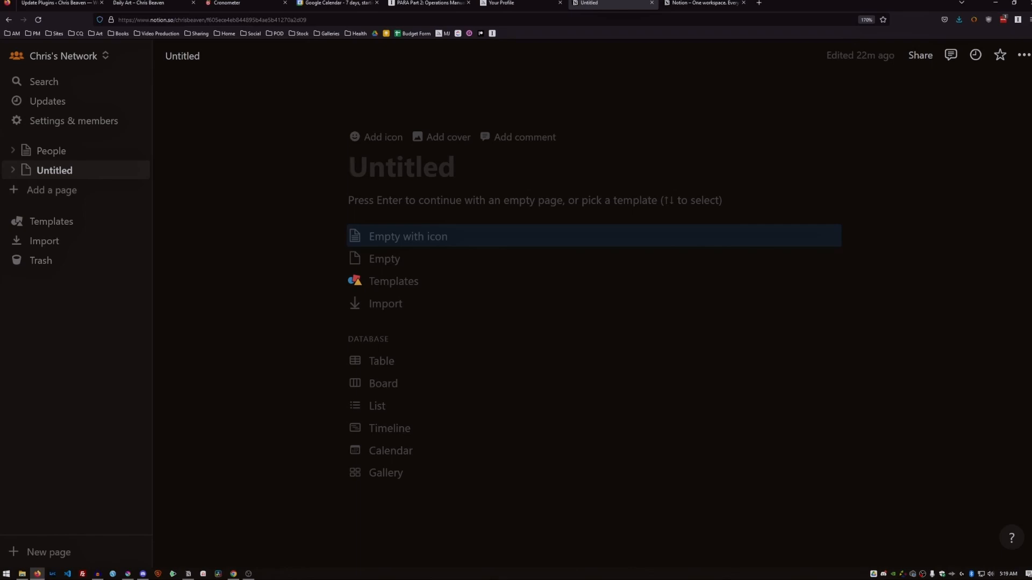
Title the page 'Artist Network' and add a full-page database via /database.
{"action": "type", "text": "Pea"}
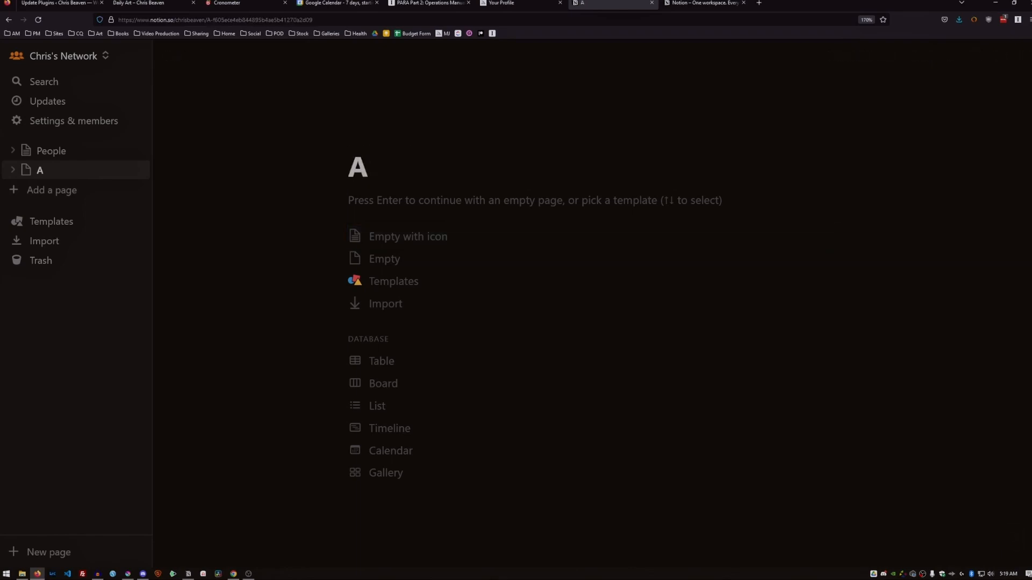
{"action": "type", "text": "rtist Network"}
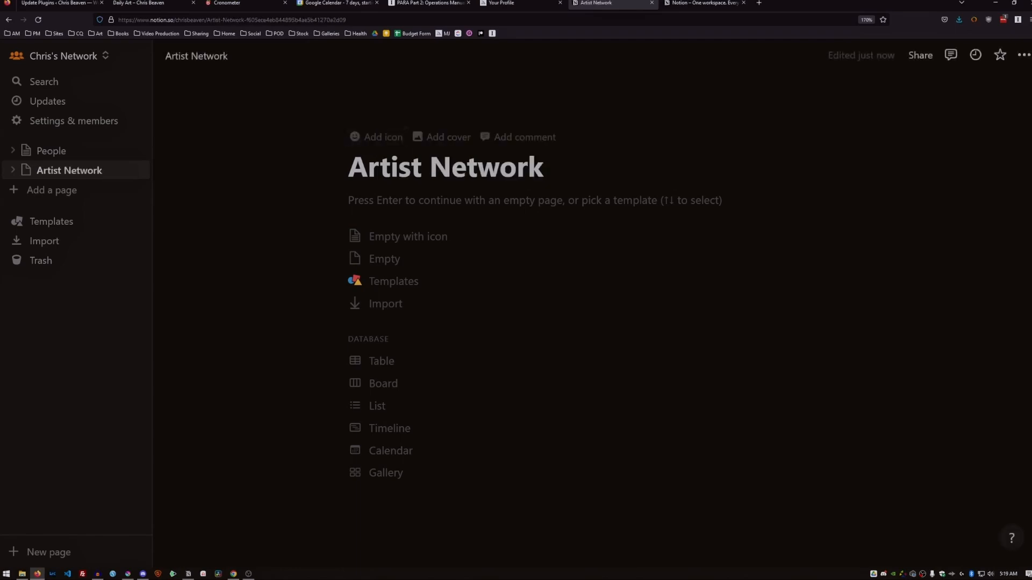
{"action": "mouse_move", "coordinate": [381, 360]}
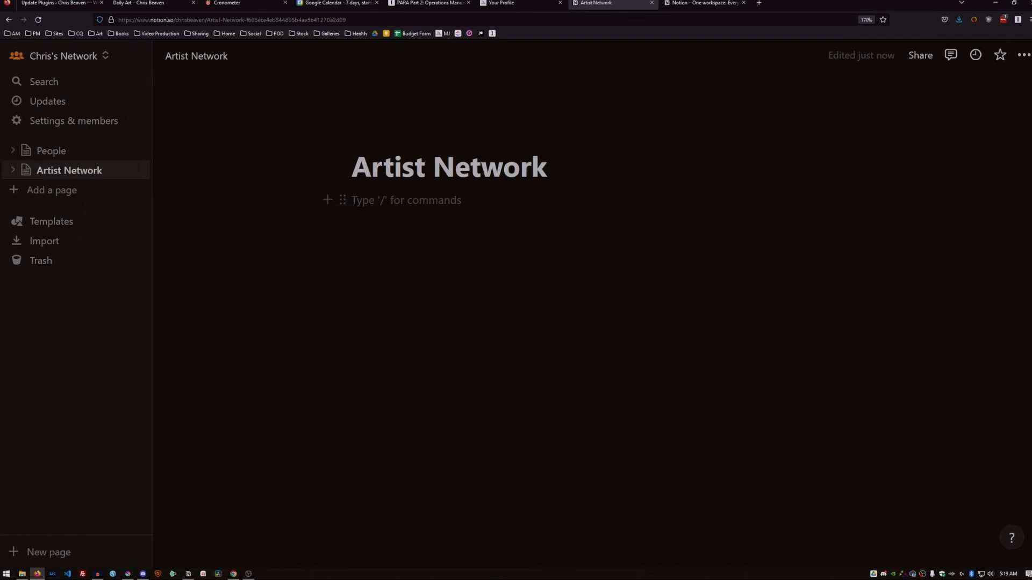
{"action": "type", "text": "/"}
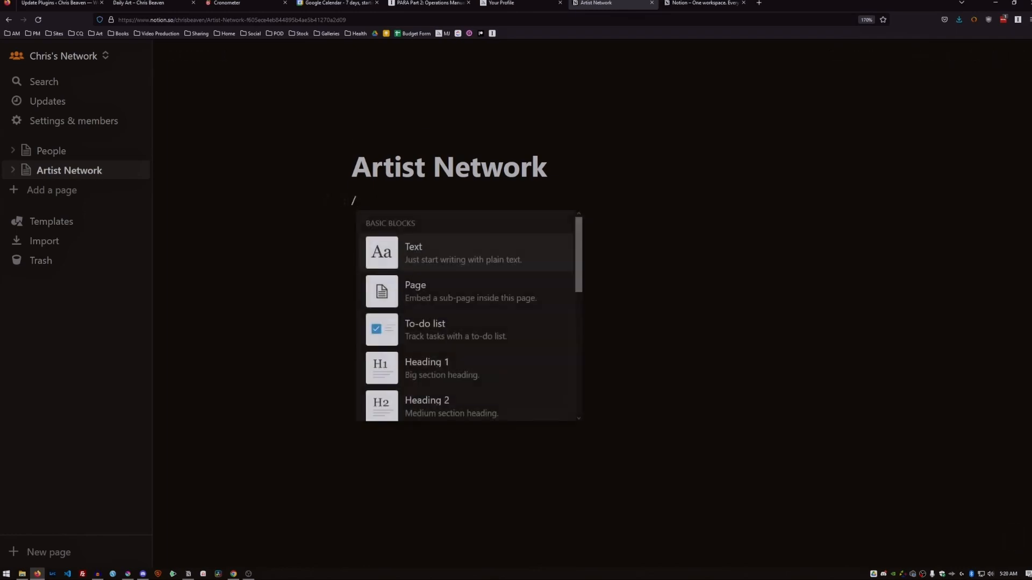
{"action": "type", "text": "dat"}
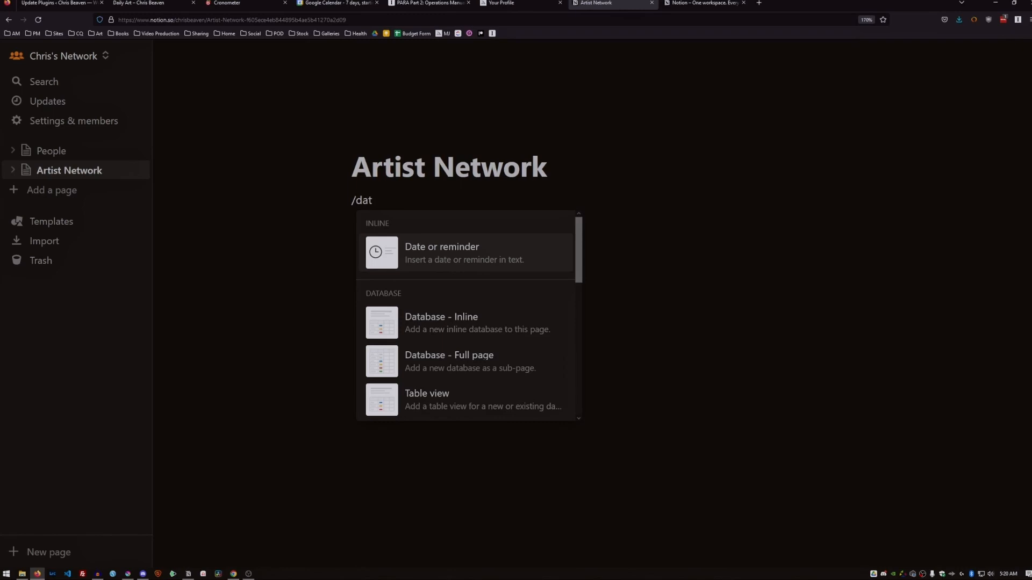
{"action": "mouse_move", "coordinate": [449, 360]}
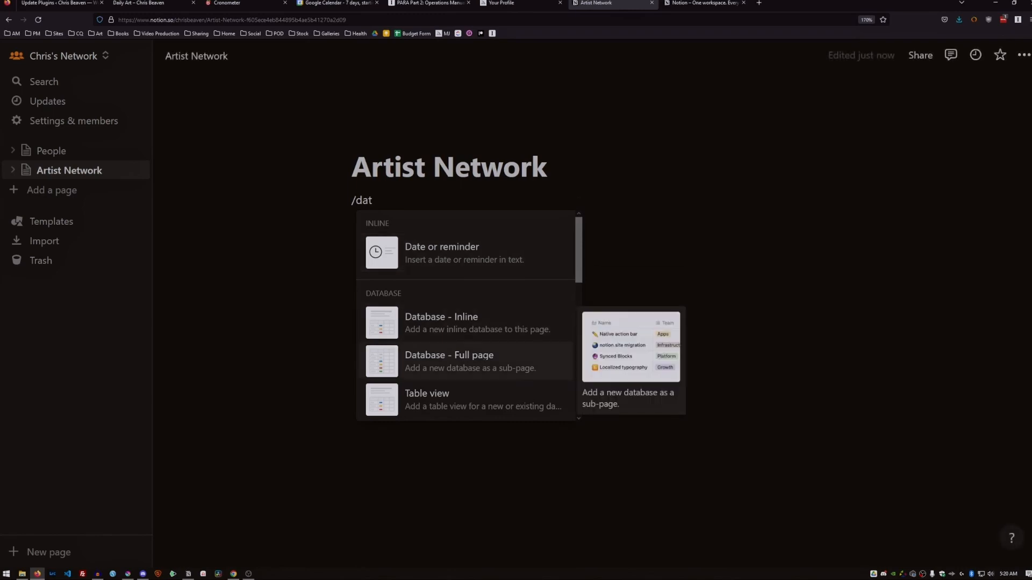
{"action": "left_click", "coordinate": [449, 362]}
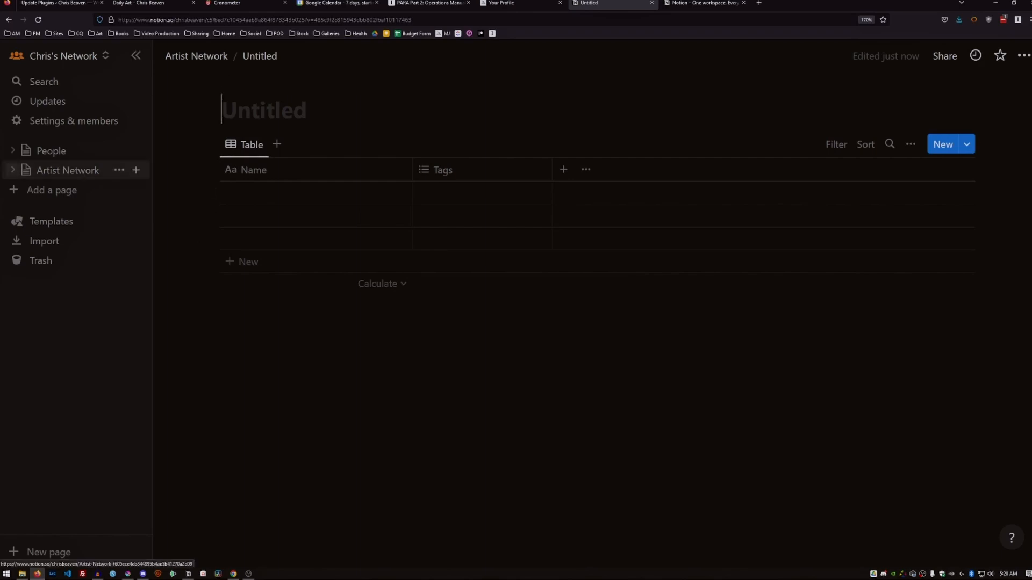
Name the database 'People' and enter 'John Doe' in the first row.
{"action": "left_click", "coordinate": [13, 169]}
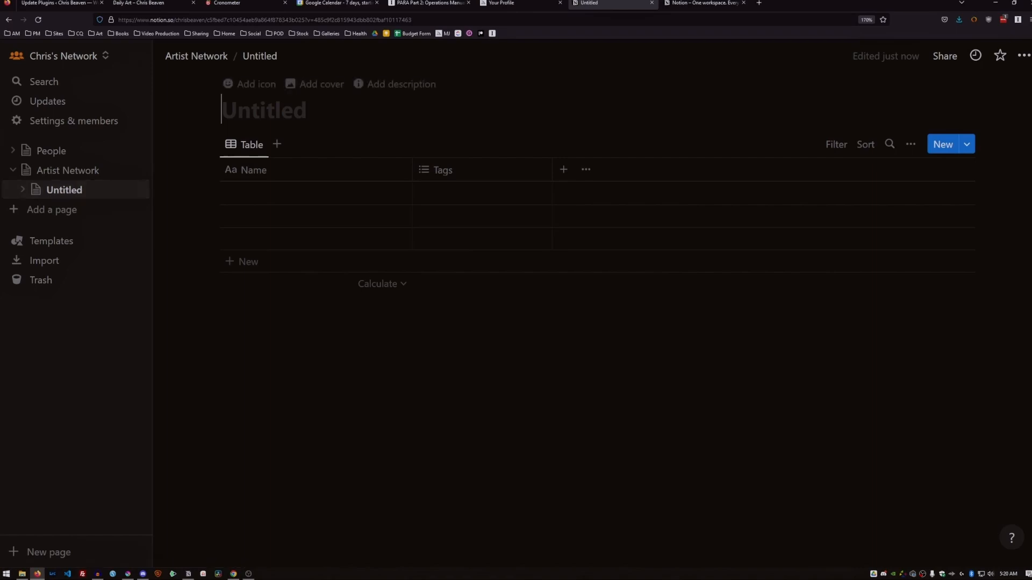
{"action": "type", "text": "People"}
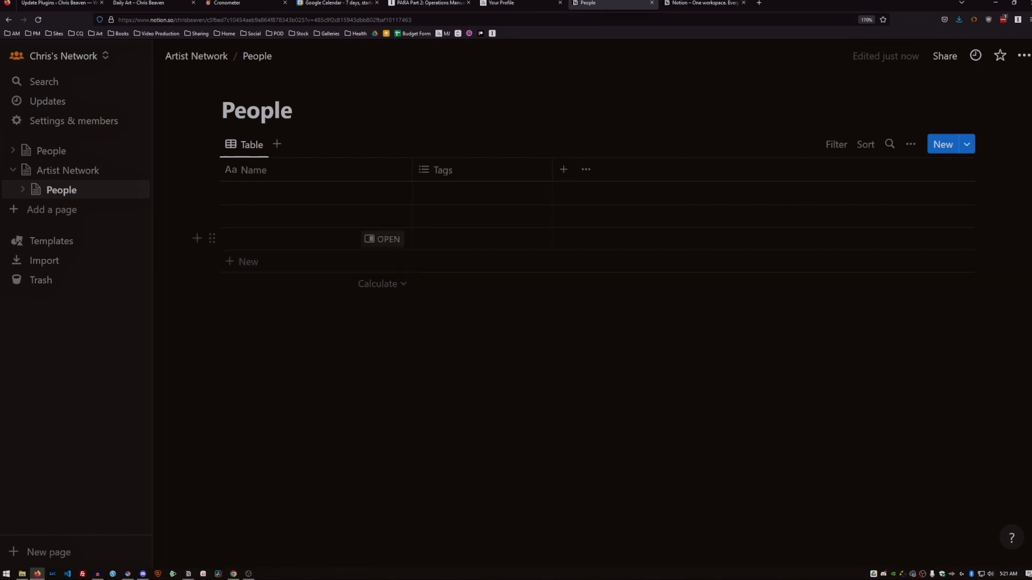
{"action": "mouse_move", "coordinate": [381, 216]}
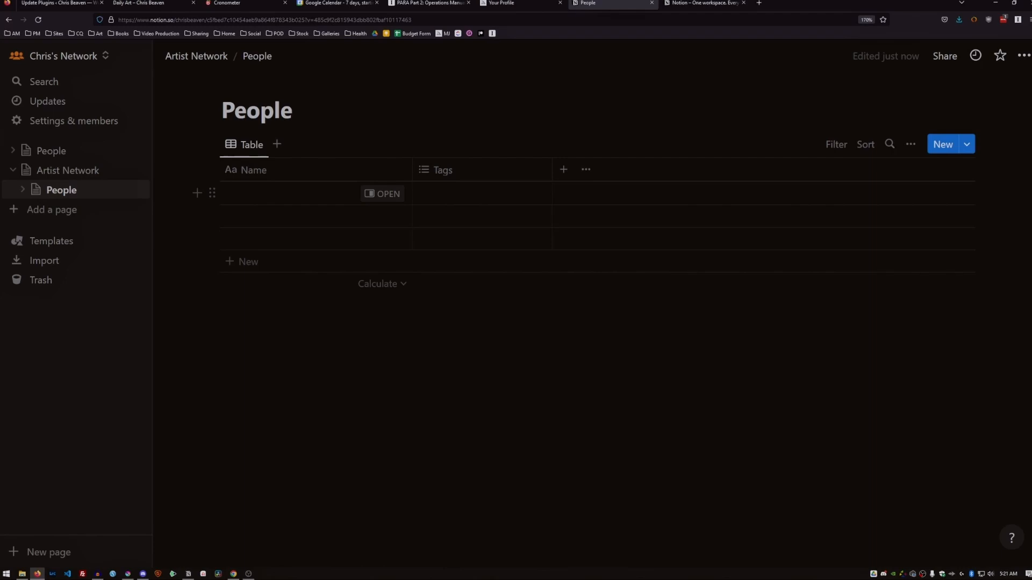
{"action": "left_click", "coordinate": [296, 193]}
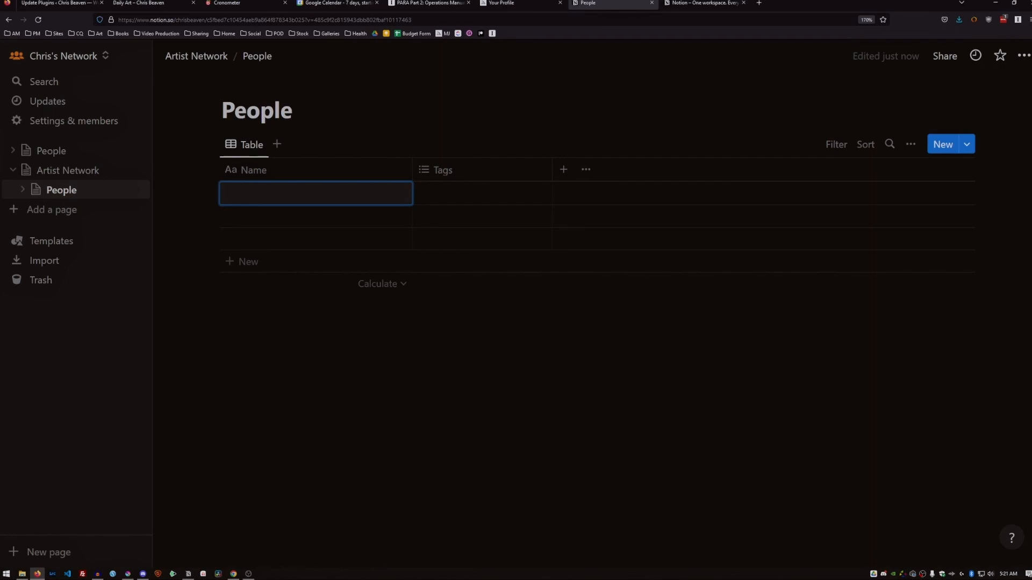
{"action": "type", "text": "John"}
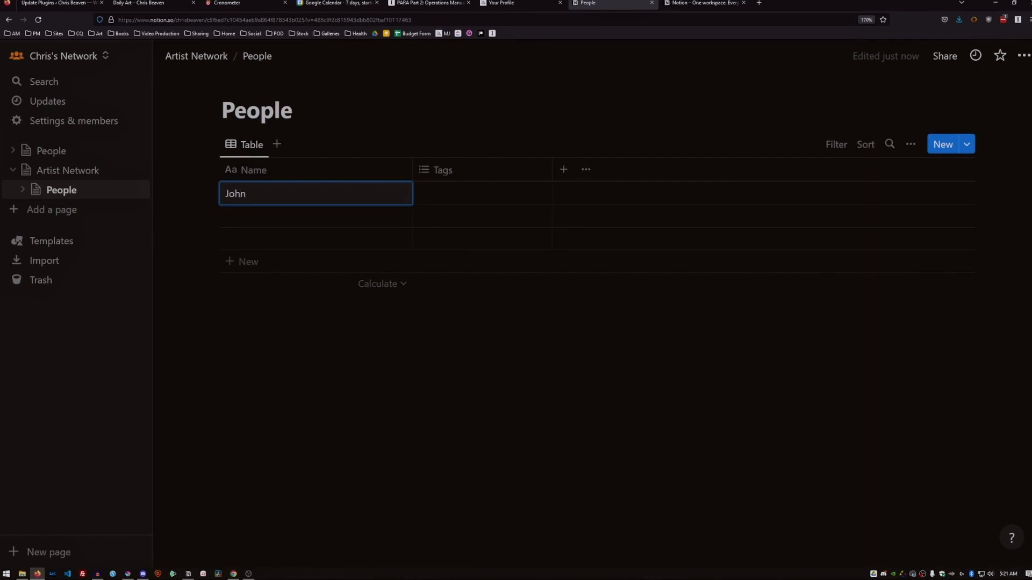
{"action": "type", "text": "Doe"}
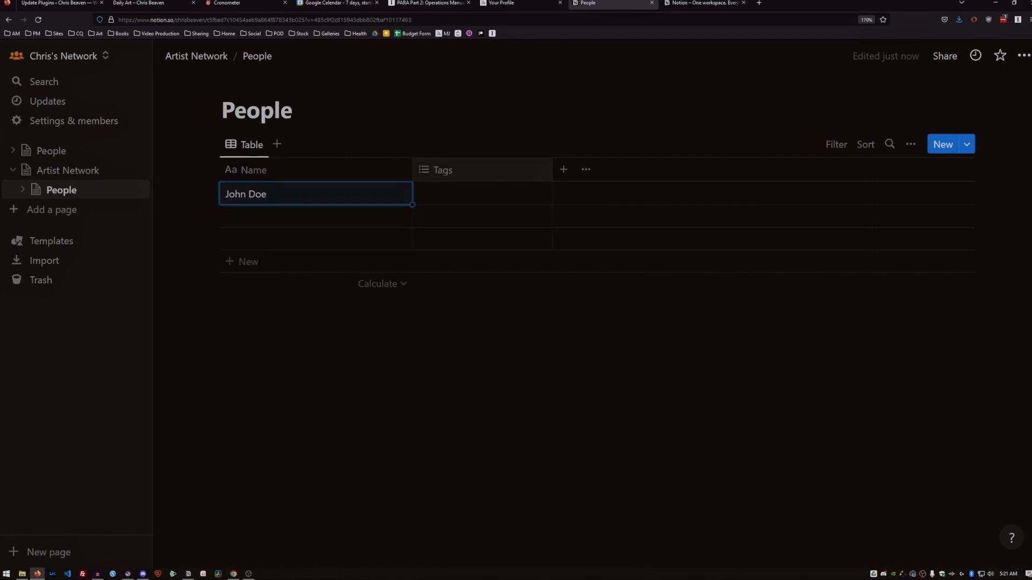
Rename the Tags column to 'List' and bring up its property type options.
{"action": "left_click", "coordinate": [443, 170]}
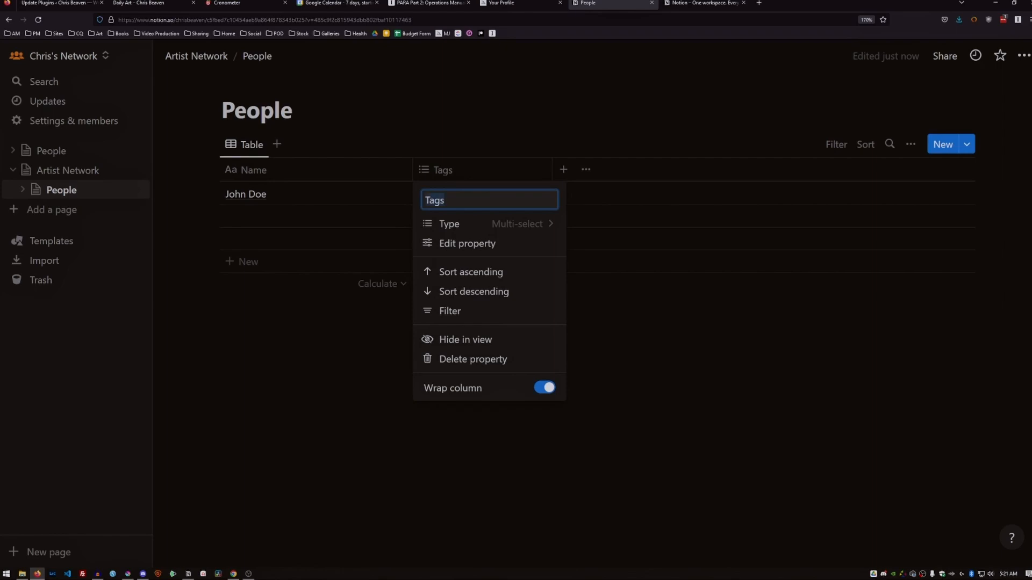
{"action": "type", "text": "List"}
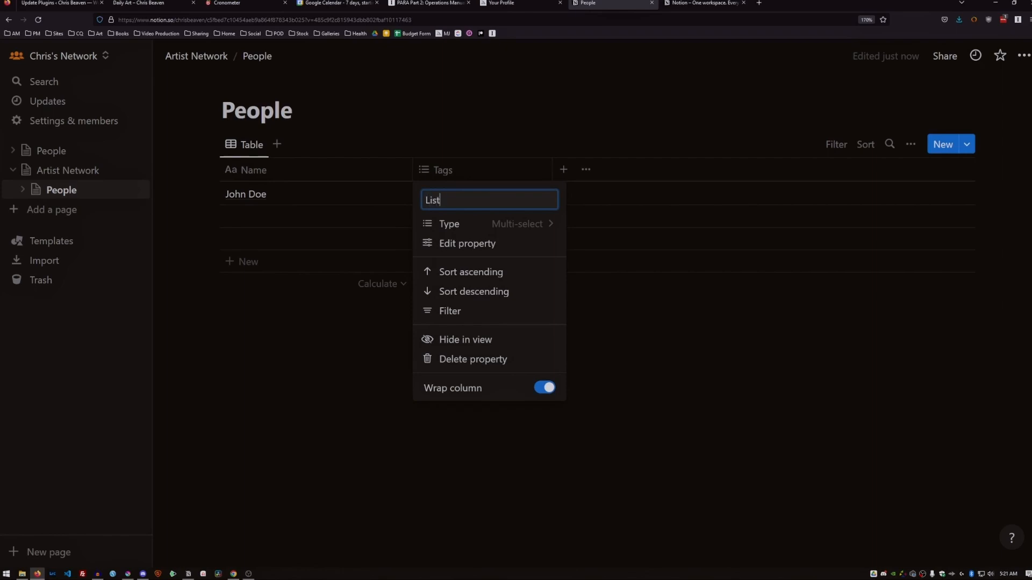
{"action": "type", "text": "List"}
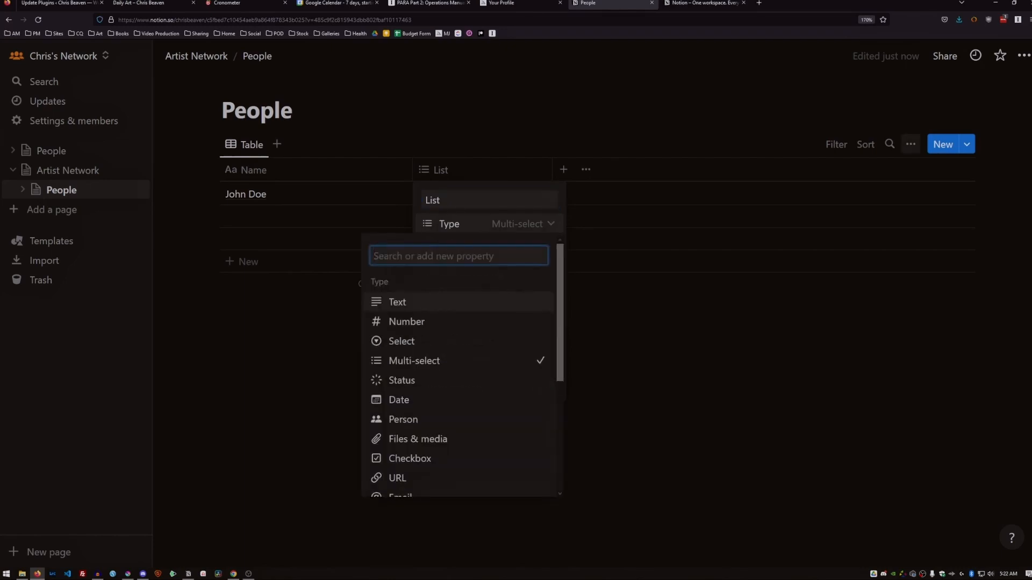
{"action": "mouse_move", "coordinate": [401, 381]}
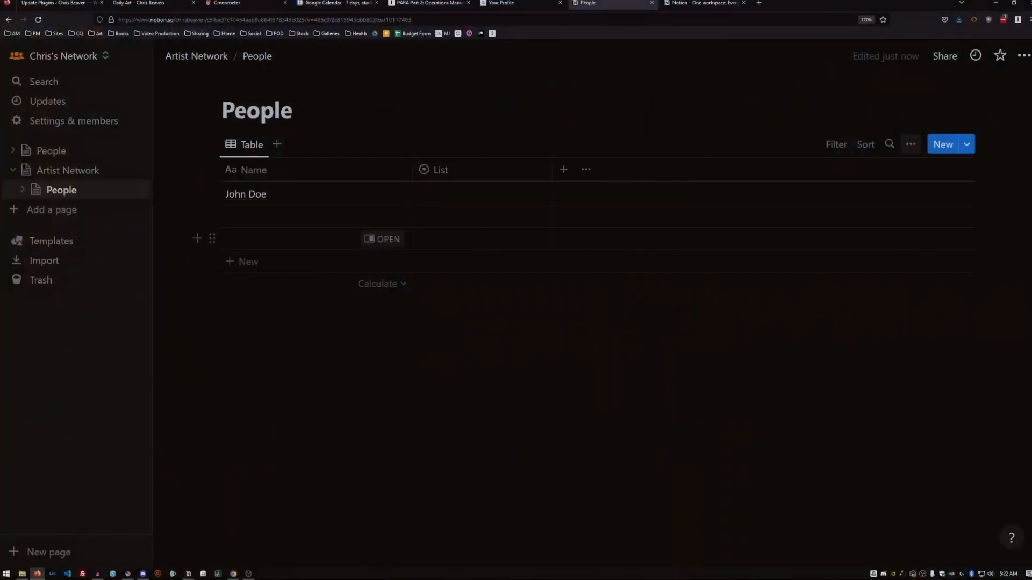
Give John Doe and Jane Doe List options 'A: Every 3 Weeks' and 'B: Every 2 Months'.
{"action": "left_click", "coordinate": [483, 194]}
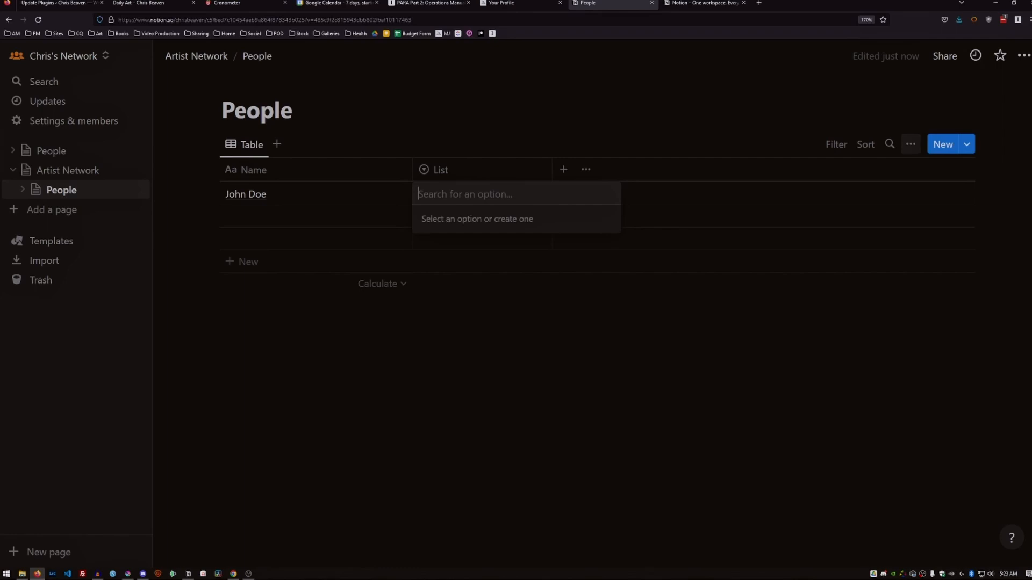
{"action": "type", "text": "A:"}
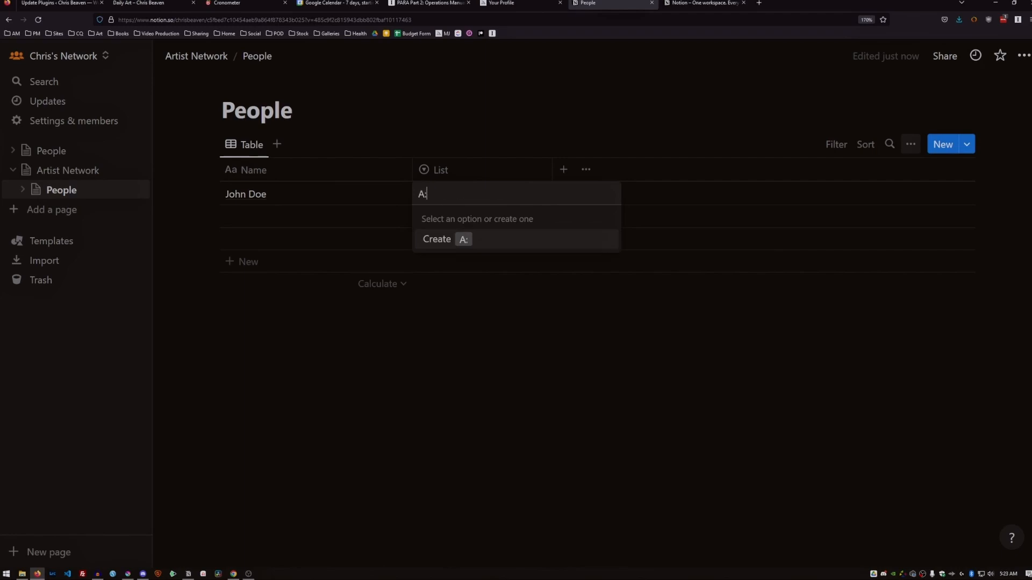
{"action": "type", "text": "Every 3 Weeks"}
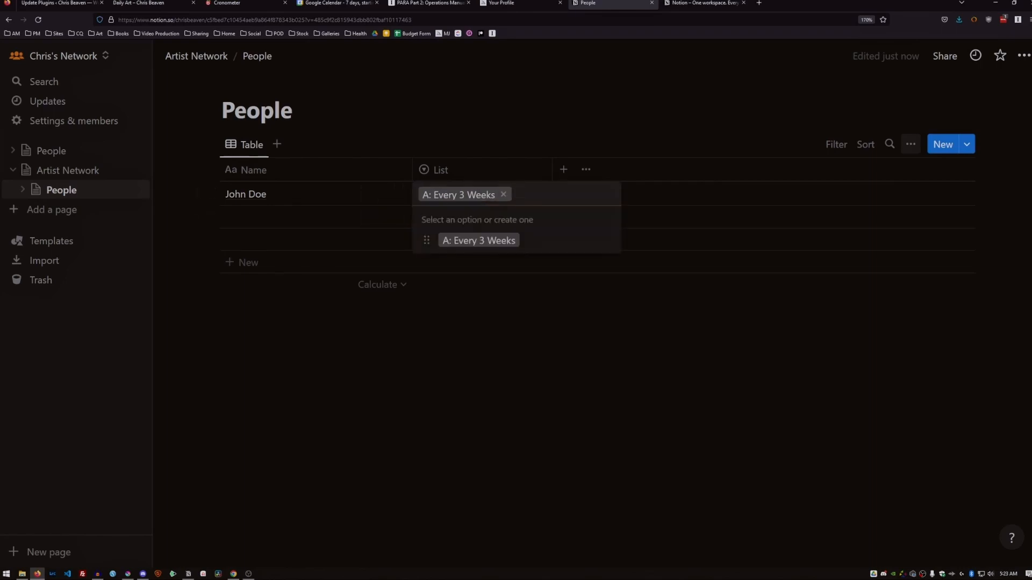
{"action": "type", "text": "Jane Doe"}
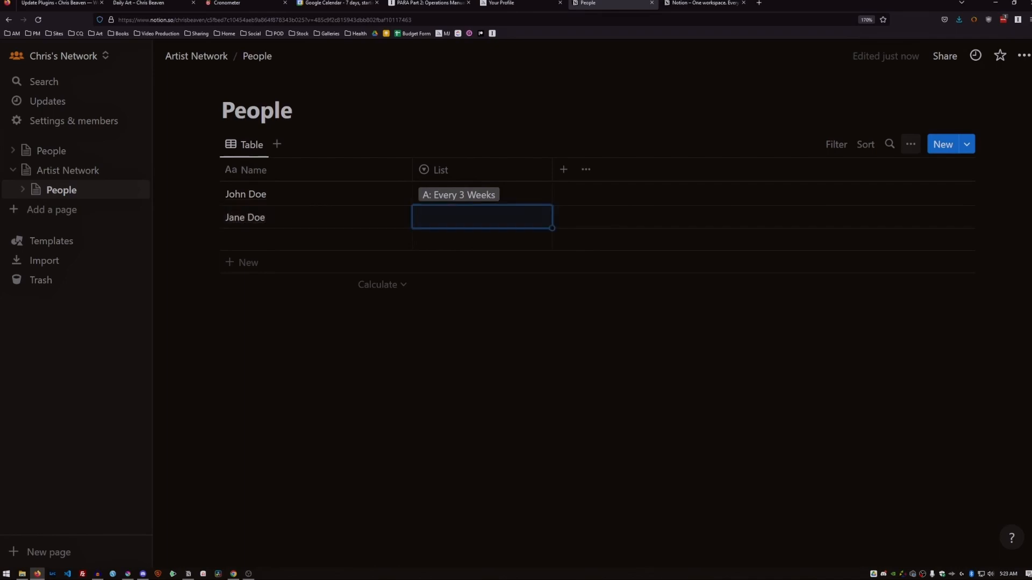
{"action": "type", "text": "B"}
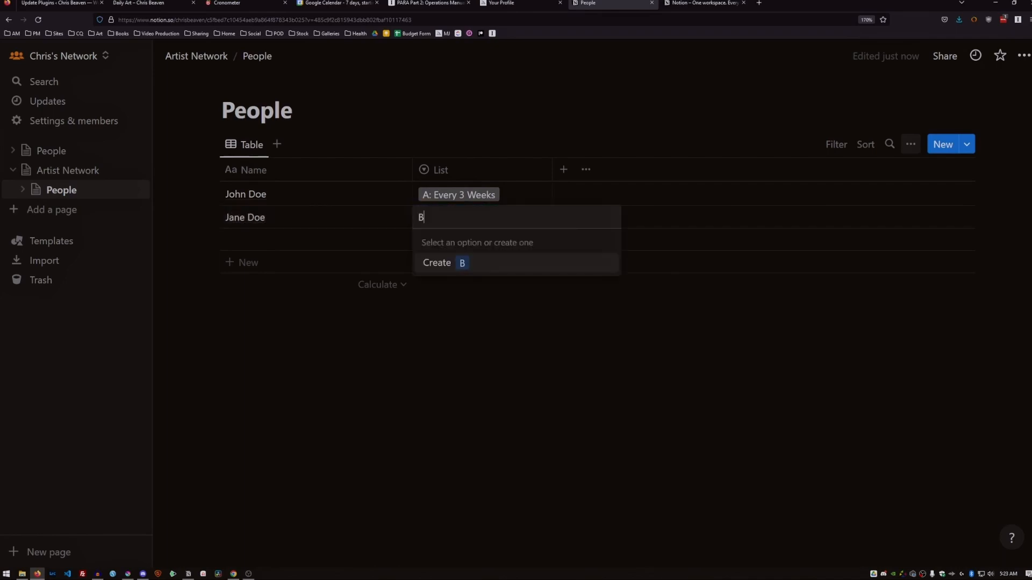
{"action": "type", "text": ": Every 2 Months"}
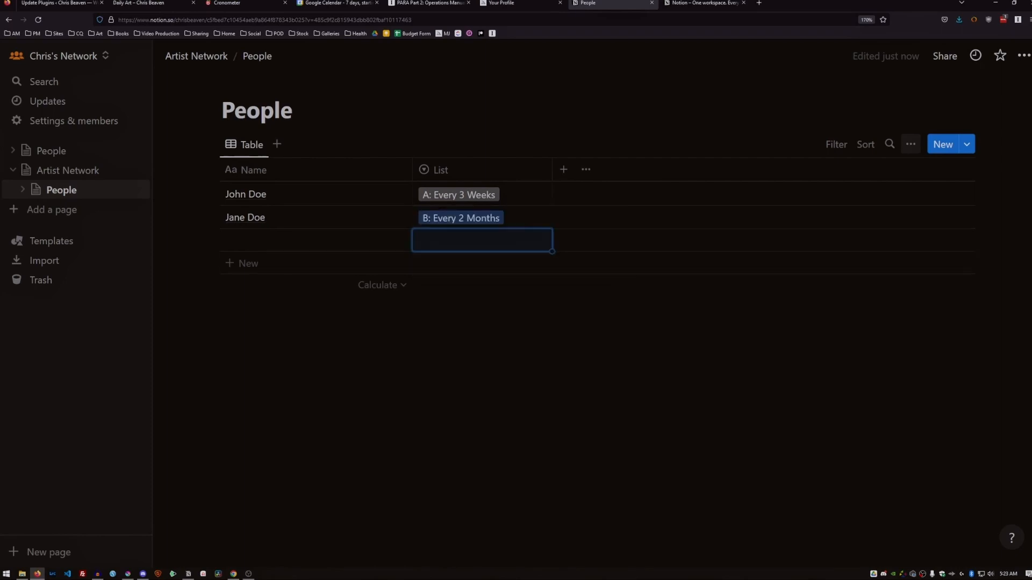
{"action": "left_click", "coordinate": [481, 240]}
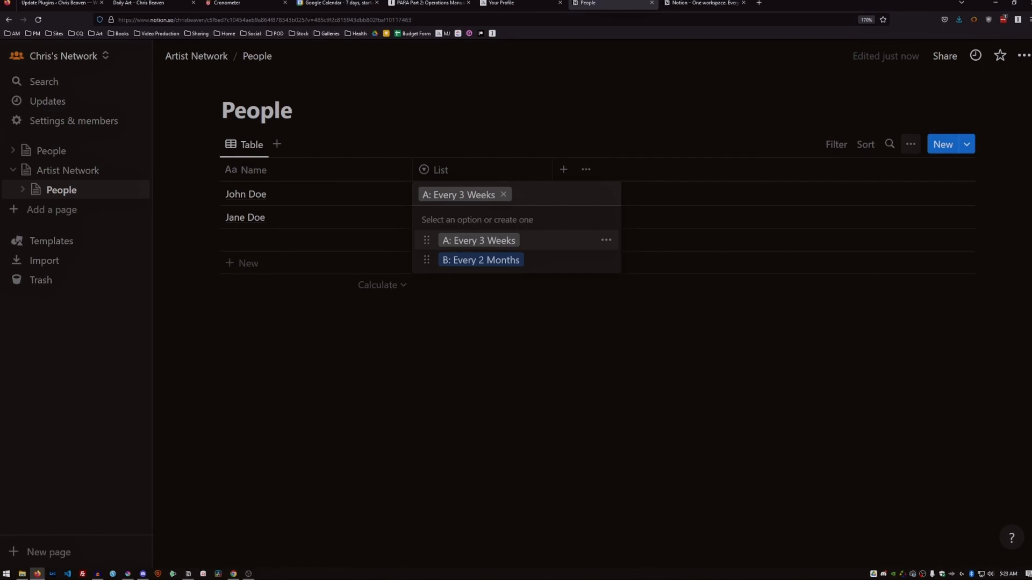
Add a third row named 'Chris' and select its List cell.
{"action": "left_click", "coordinate": [480, 260]}
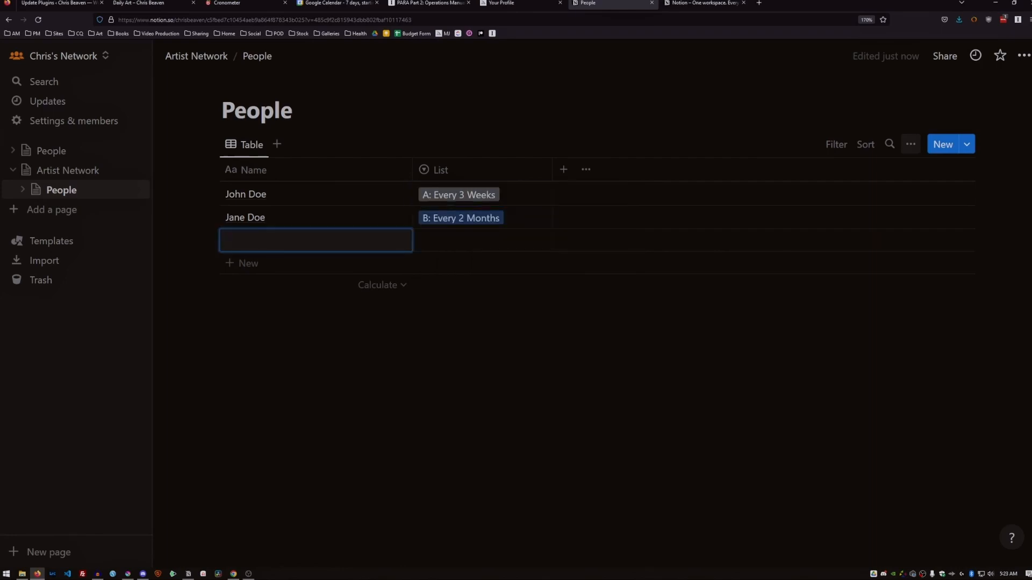
{"action": "type", "text": "ch"}
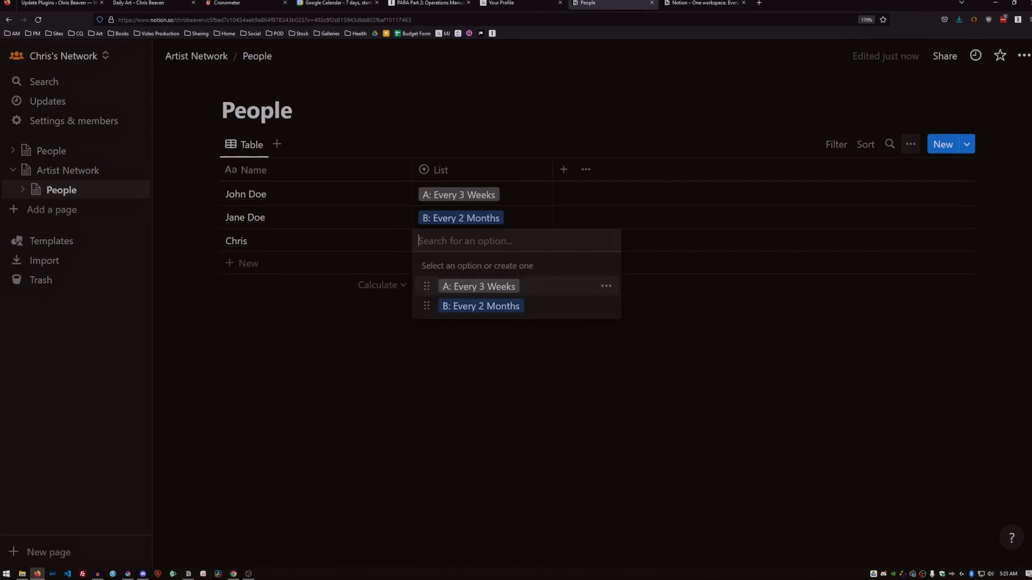
{"action": "left_click", "coordinate": [604, 285]}
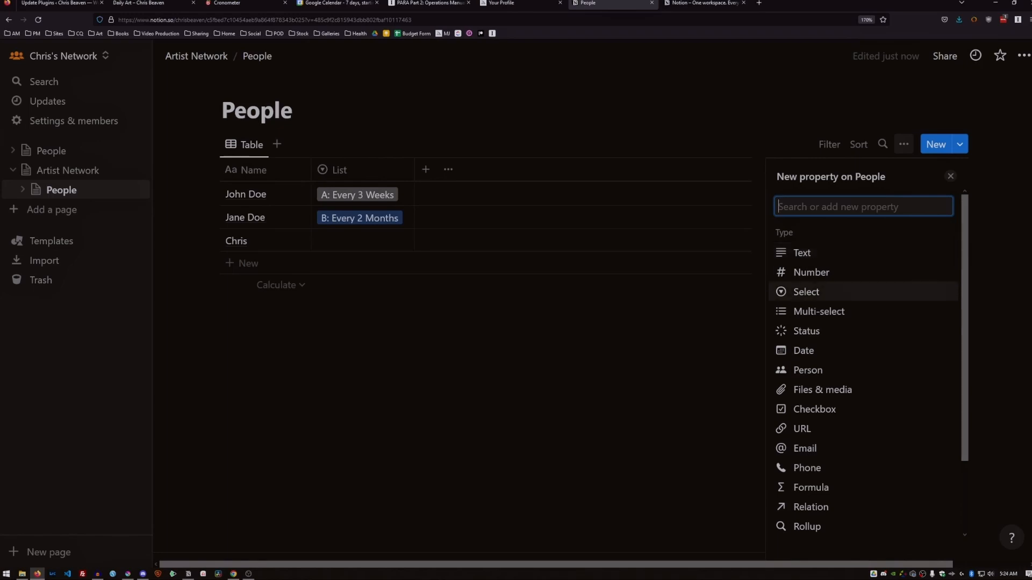
Add a Relation select column tagging John Doe Professional and Jane Doe Friend.
{"action": "left_click", "coordinate": [805, 291]}
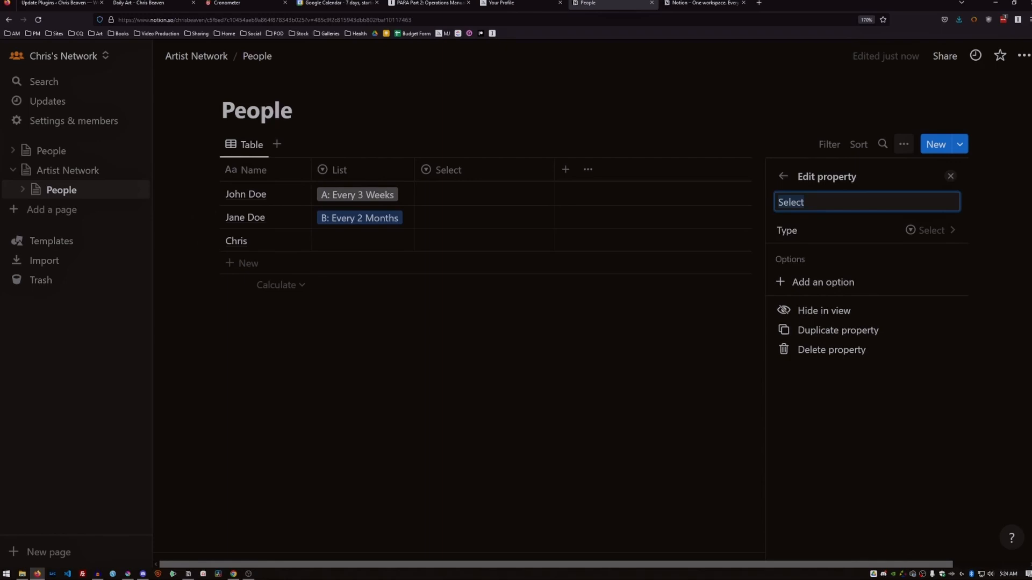
{"action": "type", "text": "Relation"}
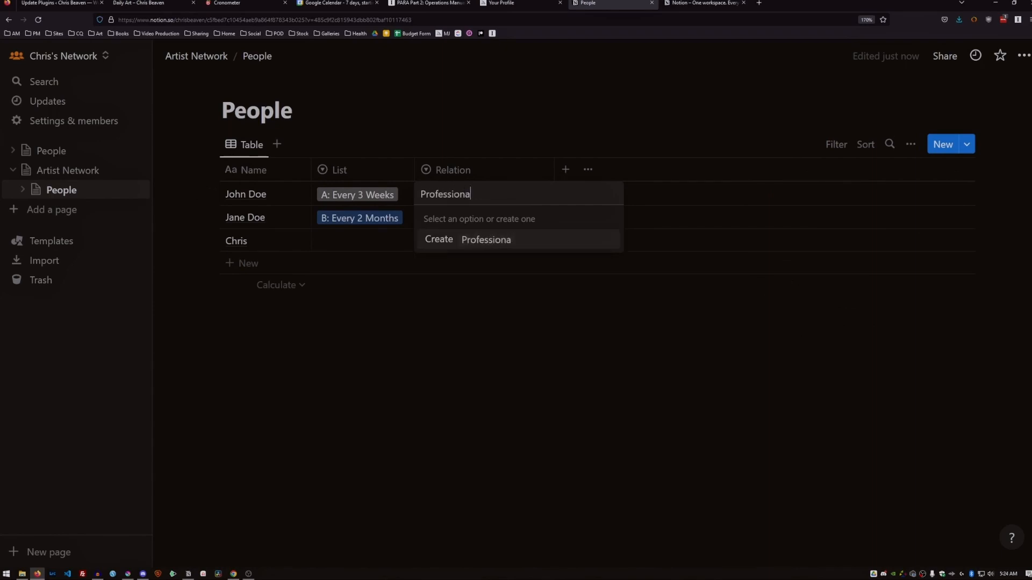
{"action": "left_click", "coordinate": [470, 239]}
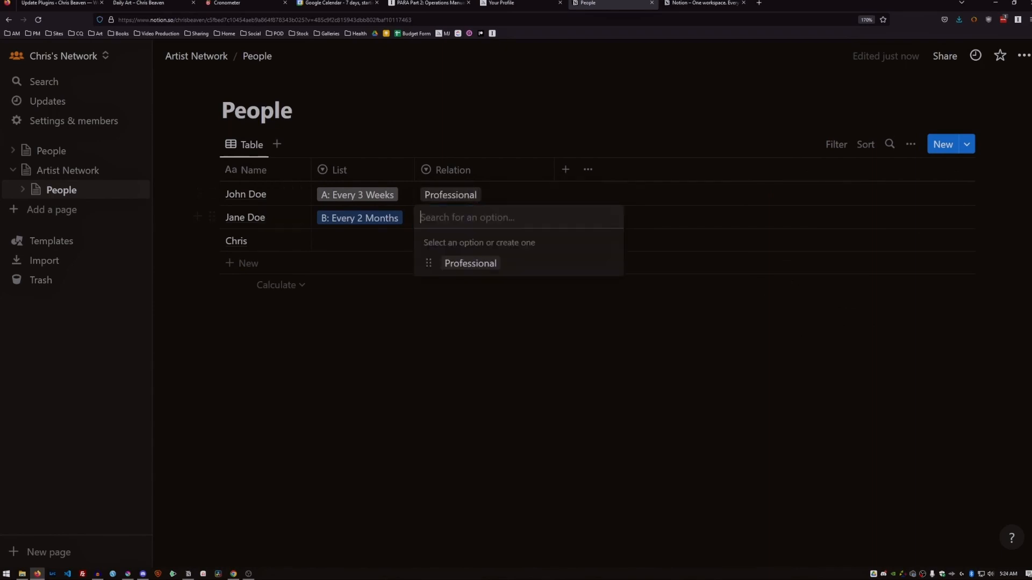
{"action": "type", "text": "Frien"}
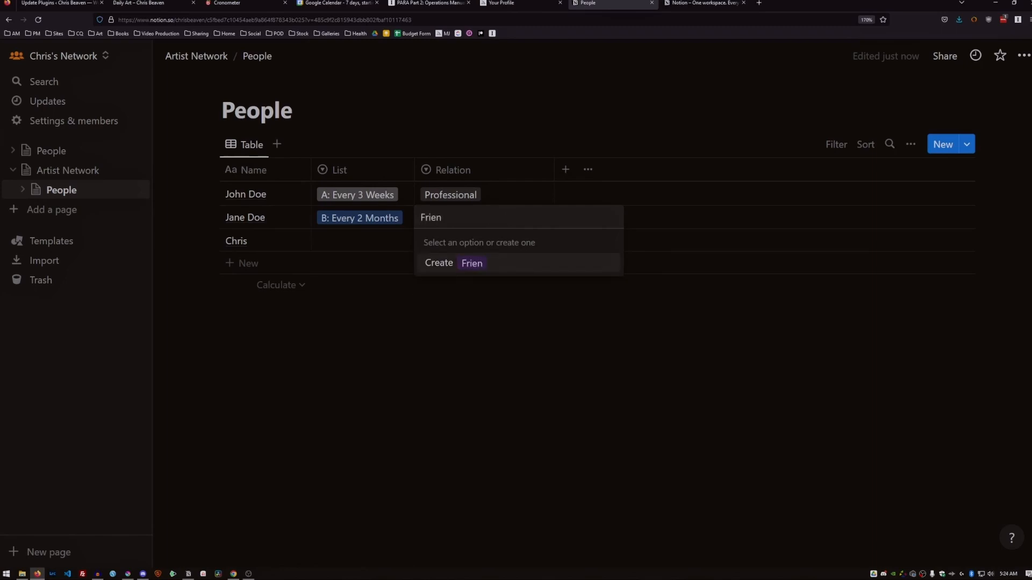
{"action": "left_click", "coordinate": [452, 263]}
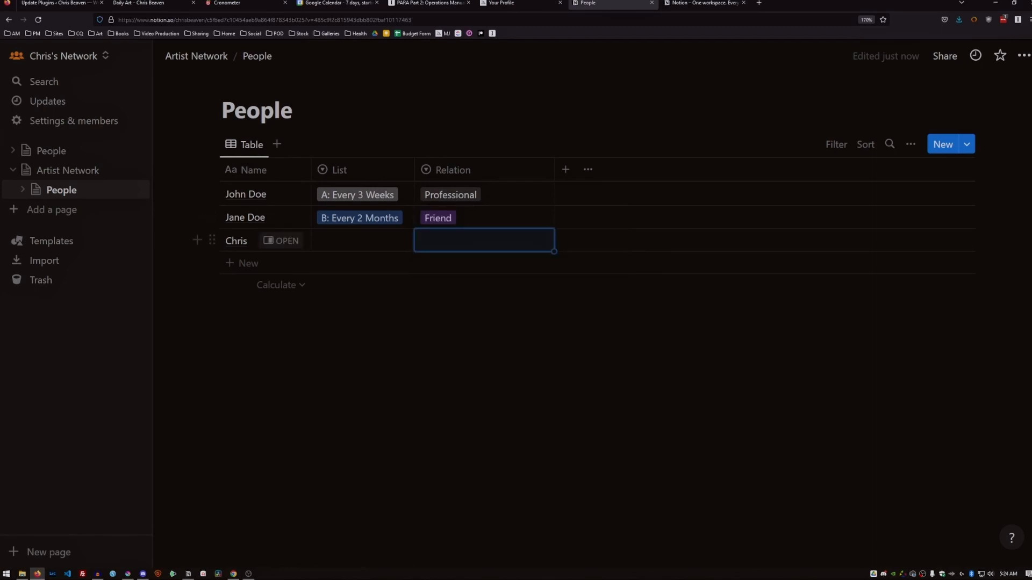
{"action": "left_click", "coordinate": [484, 240]}
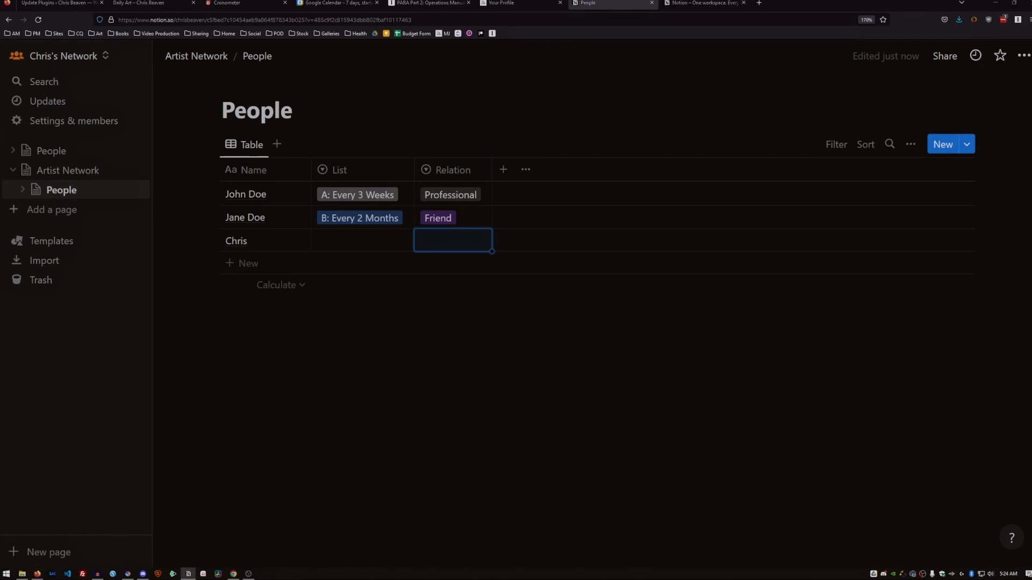
Add a new multi-select column named 'Profession'.
{"action": "left_click", "coordinate": [502, 170]}
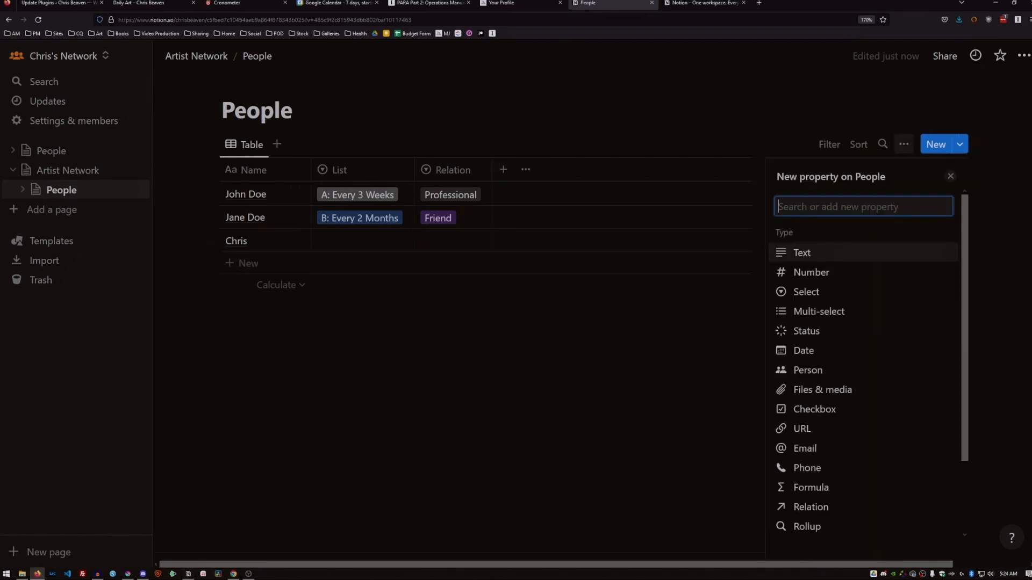
{"action": "left_click", "coordinate": [817, 312]}
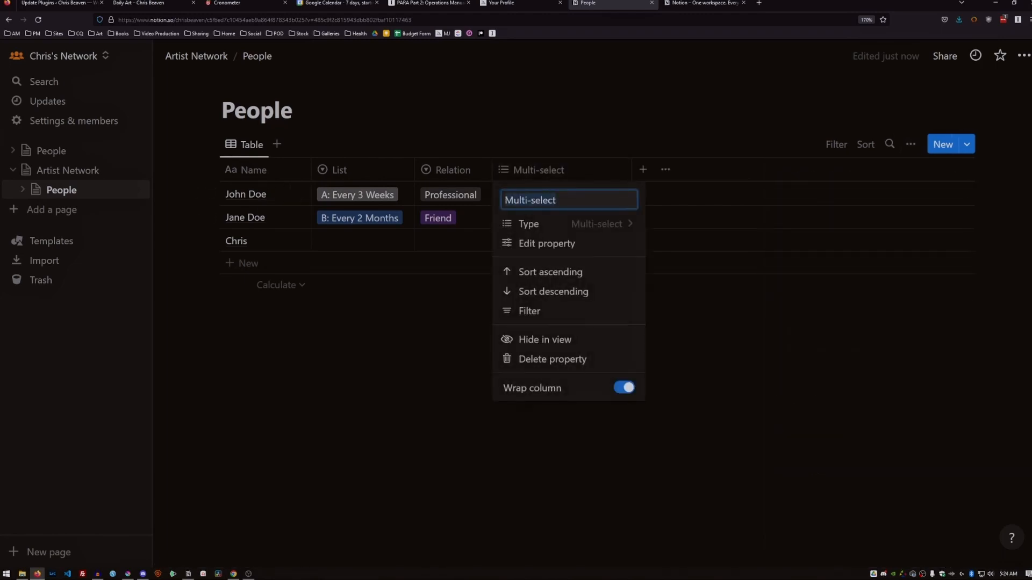
{"action": "type", "text": "Profession"}
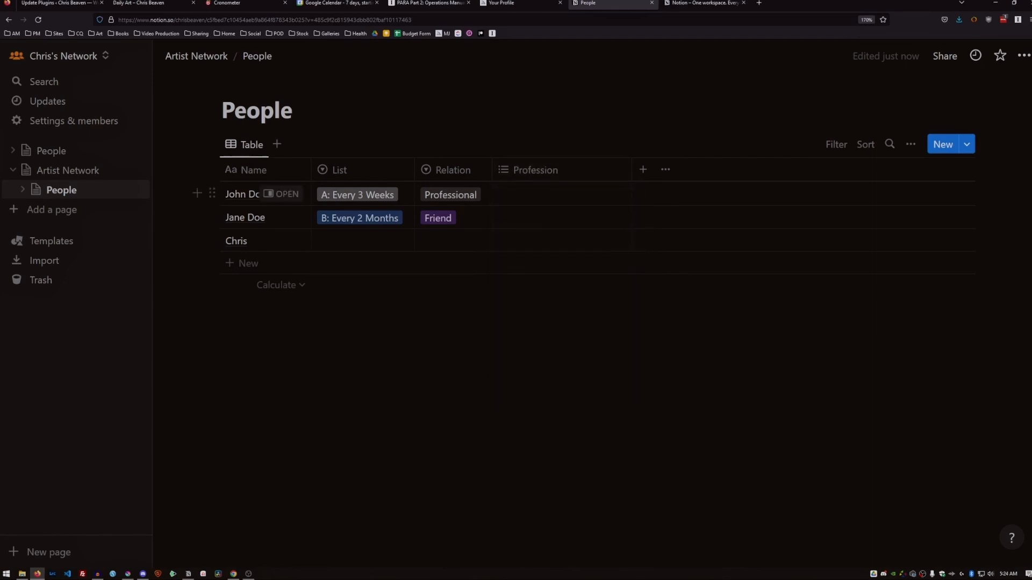
Tag John Doe as Artist and Business Owner, Jane Doe as Artist and Gallery Owner.
{"action": "left_click", "coordinate": [559, 194]}
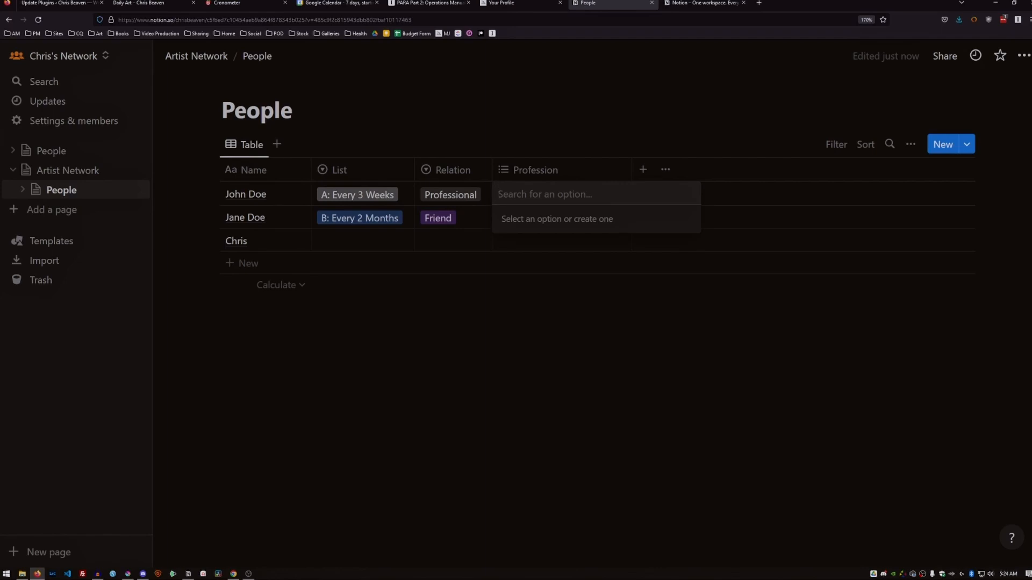
{"action": "type", "text": "Arti"}
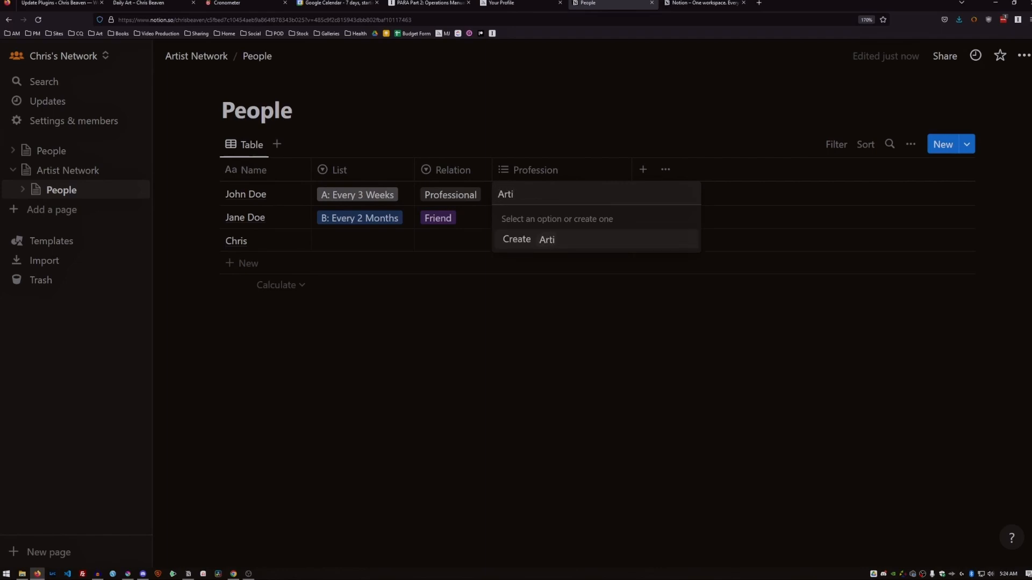
{"action": "left_click", "coordinate": [533, 239]}
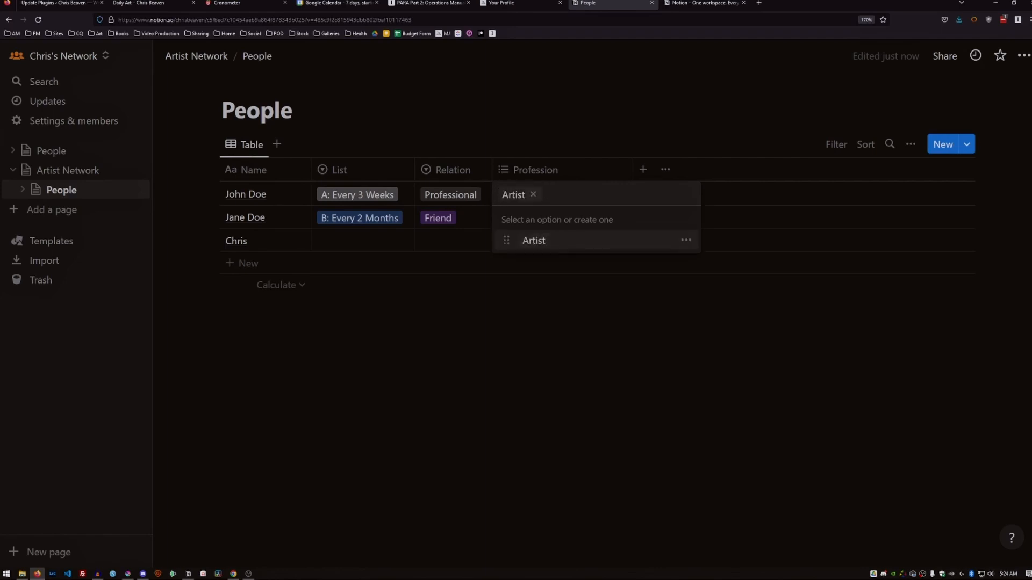
{"action": "type", "text": "B"}
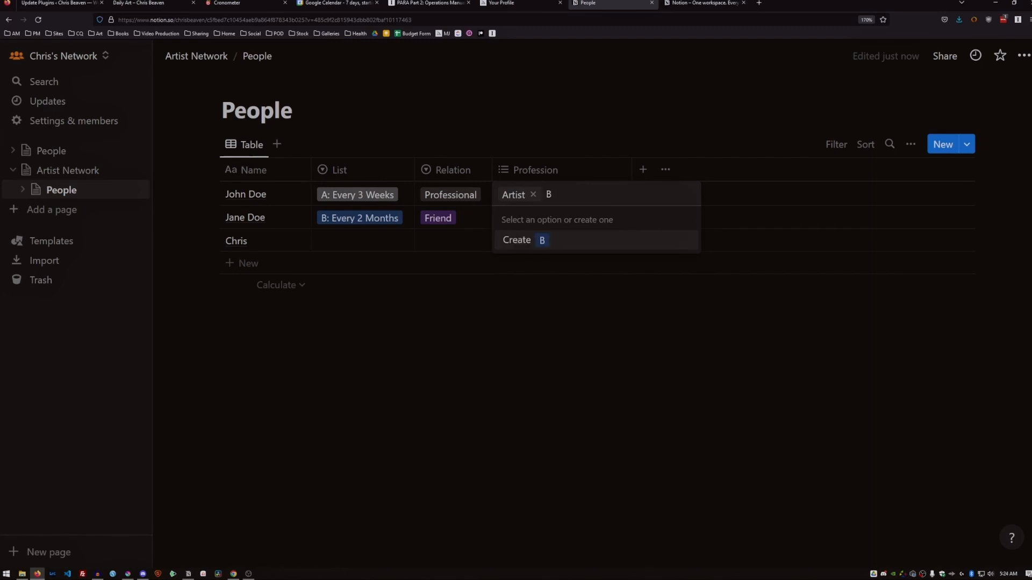
{"action": "type", "text": "usiness On"}
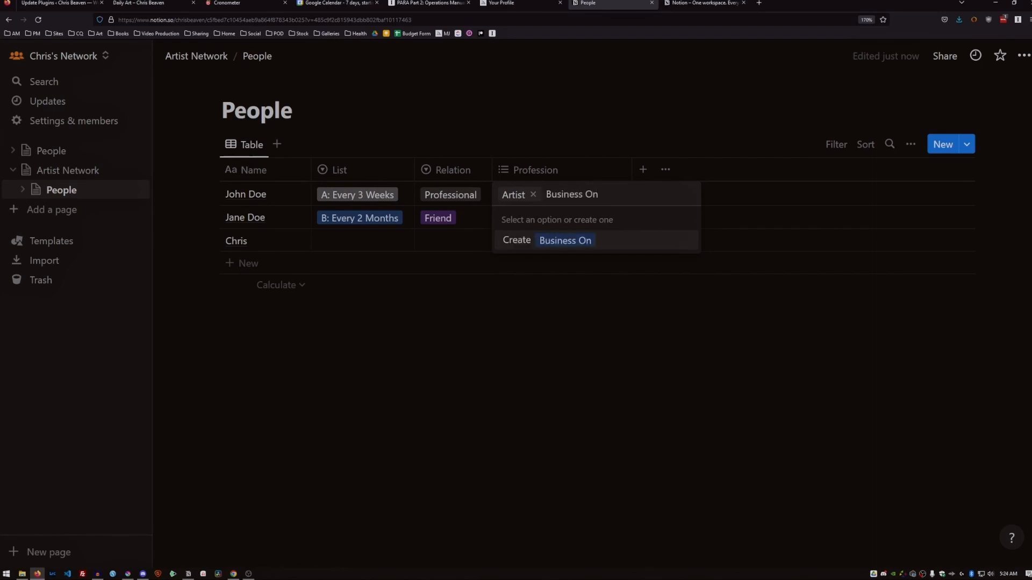
{"action": "type", "text": "Owner"}
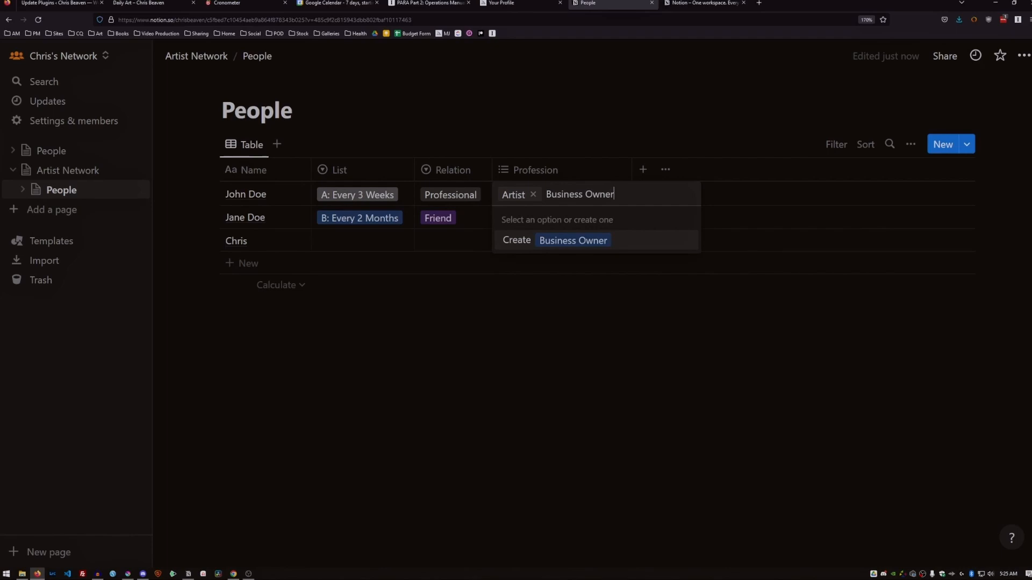
{"action": "left_click", "coordinate": [572, 241]}
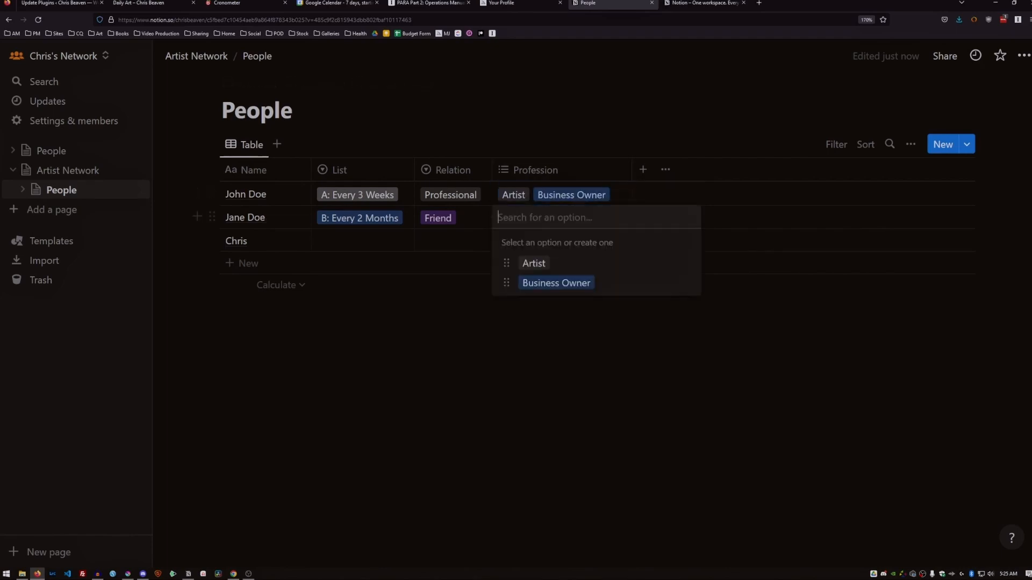
{"action": "type", "text": "Artist"}
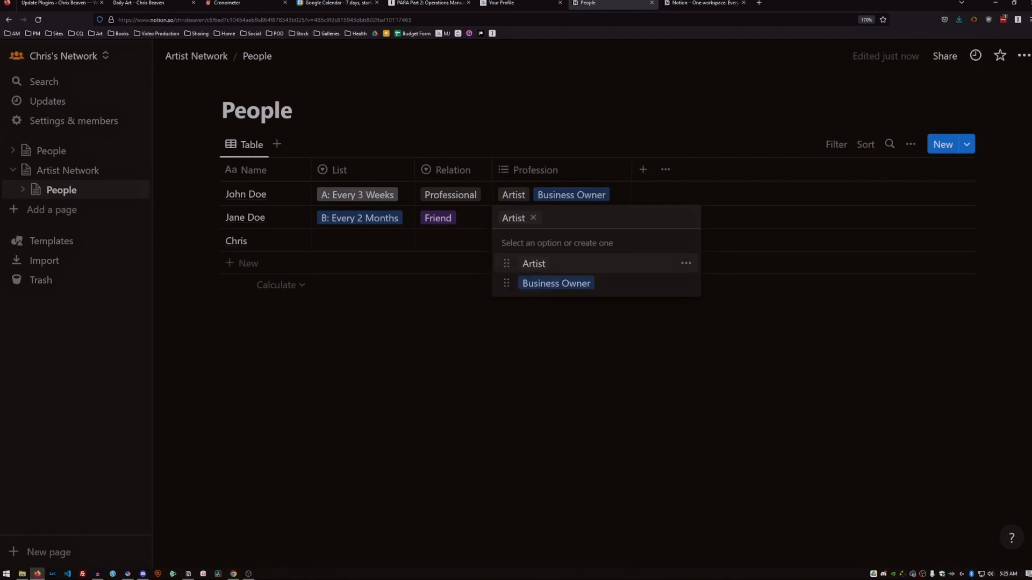
{"action": "type", "text": "Gallery"}
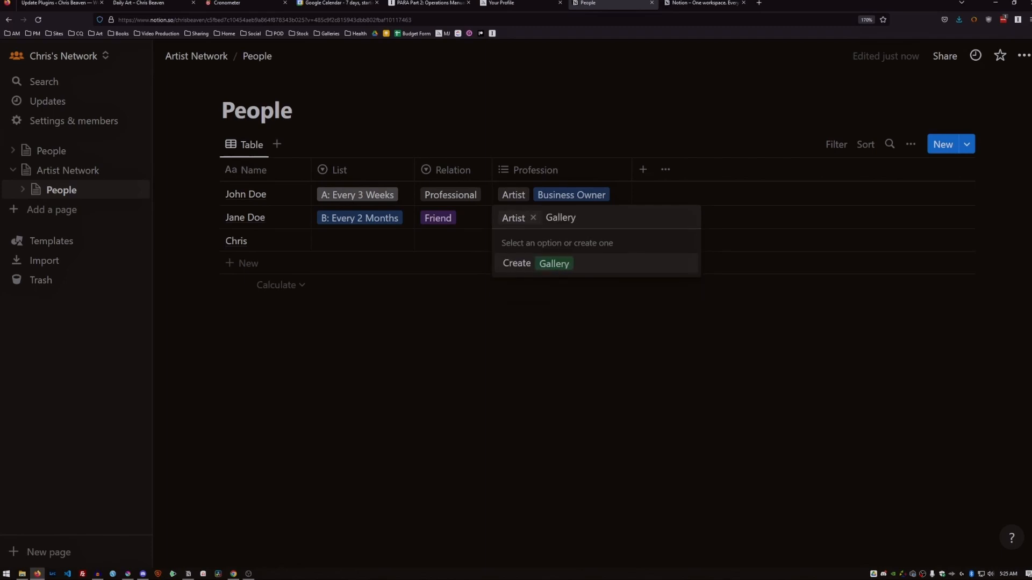
{"action": "left_click", "coordinate": [535, 263]}
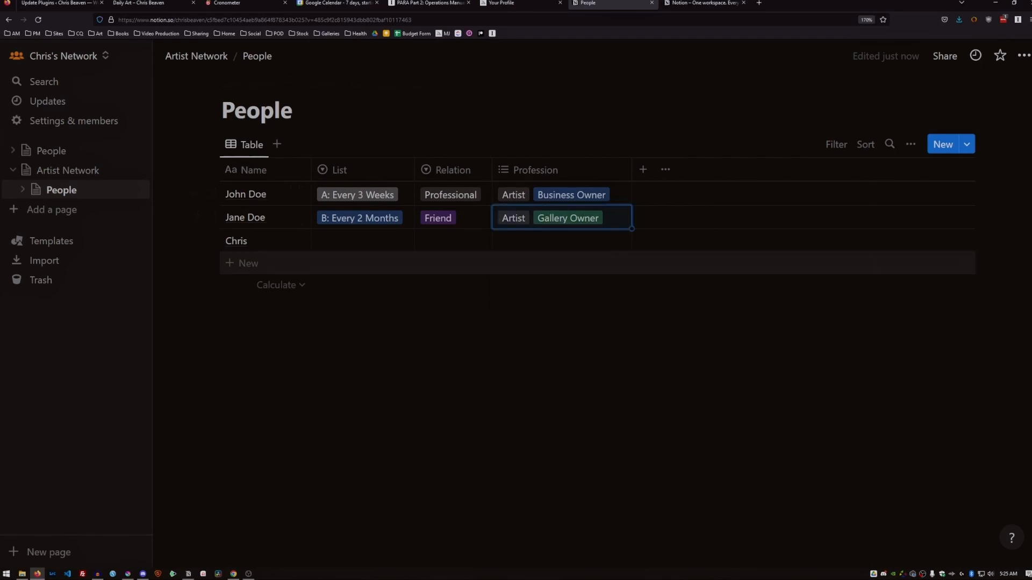
{"action": "left_click", "coordinate": [560, 217]}
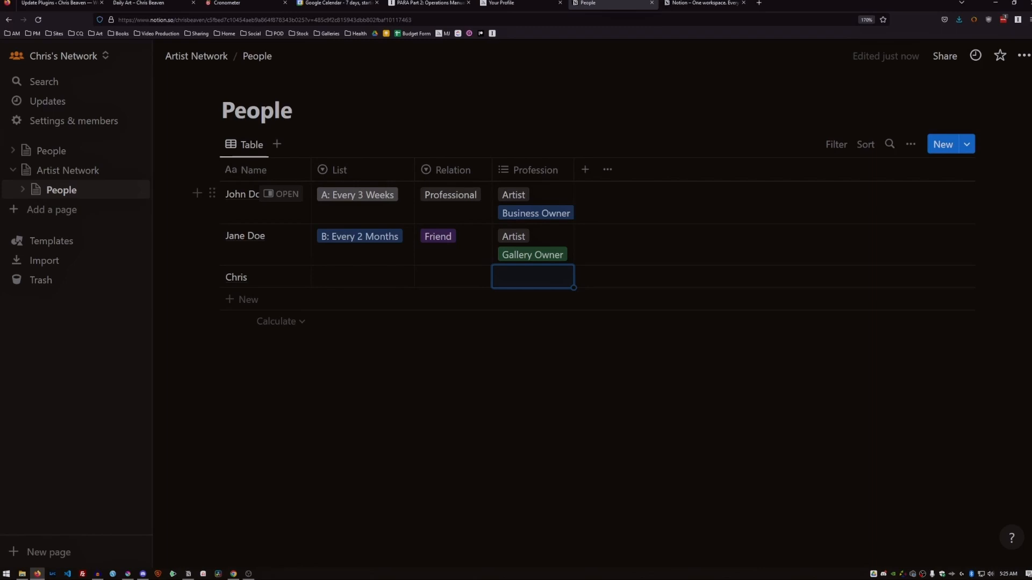
Add a multi-select Group column tagging John Doe Peer, Support, Mentor and Challenger.
{"action": "left_click", "coordinate": [584, 170]}
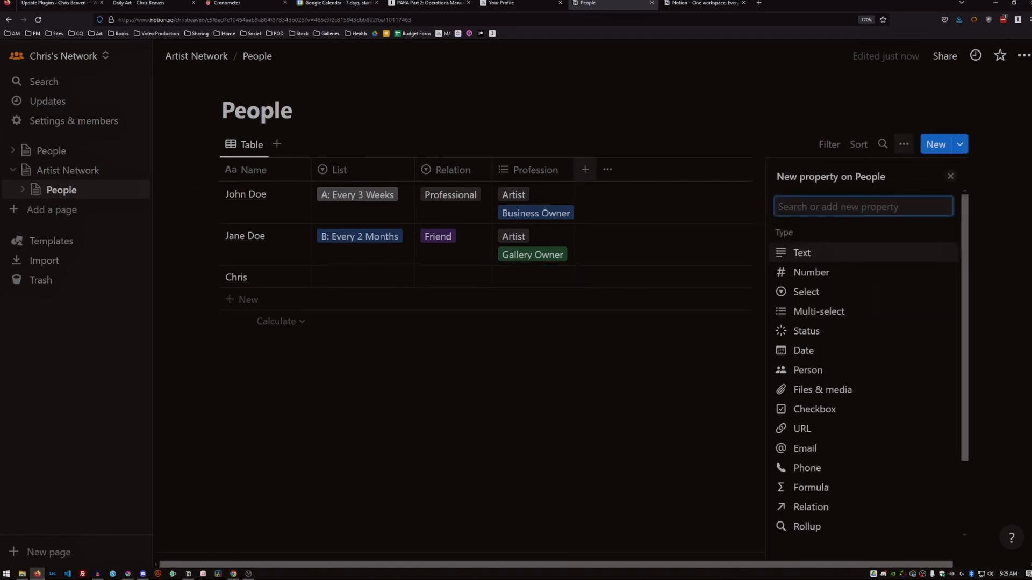
{"action": "left_click", "coordinate": [819, 311]}
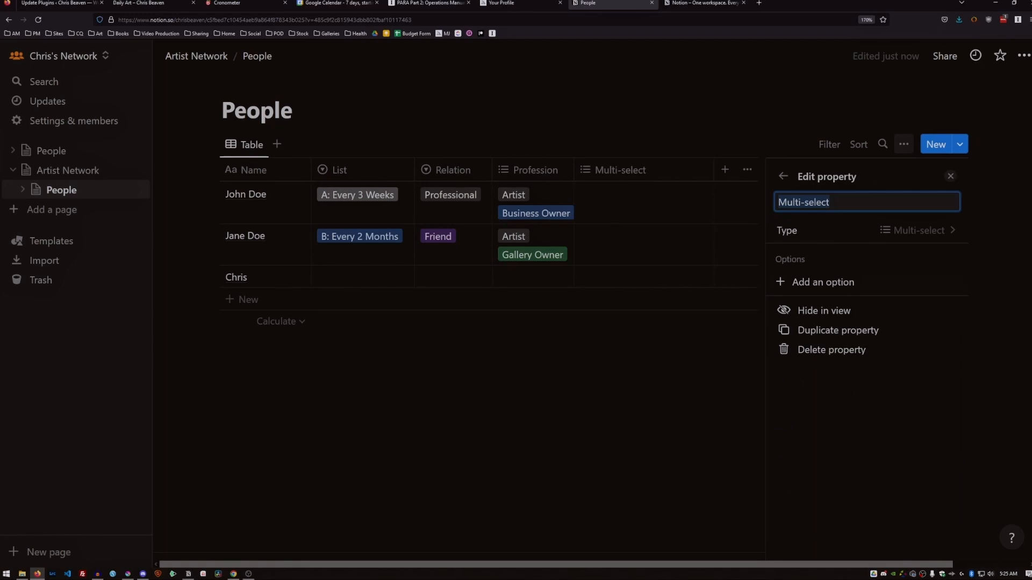
{"action": "type", "text": "Group"}
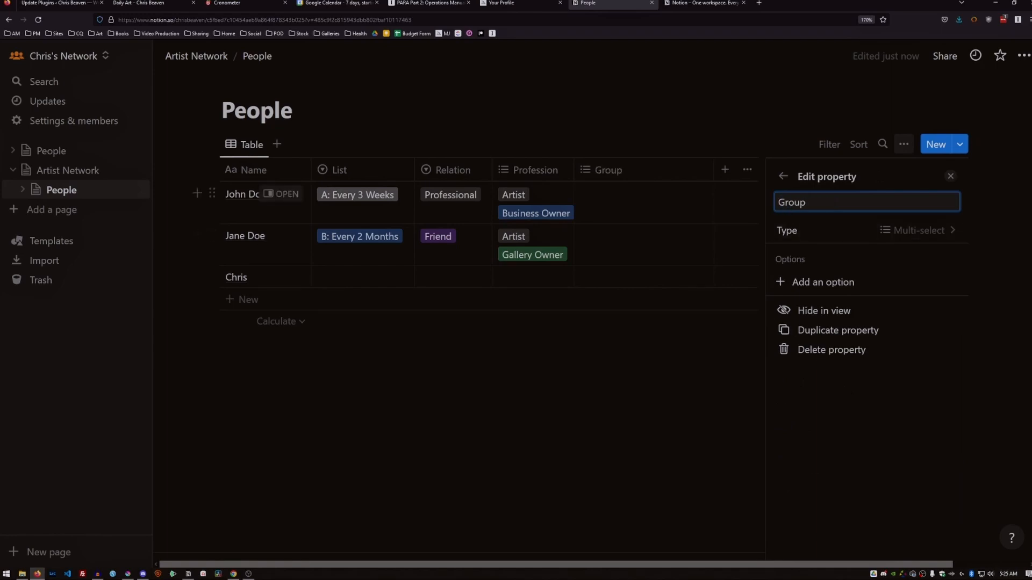
{"action": "left_click", "coordinate": [641, 194]}
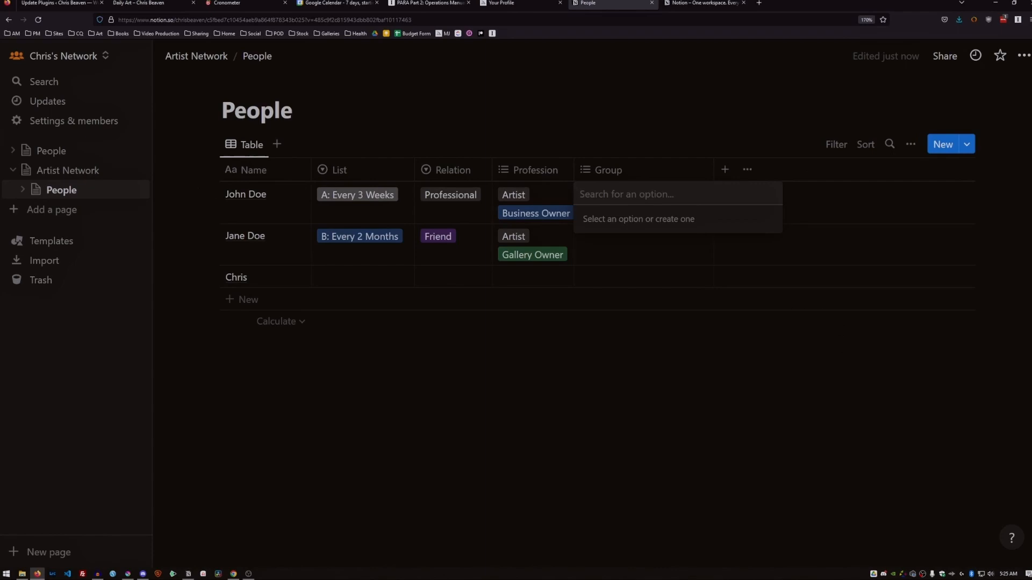
{"action": "type", "text": "Peer,"}
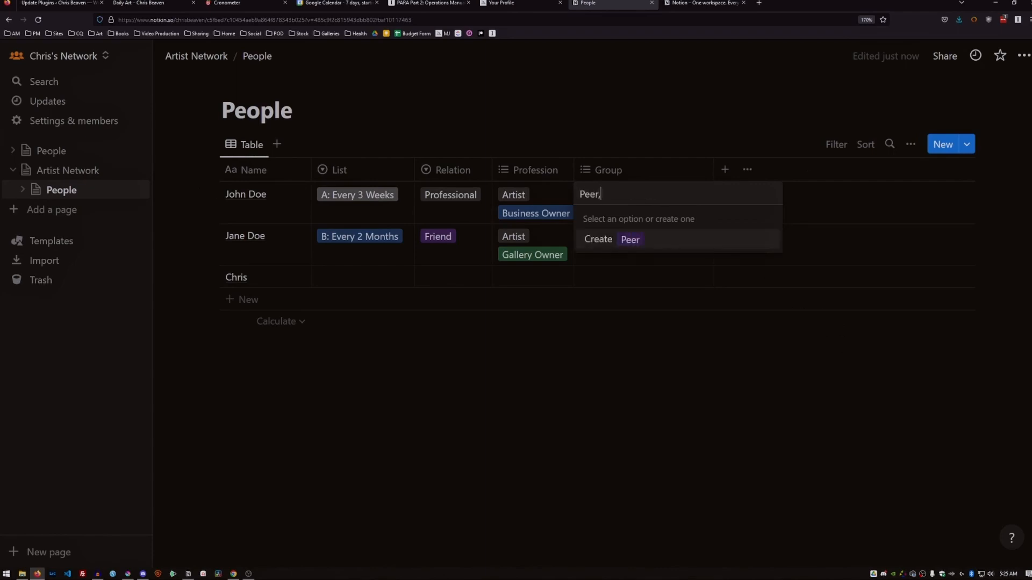
{"action": "type", "text": "S"}
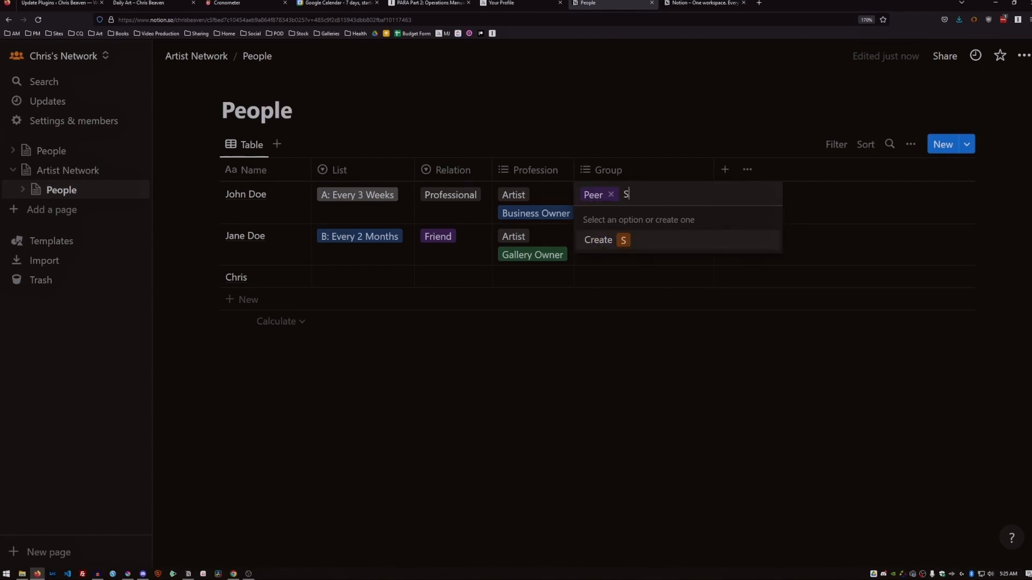
{"action": "left_click", "coordinate": [603, 239]}
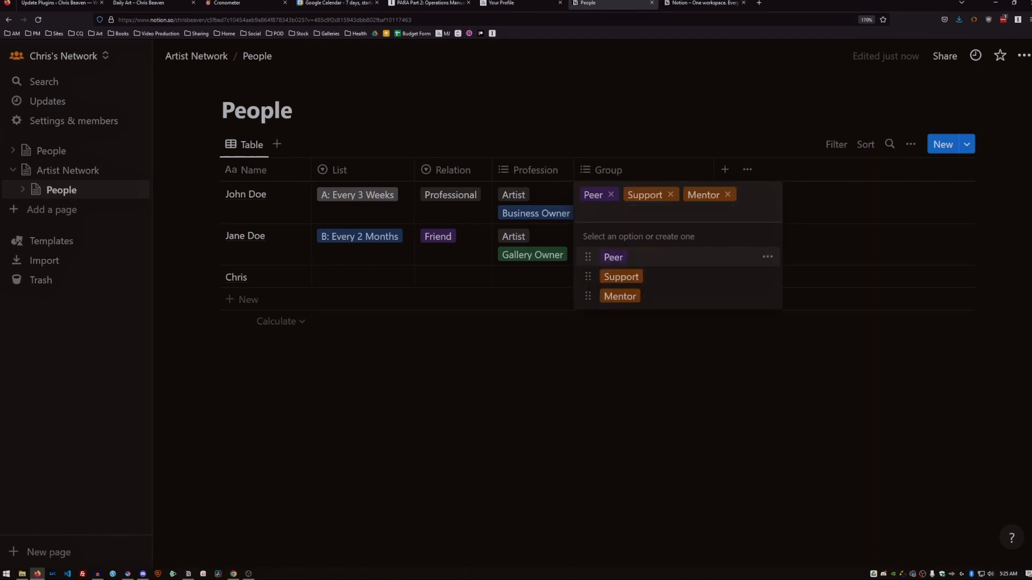
{"action": "type", "text": "Challenger"}
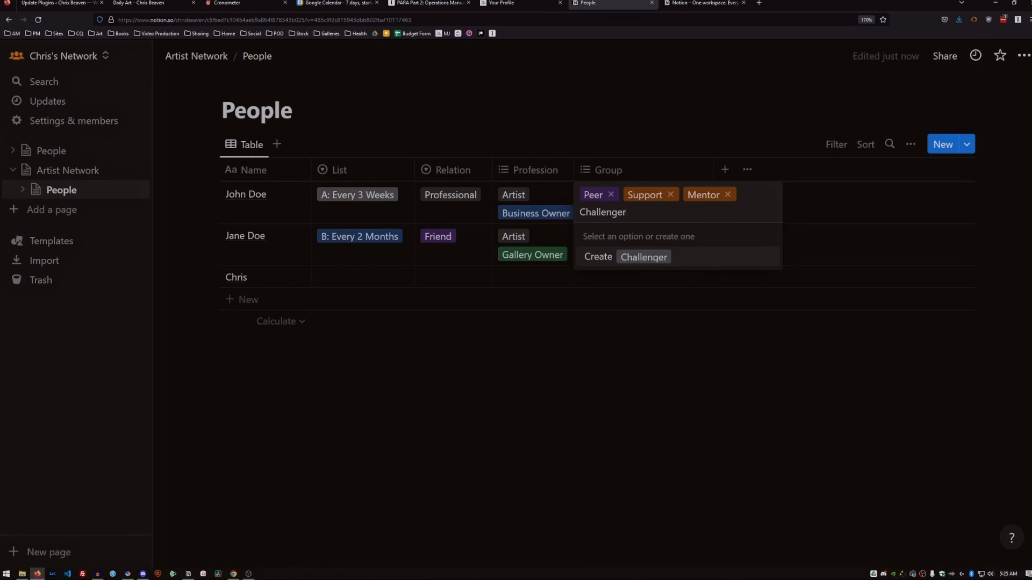
{"action": "left_click", "coordinate": [642, 257]}
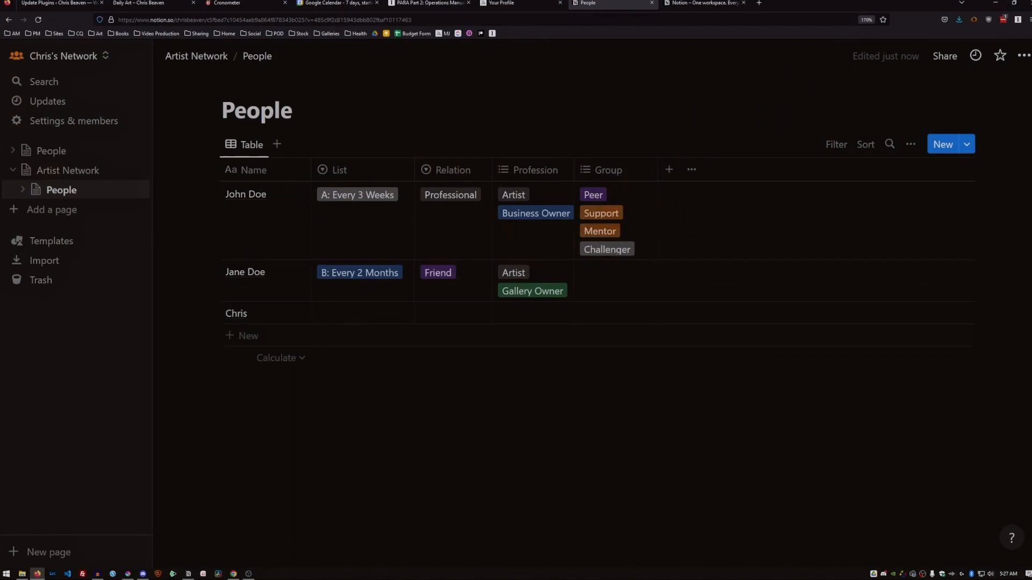
Add a text Company column with 'Gallery a' entered for John Doe.
{"action": "left_click", "coordinate": [668, 169]}
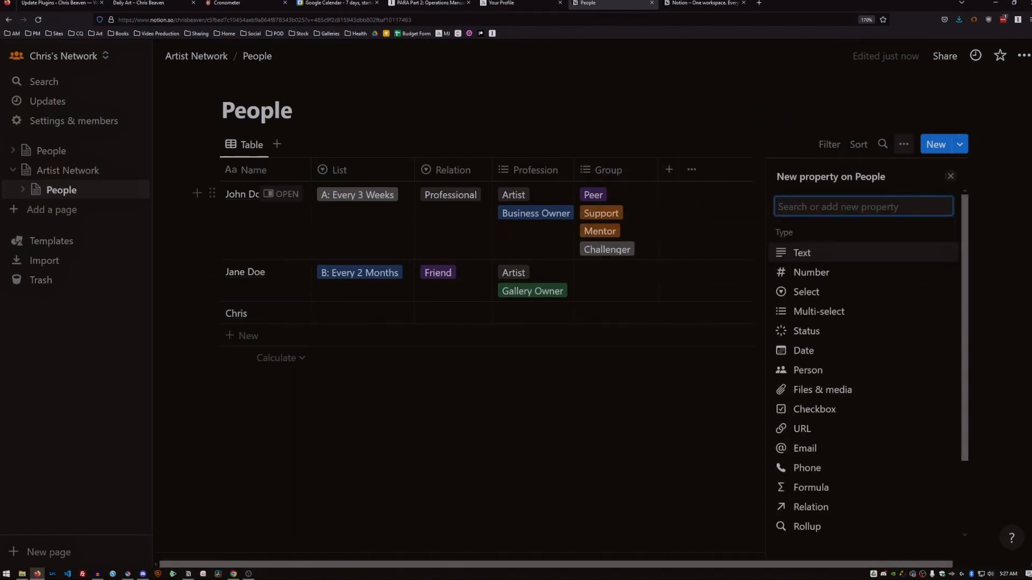
{"action": "left_click", "coordinate": [801, 253]}
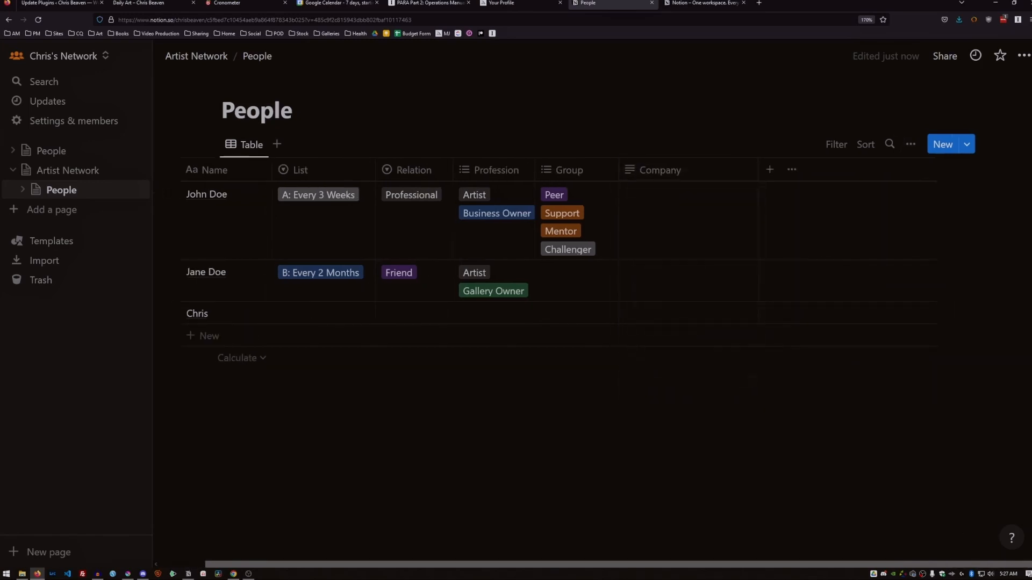
{"action": "mouse_move", "coordinate": [205, 194]}
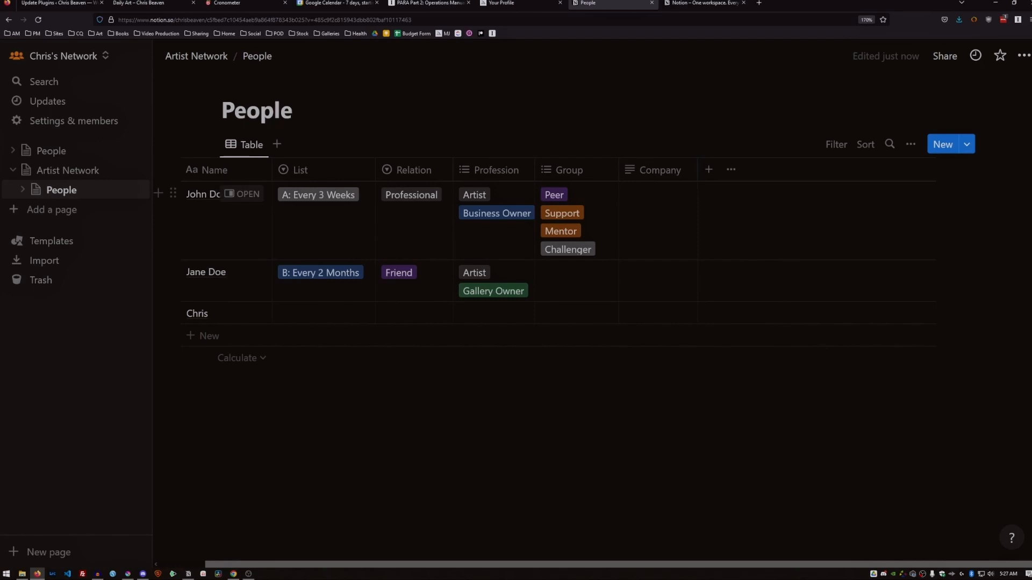
{"action": "left_click", "coordinate": [700, 220]}
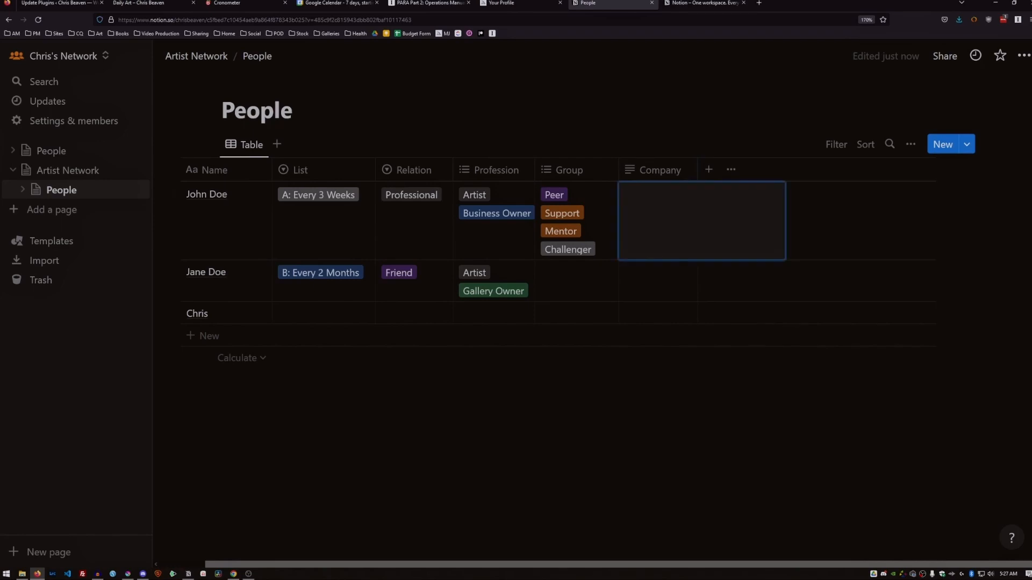
{"action": "type", "text": "Gallery a"}
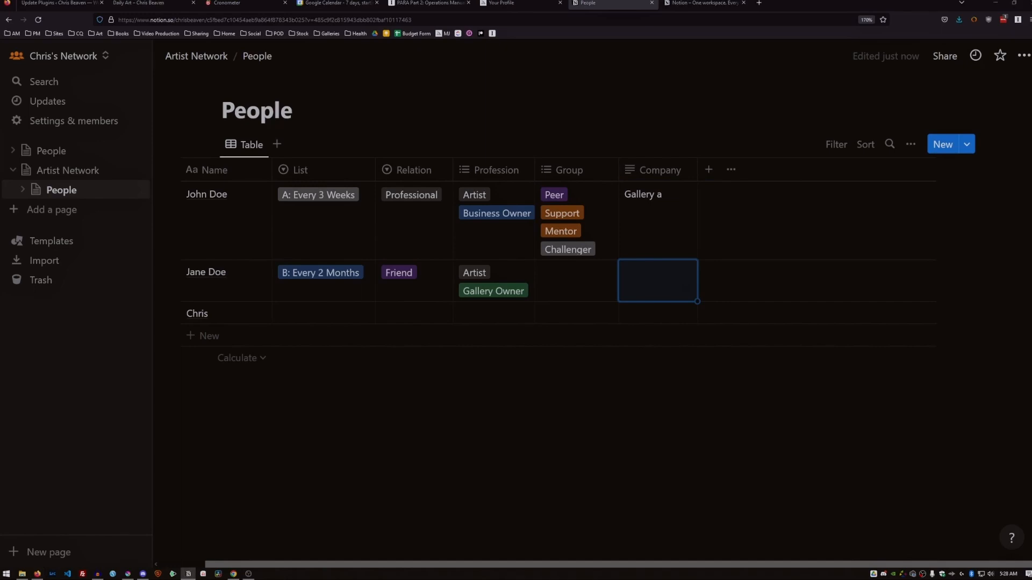
{"action": "left_click", "coordinate": [709, 170]}
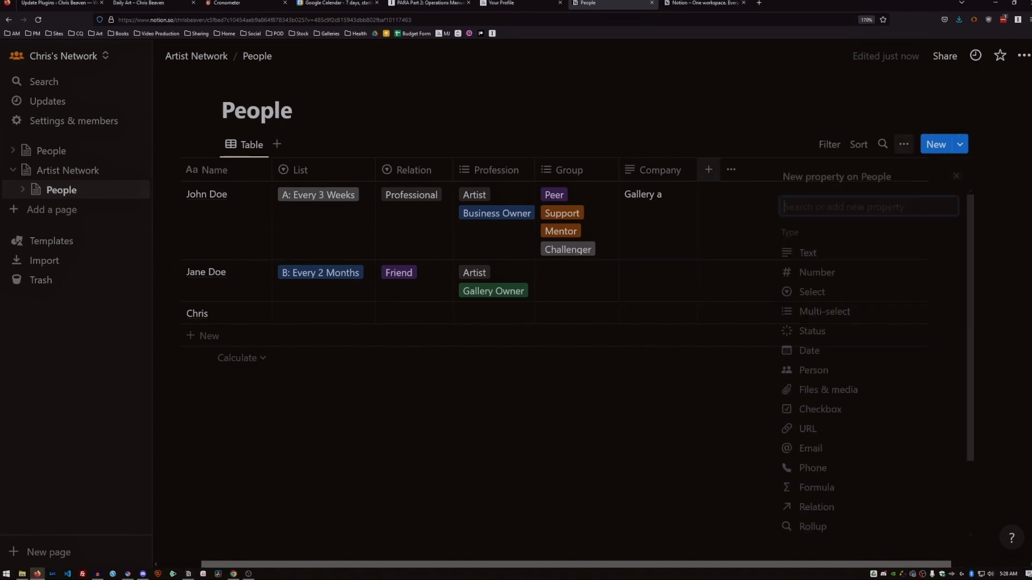
Add a 'Last Contacted' date column and set John Doe's to November 3, 2022.
{"action": "type", "text": "Last Contacted"}
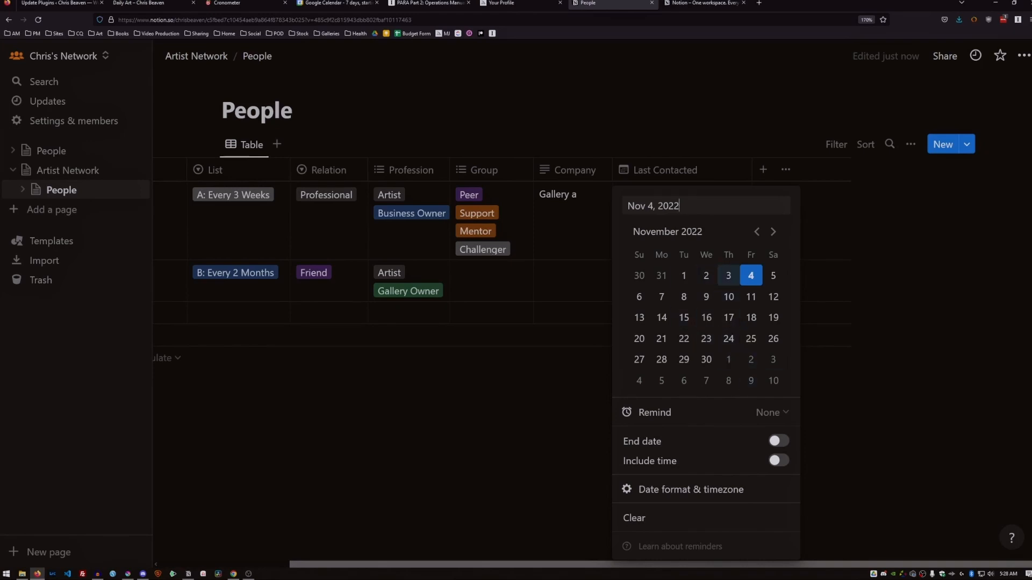
{"action": "left_click", "coordinate": [727, 275]}
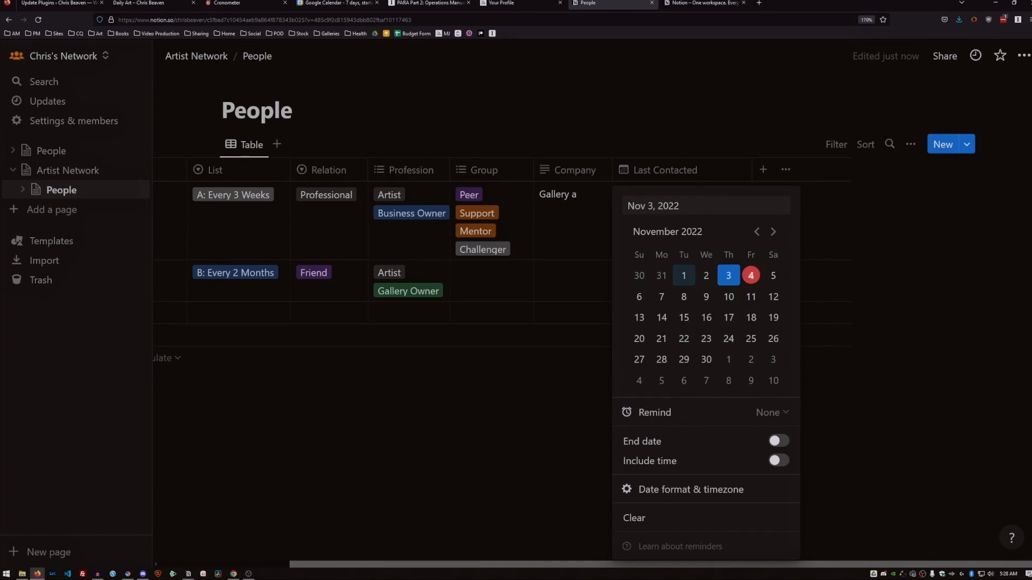
{"action": "left_click", "coordinate": [727, 275]}
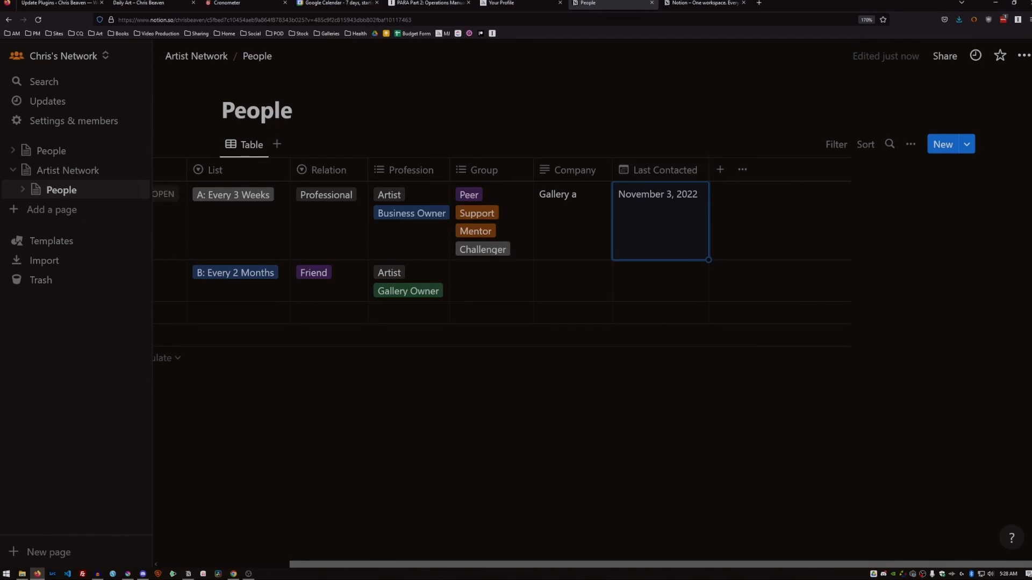
Add a 'Next Contact' date column with John Doe's date set to November 24, 2022.
{"action": "left_click", "coordinate": [719, 170]}
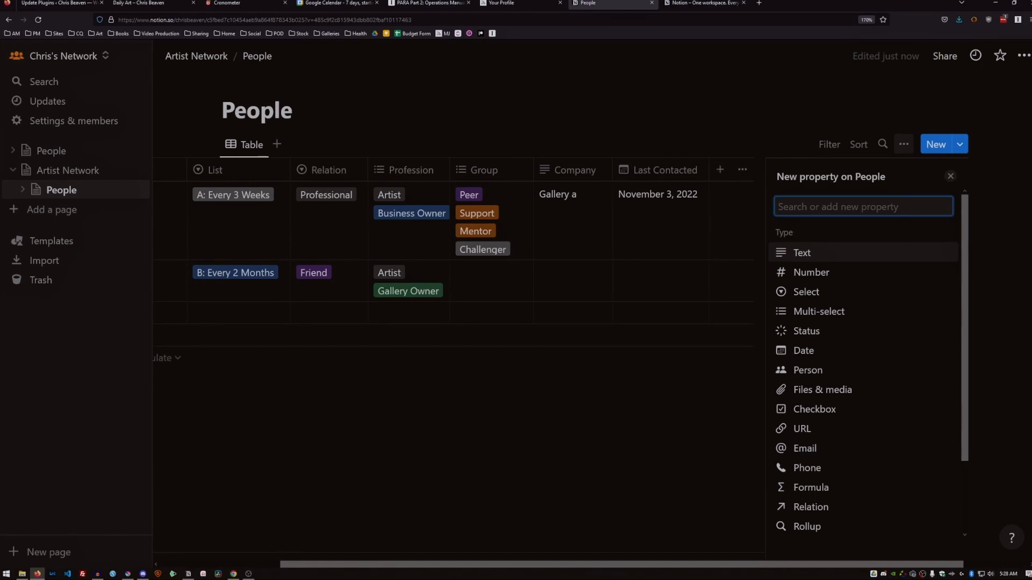
{"action": "type", "text": "Next Con"}
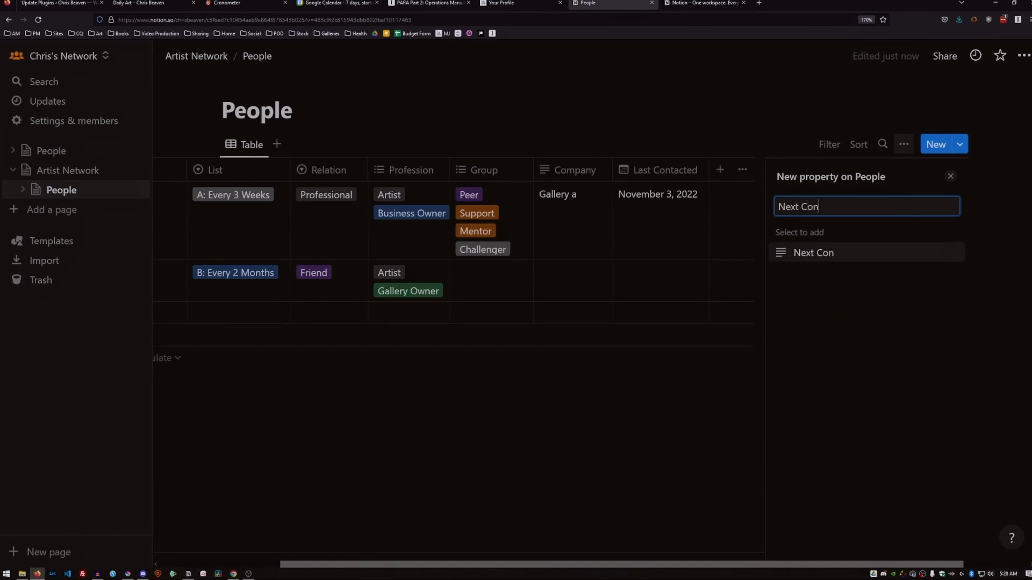
{"action": "left_click", "coordinate": [812, 252]}
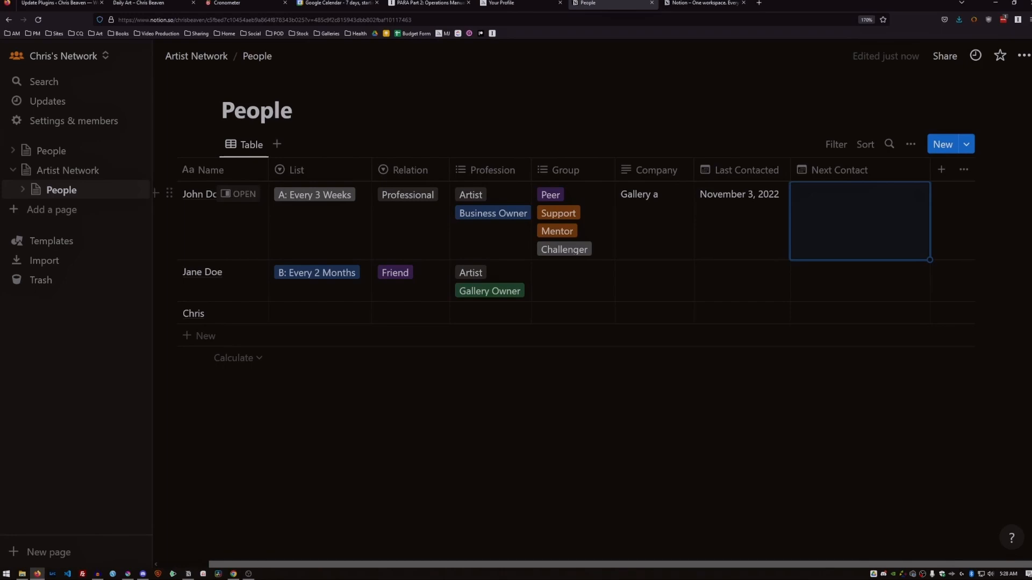
{"action": "left_click", "coordinate": [859, 221]}
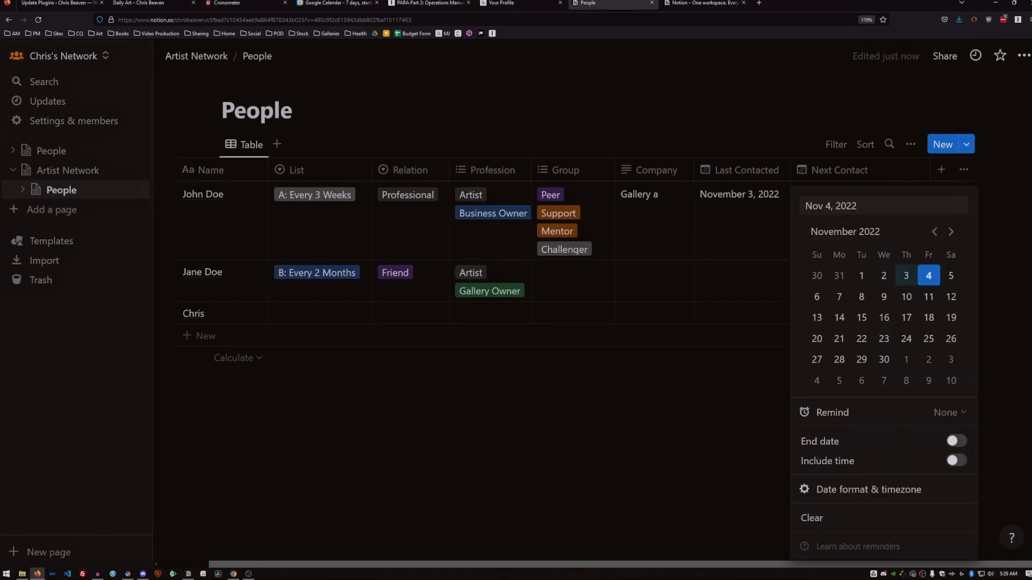
{"action": "left_click", "coordinate": [906, 338]}
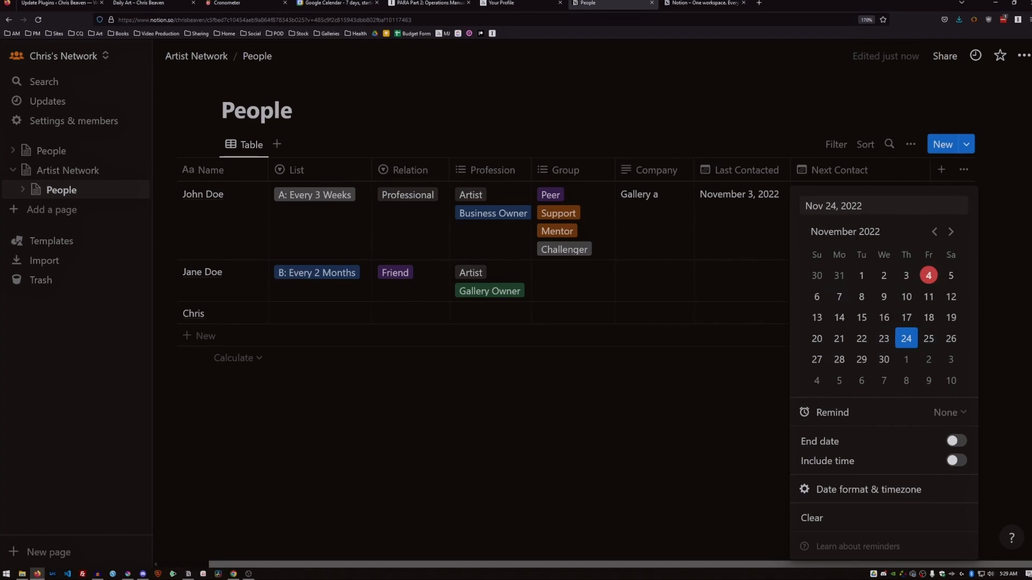
{"action": "left_click", "coordinate": [905, 338]}
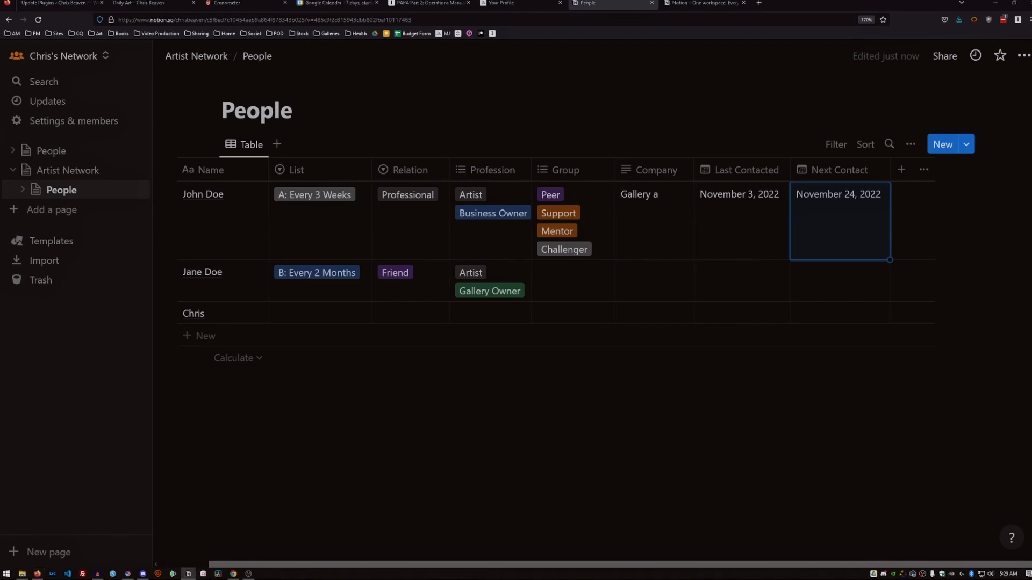
{"action": "left_click", "coordinate": [900, 170]}
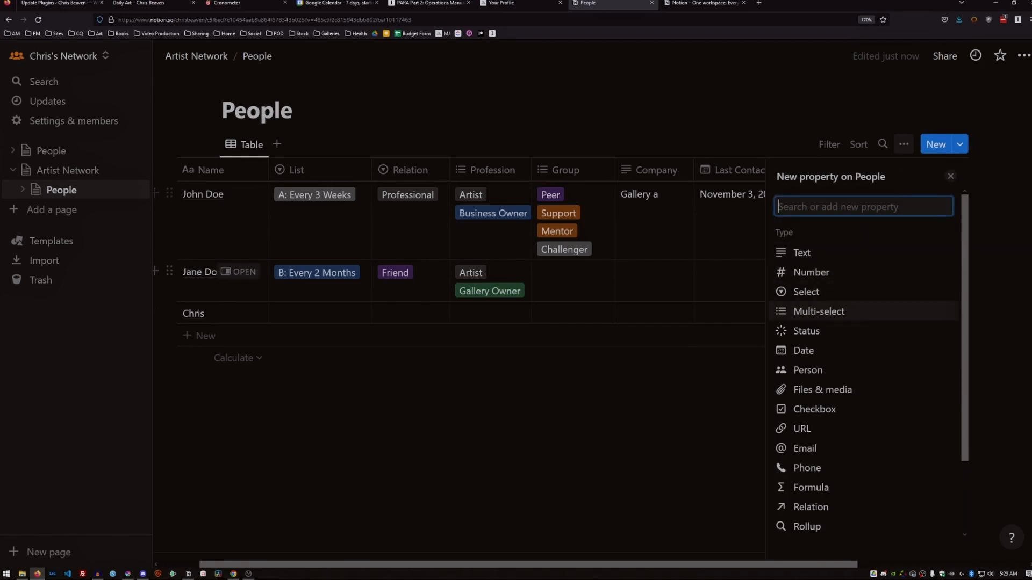
{"action": "mouse_move", "coordinate": [803, 448]}
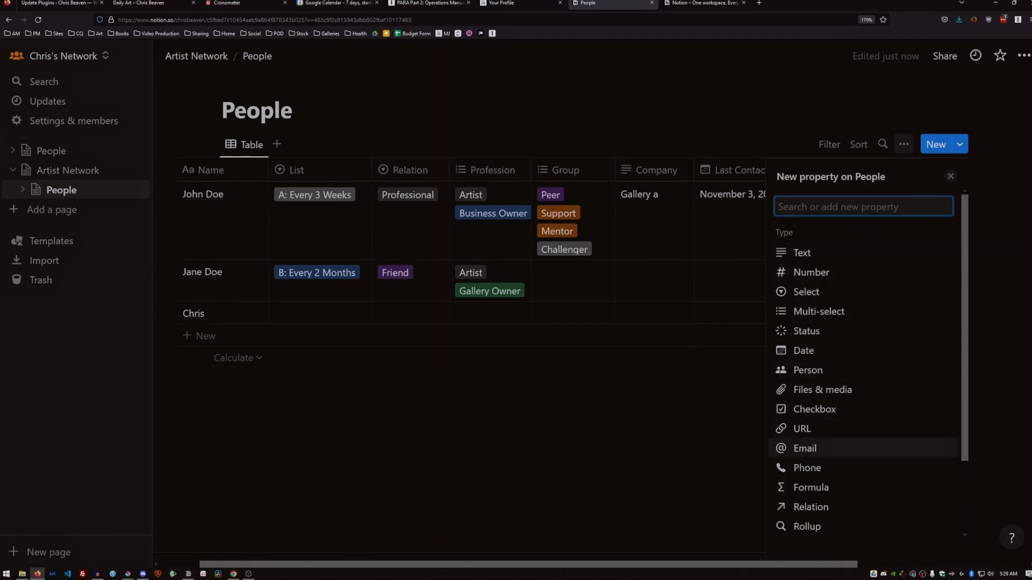
{"action": "left_click", "coordinate": [804, 448]}
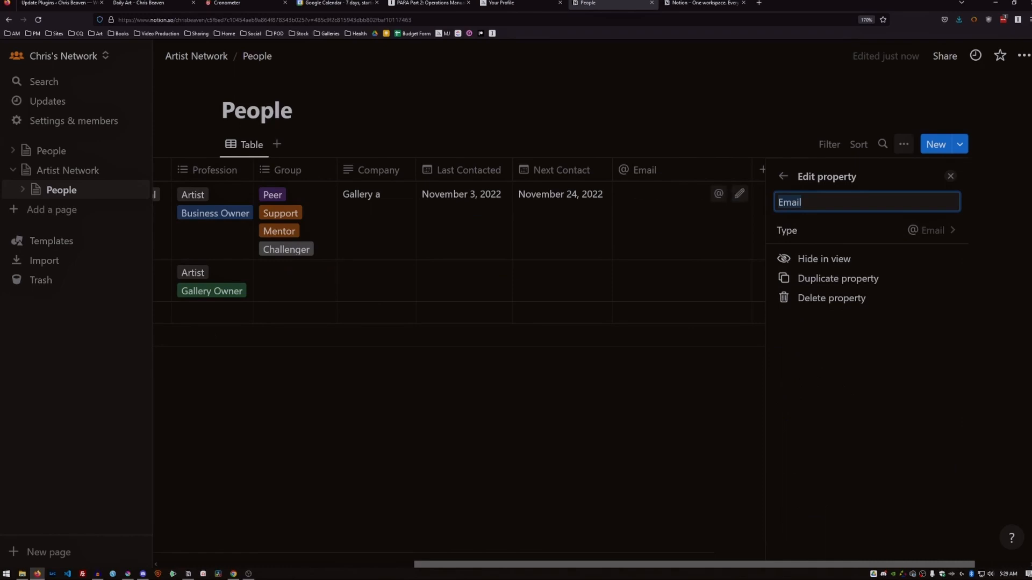
{"action": "left_click", "coordinate": [694, 193]}
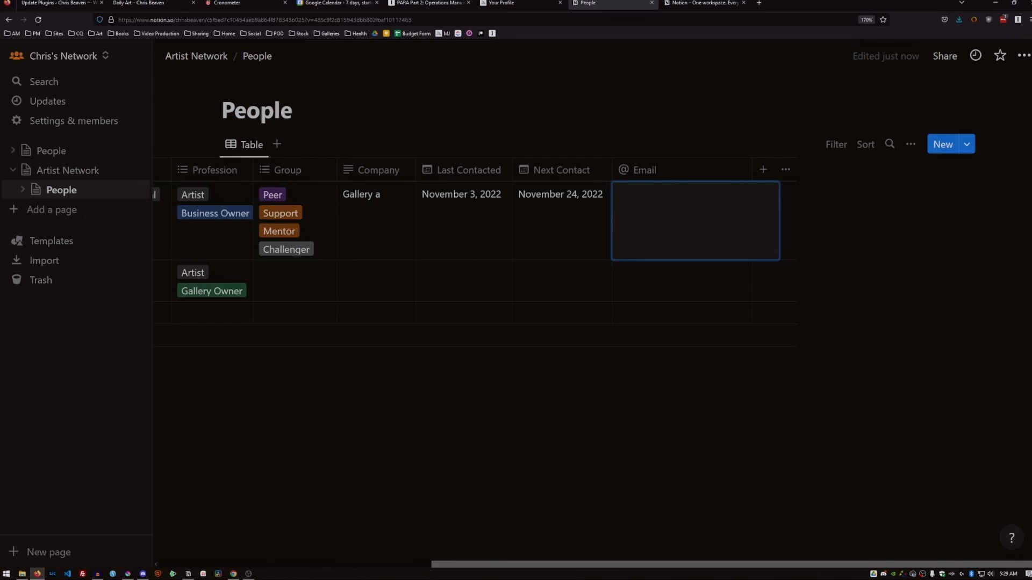
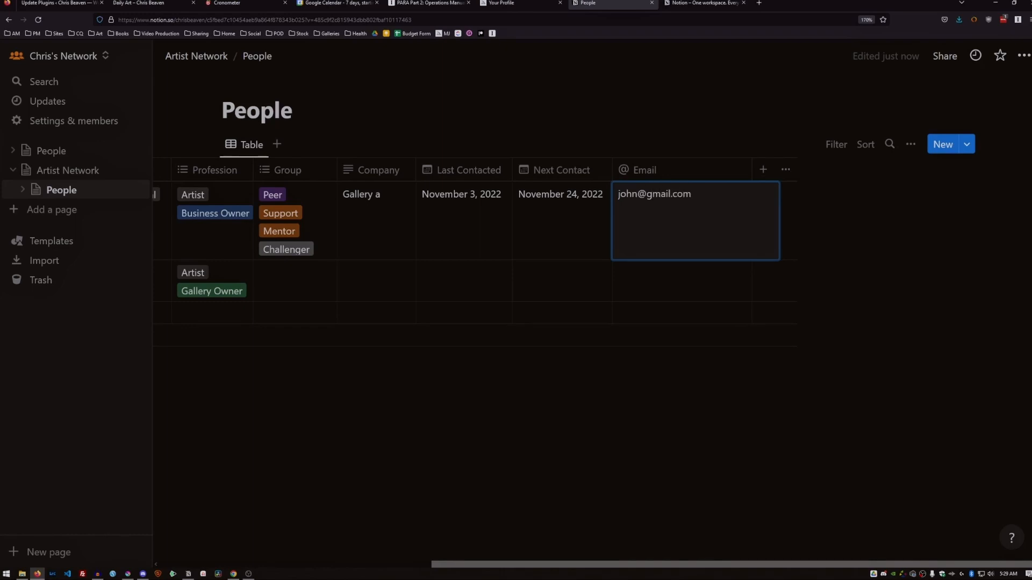
{"action": "mouse_move", "coordinate": [718, 194]}
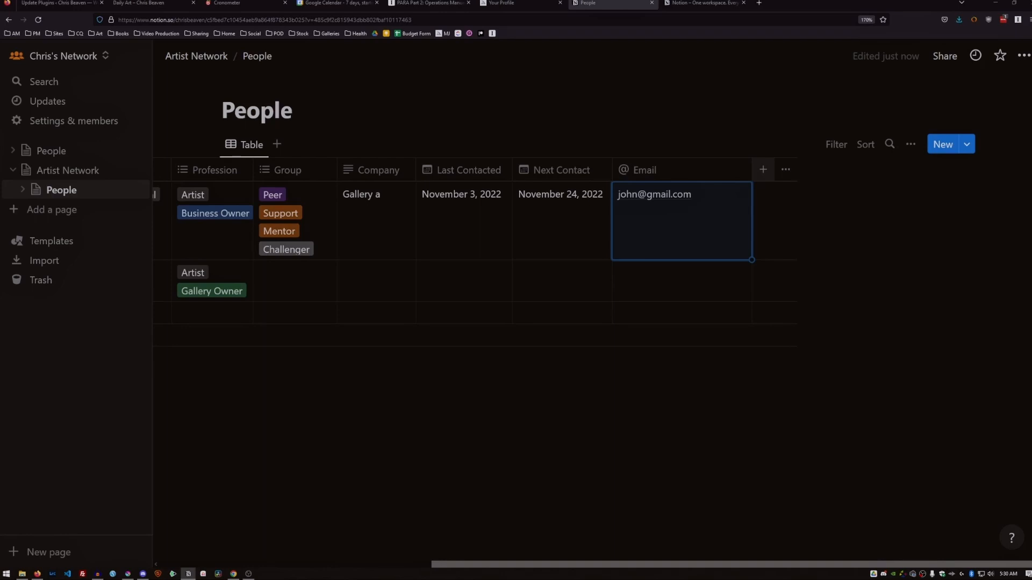
Add a URL-type property column to the People table after Email.
{"action": "left_click", "coordinate": [763, 170]}
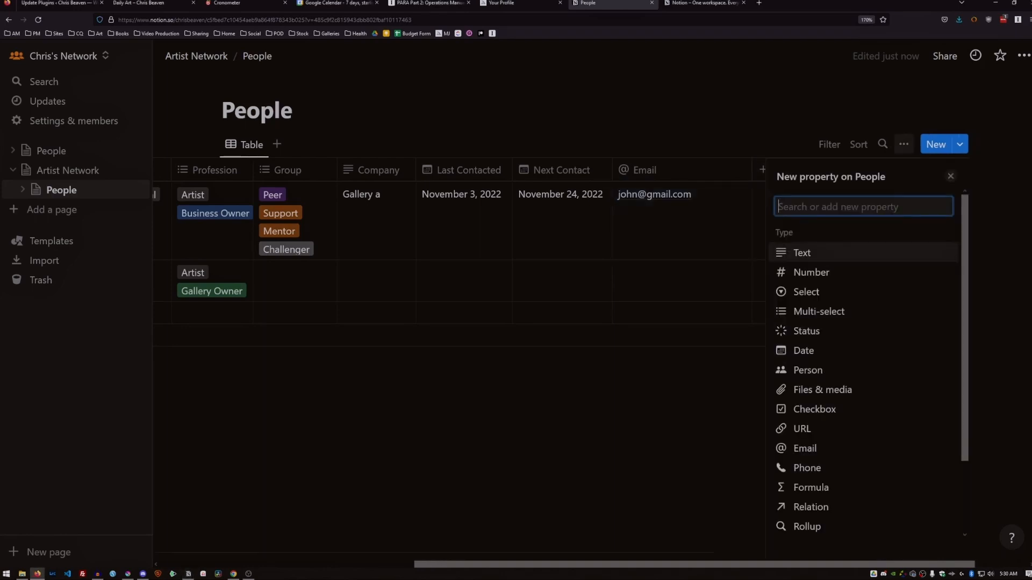
{"action": "mouse_move", "coordinate": [801, 429]}
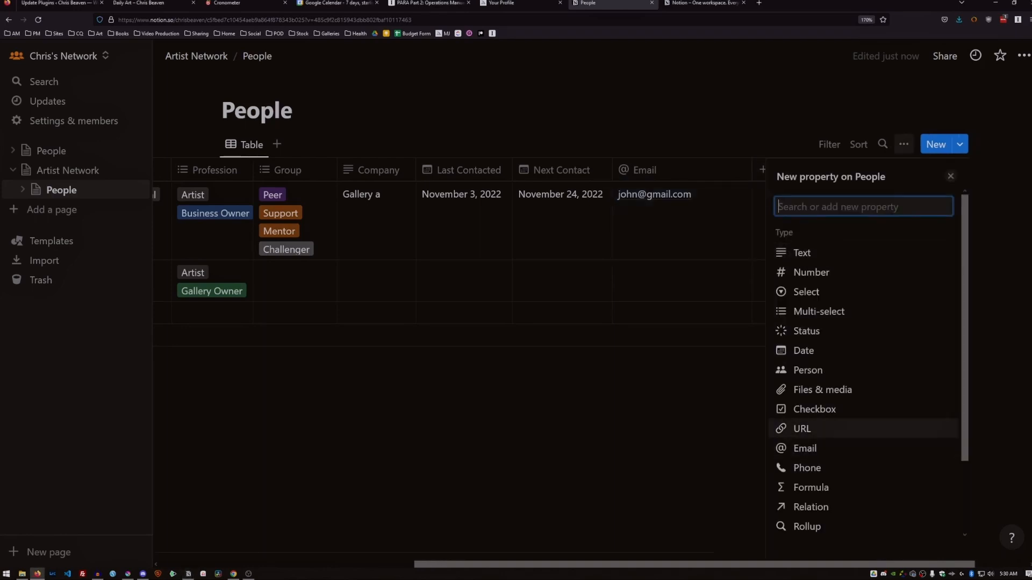
{"action": "left_click", "coordinate": [801, 428]}
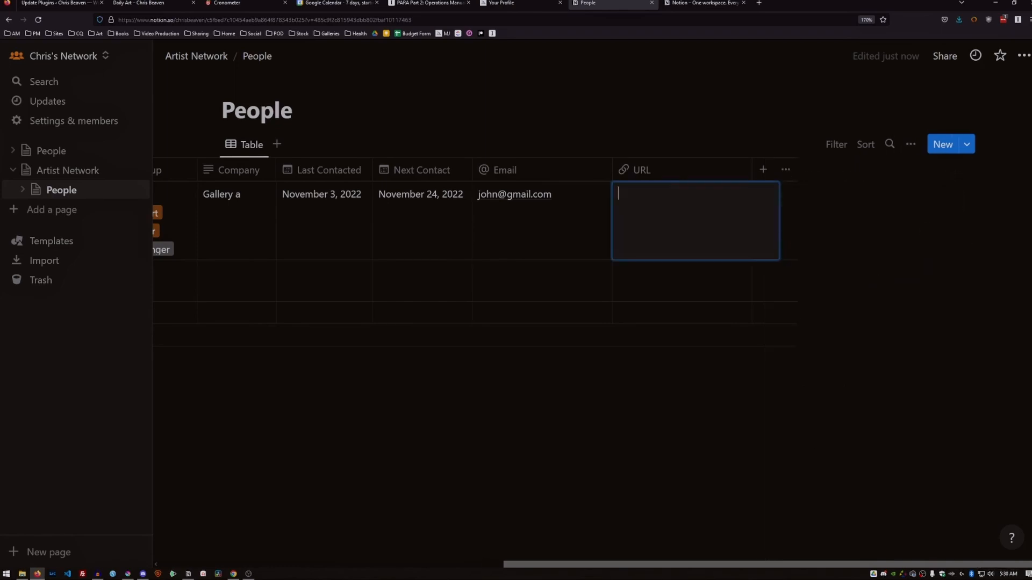
{"action": "left_click", "coordinate": [641, 170]}
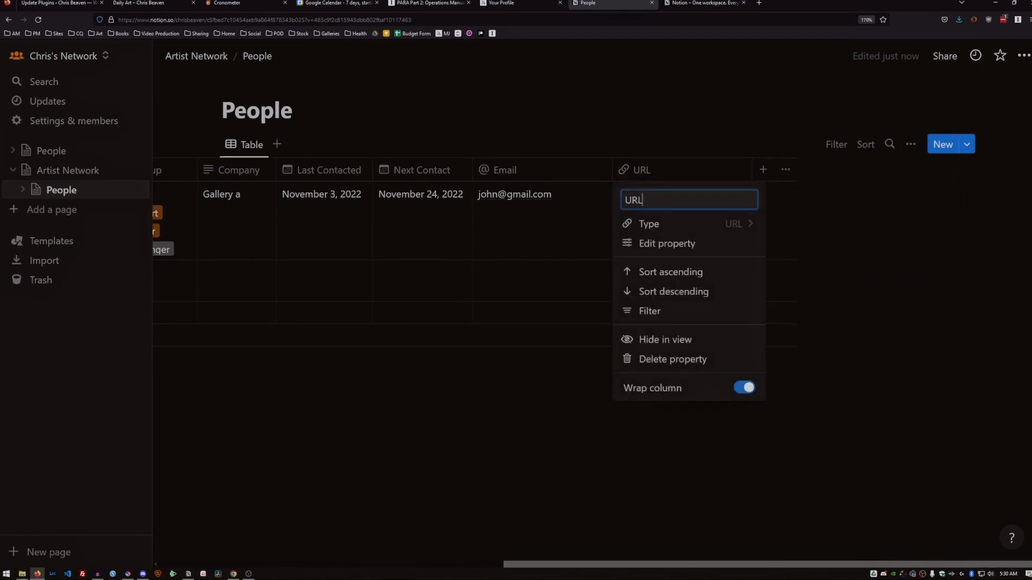
{"action": "type", "text": "W"}
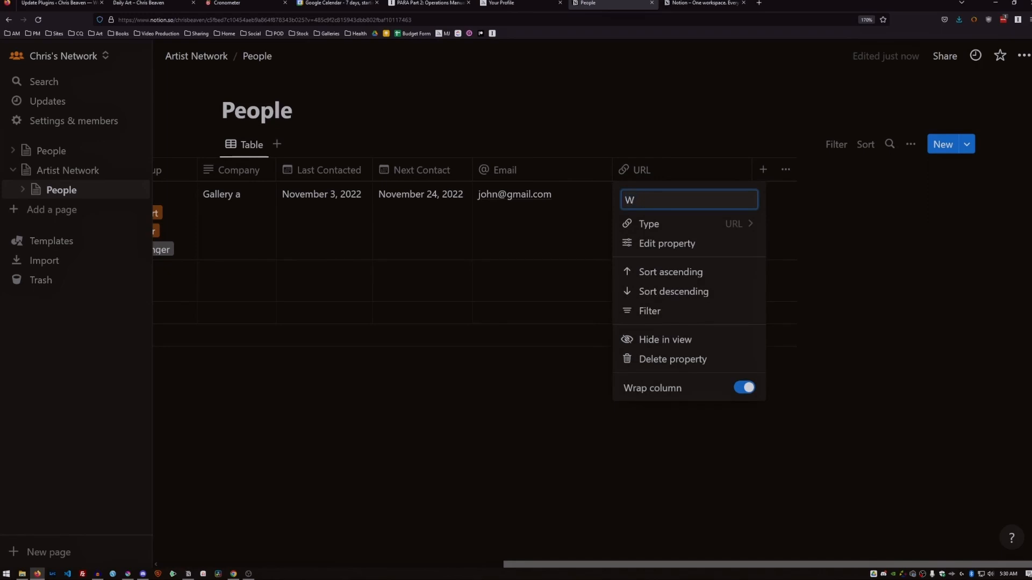
{"action": "type", "text": "ebsite"}
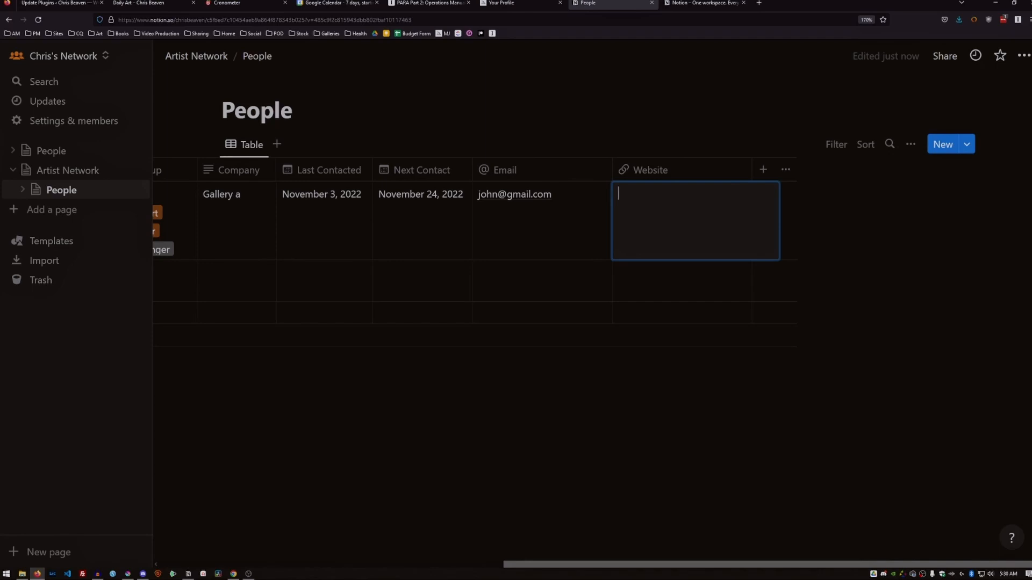
{"action": "type", "text": "https://chr"}
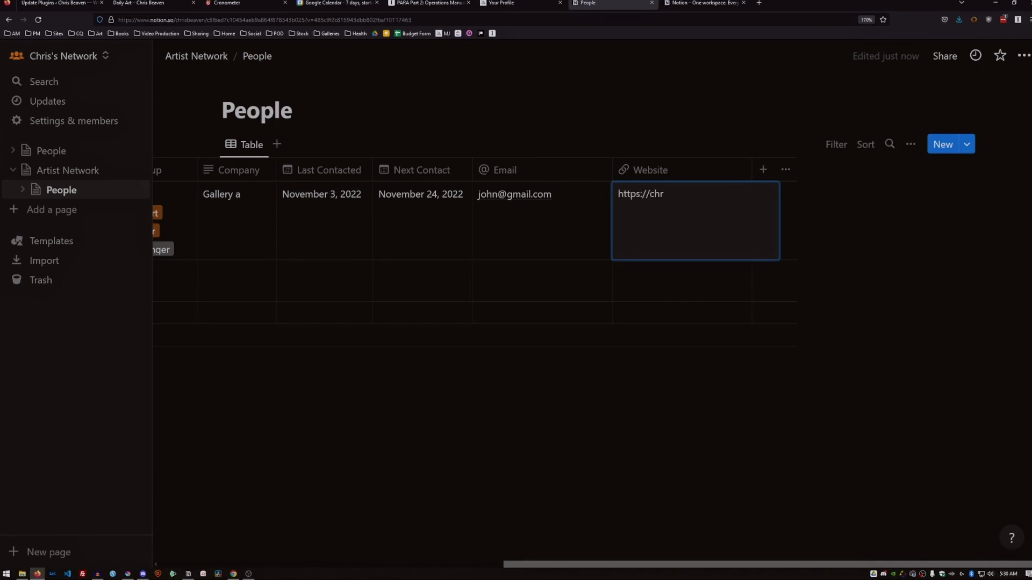
{"action": "type", "text": "isbeaven.com"}
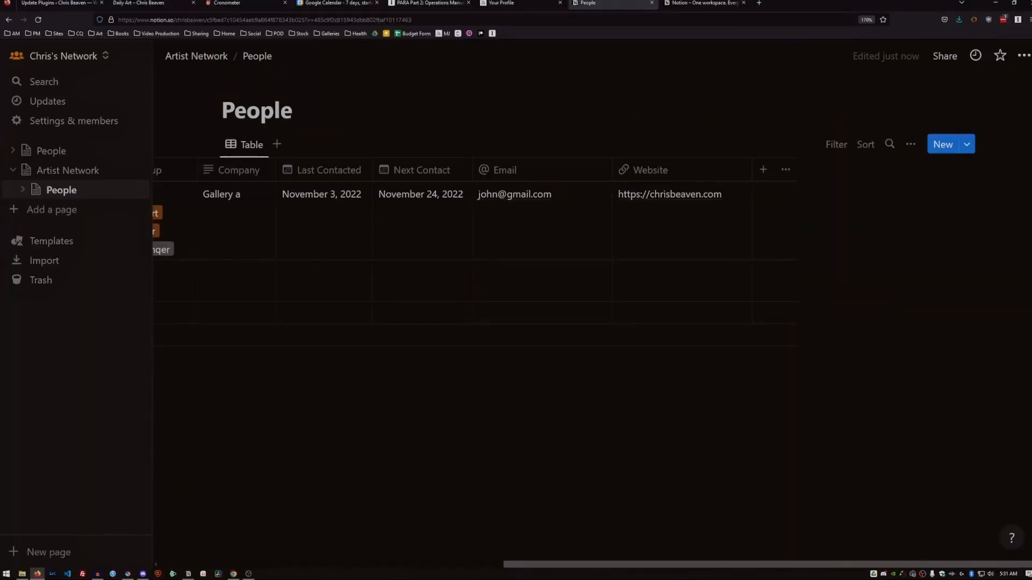
Show the People database templates from the dropdown arrow beside New.
{"action": "scroll", "scroll_direction": "left", "scroll_amount": 3}
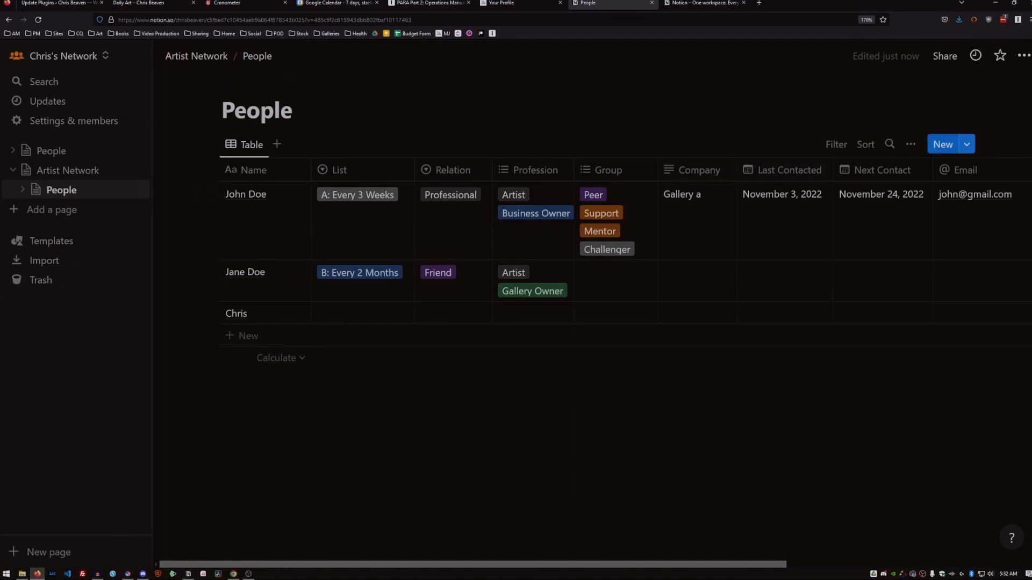
{"action": "left_click", "coordinate": [966, 144]}
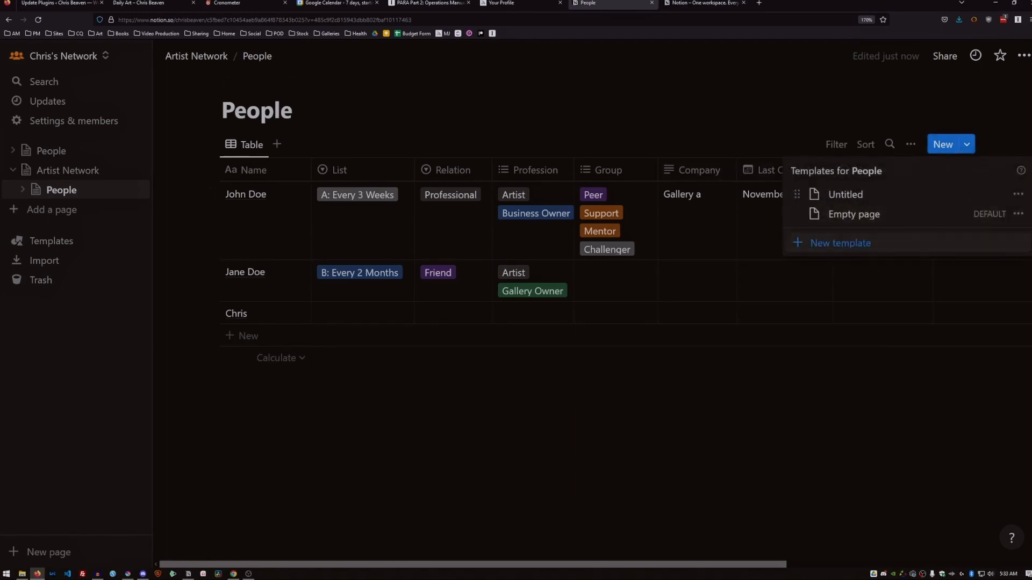
Create a new People template titled 'Person' and scroll down to its body.
{"action": "left_click", "coordinate": [844, 194]}
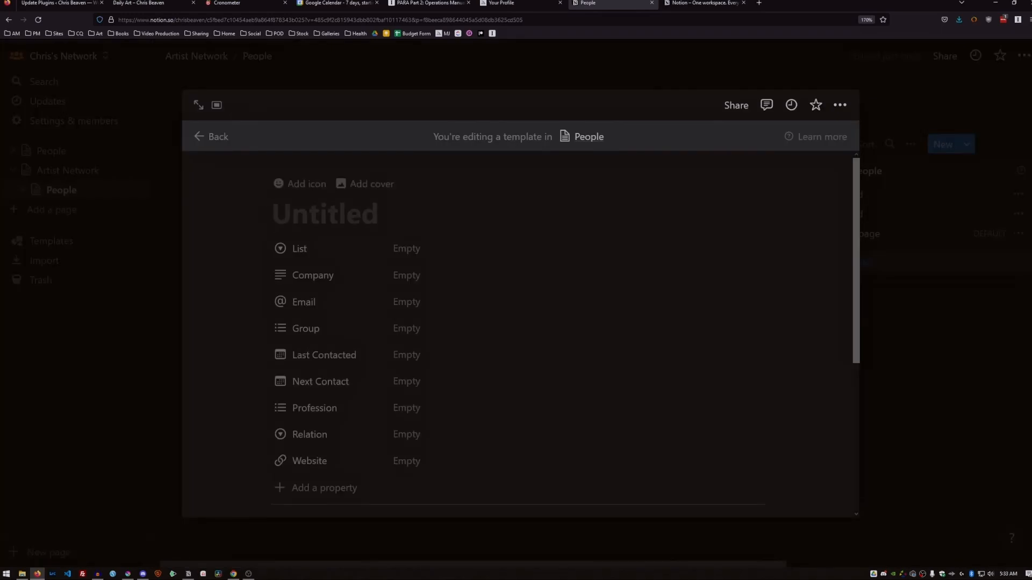
{"action": "type", "text": "Pers"}
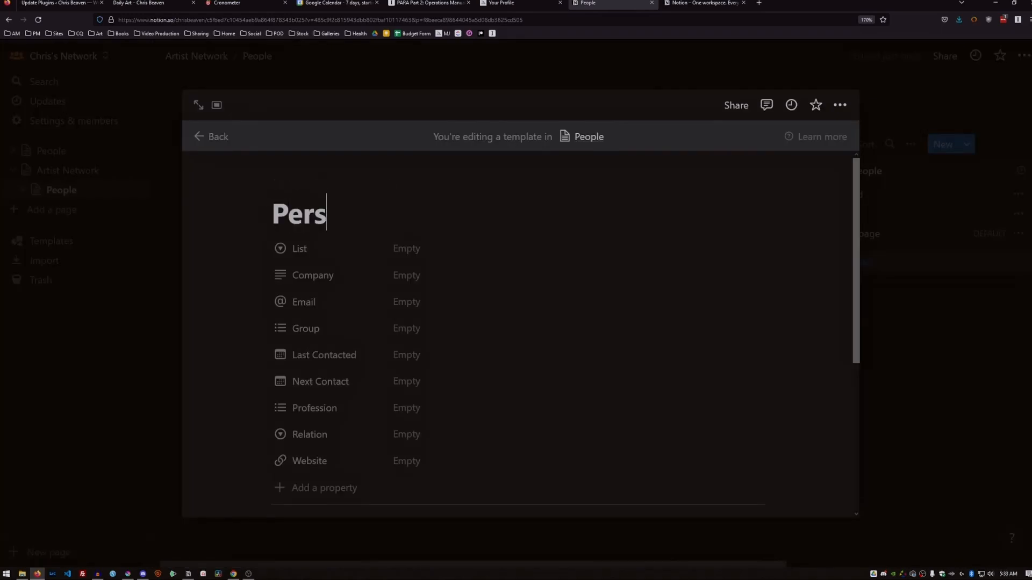
{"action": "type", "text": "on"}
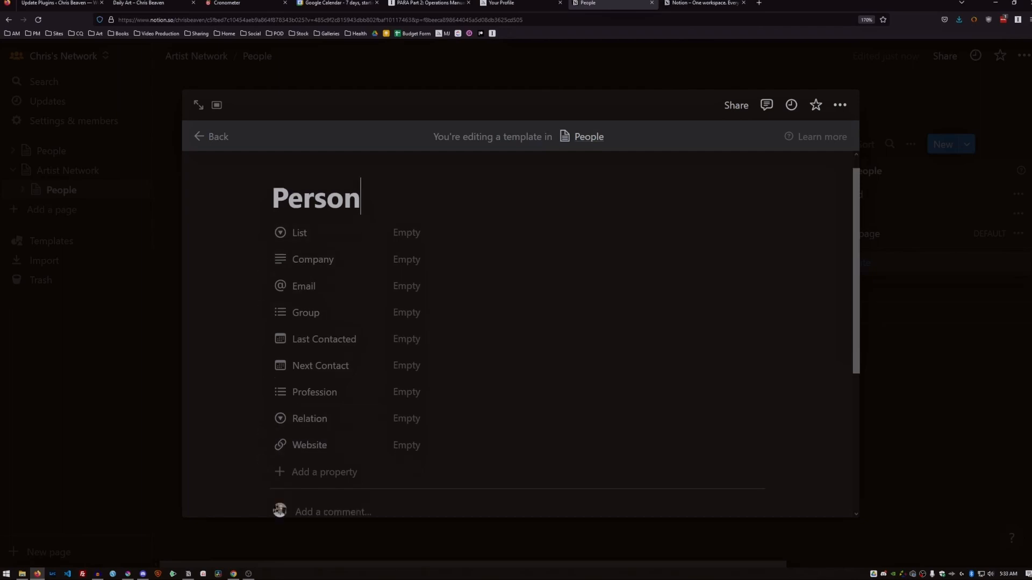
{"action": "scroll", "scroll_direction": "down", "scroll_amount": 3}
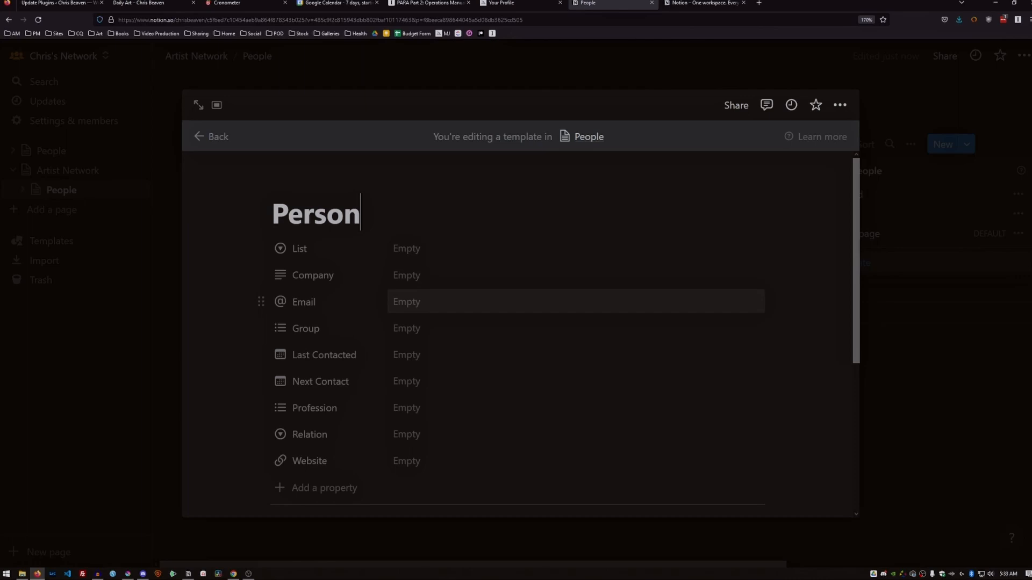
{"action": "scroll", "scroll_direction": "down", "scroll_amount": 3}
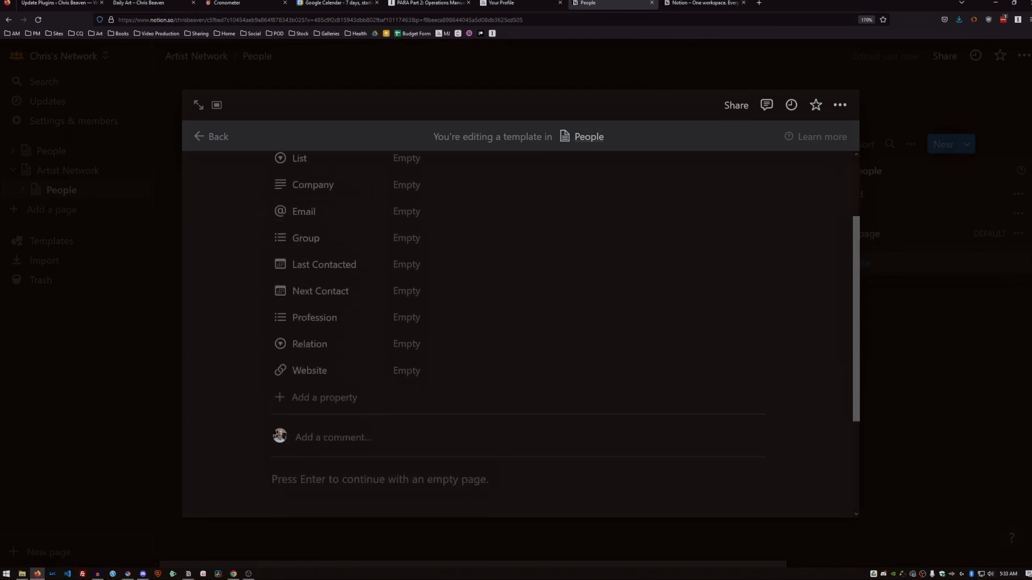
{"action": "mouse_move", "coordinate": [320, 291]}
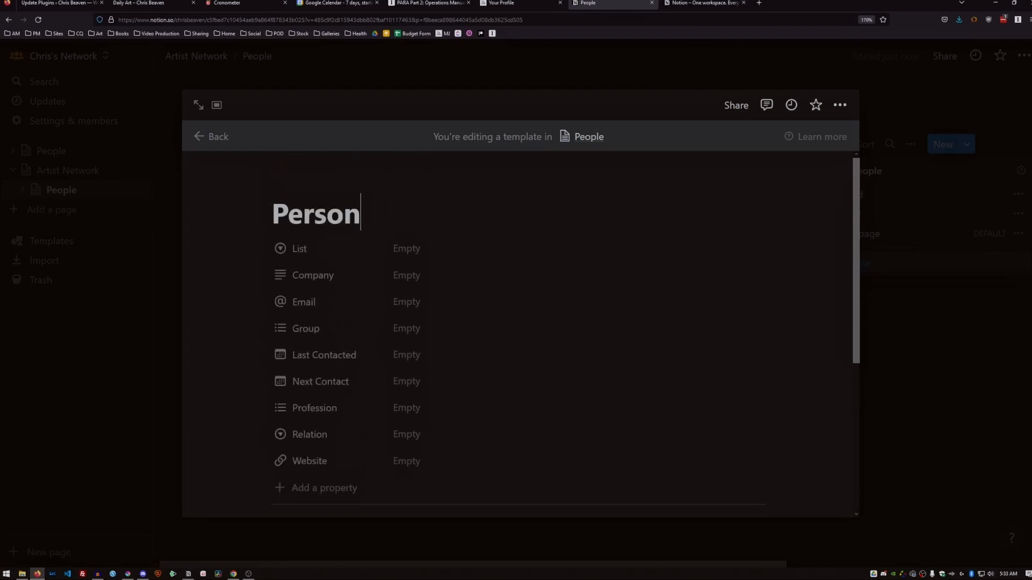
{"action": "scroll", "scroll_direction": "down", "scroll_amount": 3}
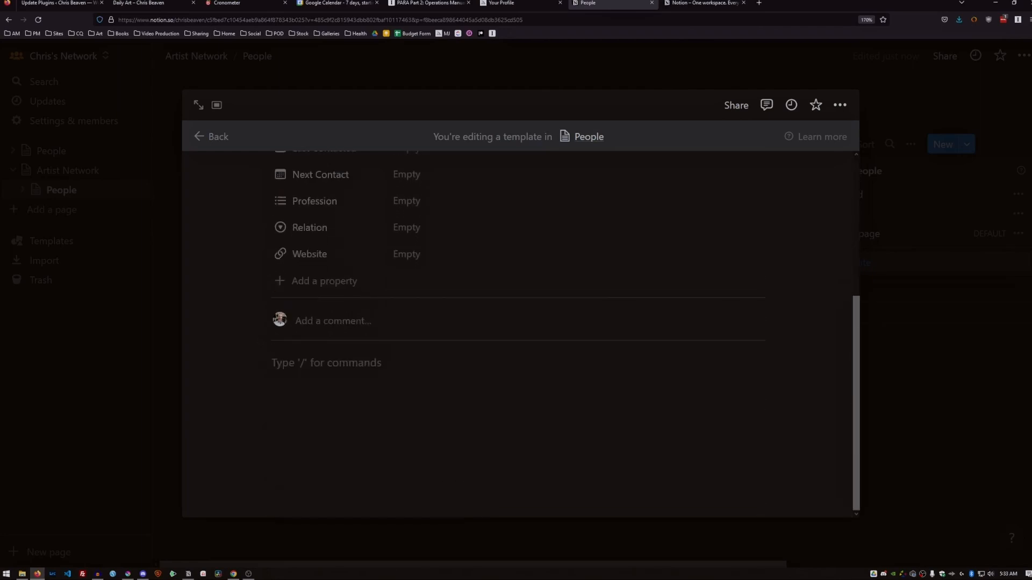
Add 'Notes' with prompts about what they love, their art, and how to help.
{"action": "type", "text": "Notes"}
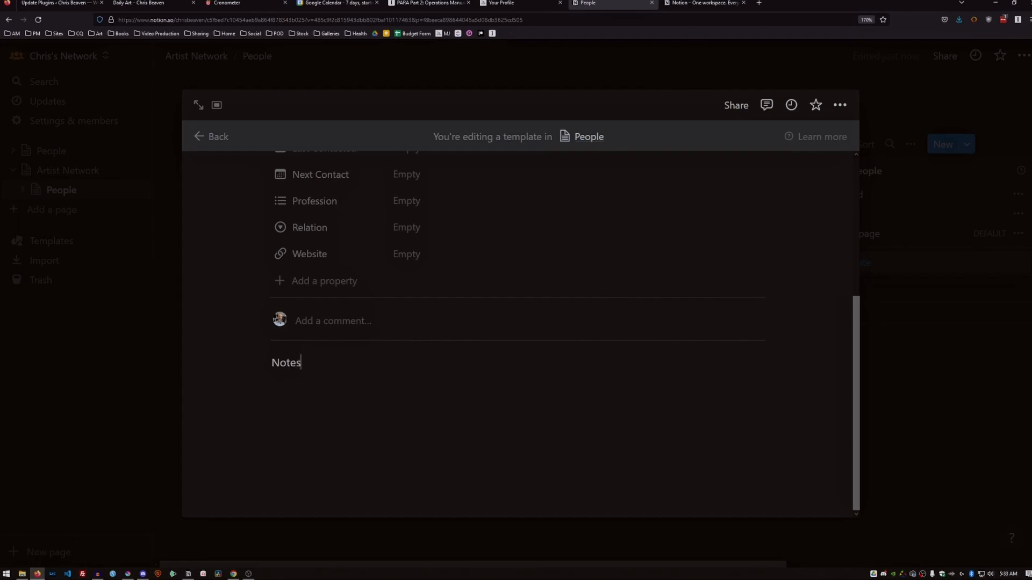
{"action": "type", "text": "What do"}
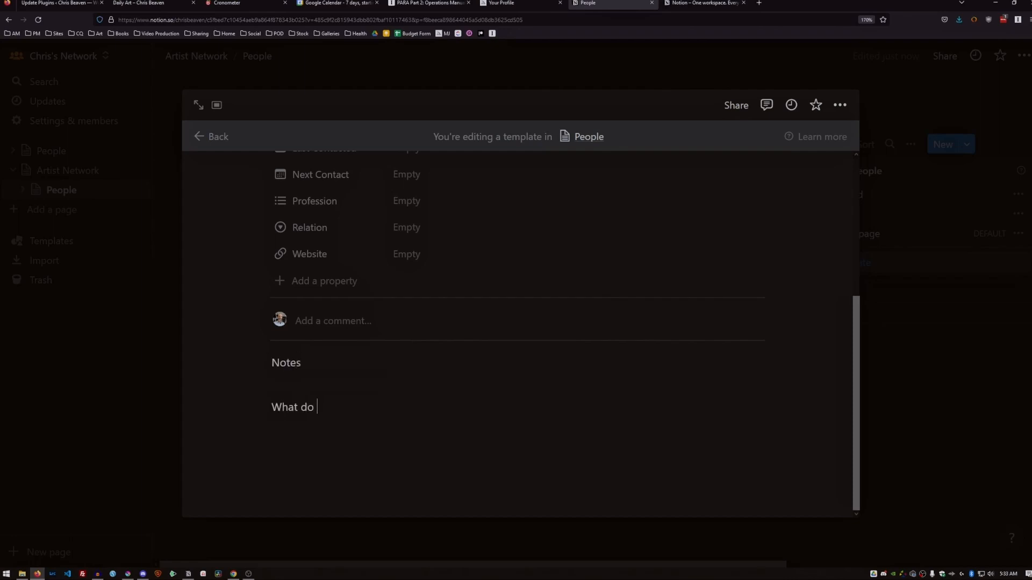
{"action": "type", "text": "they love?"}
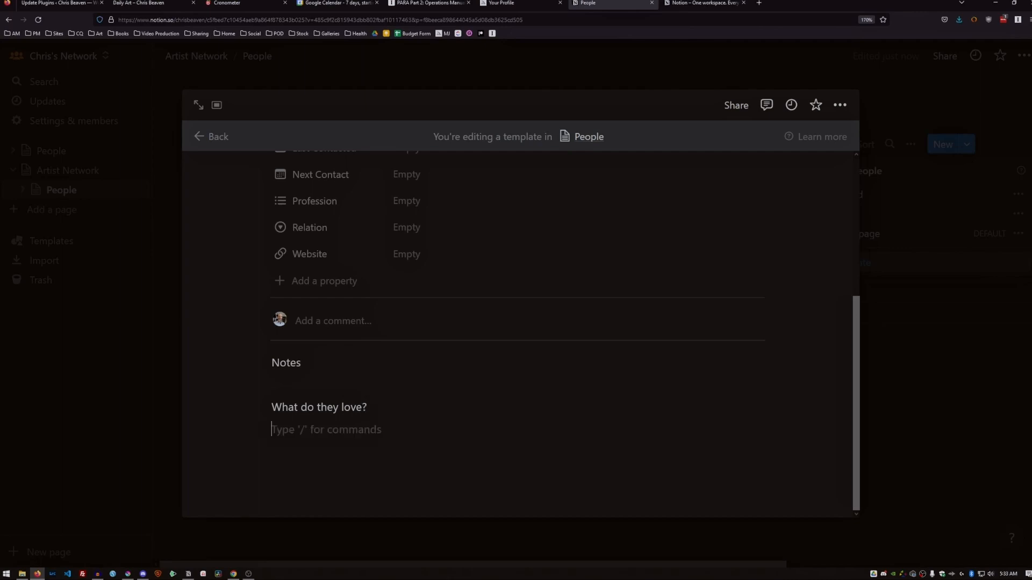
{"action": "type", "text": "What kind of"}
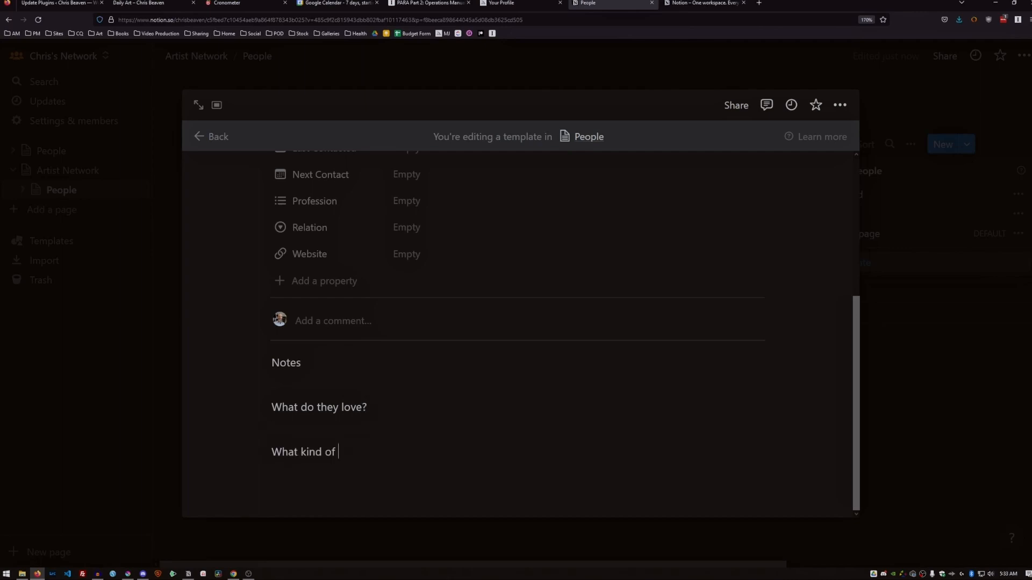
{"action": "type", "text": "art do they do?"}
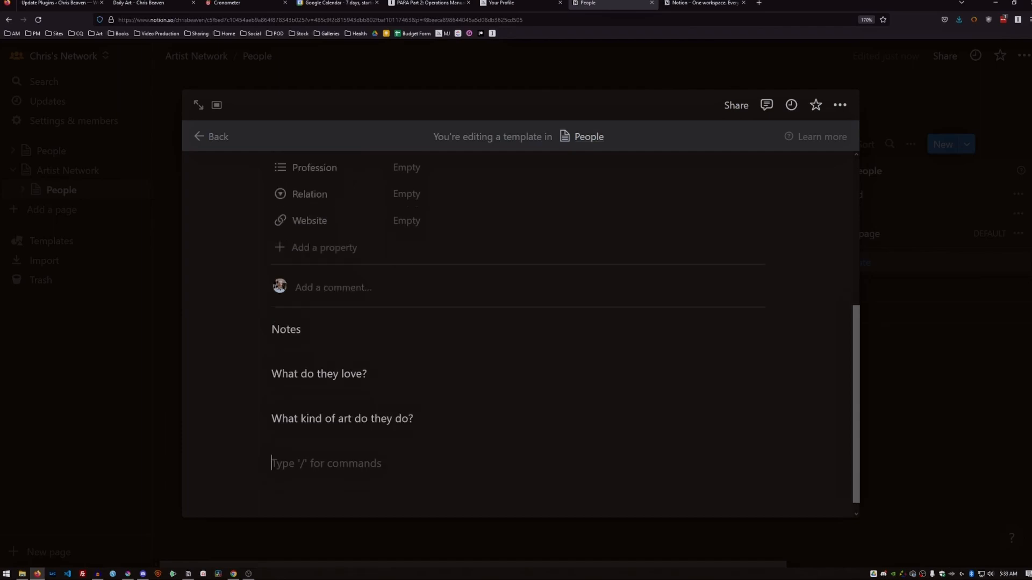
{"action": "type", "text": "How I can help them"}
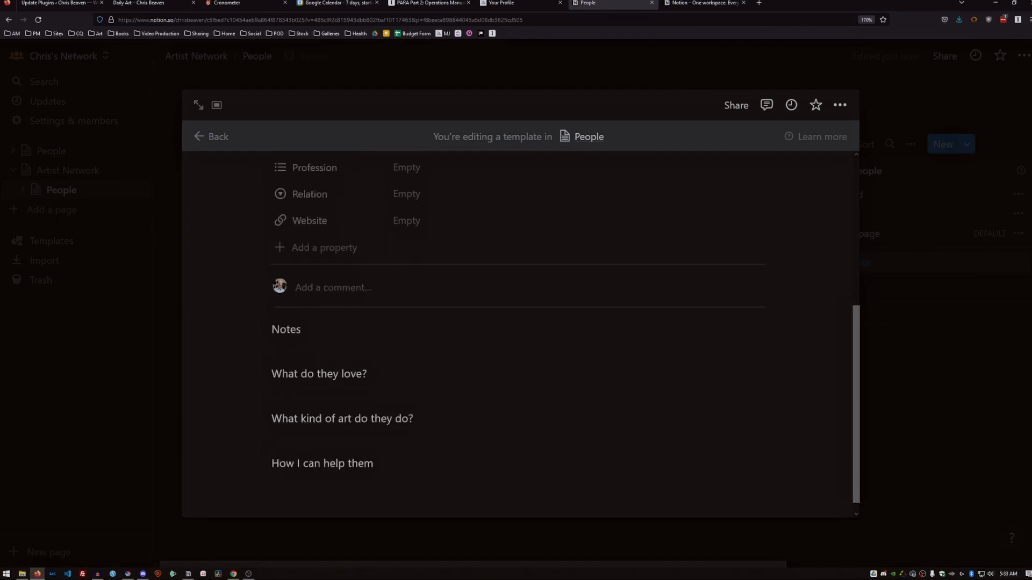
{"action": "left_click", "coordinate": [372, 463]}
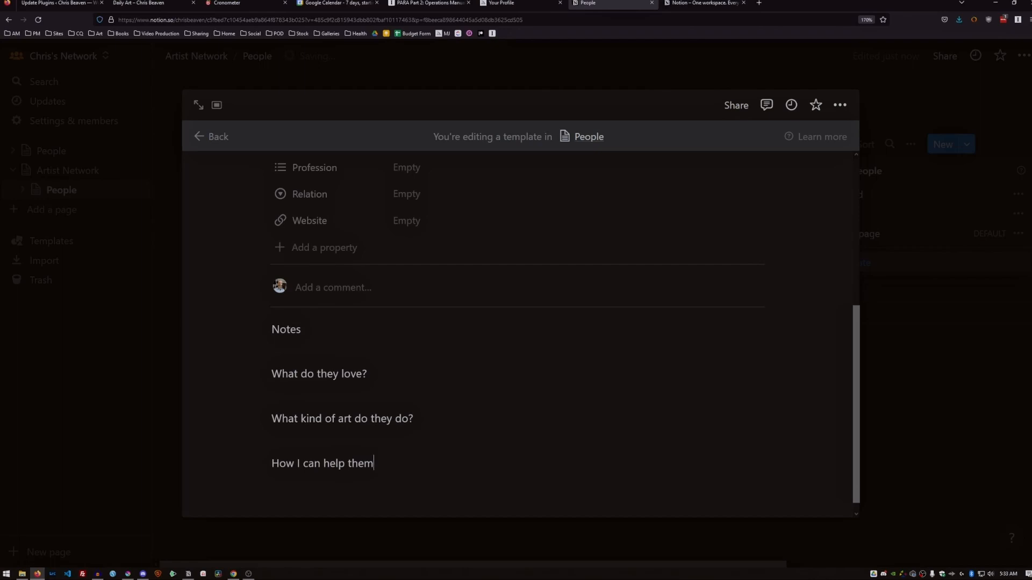
{"action": "type", "text": "."}
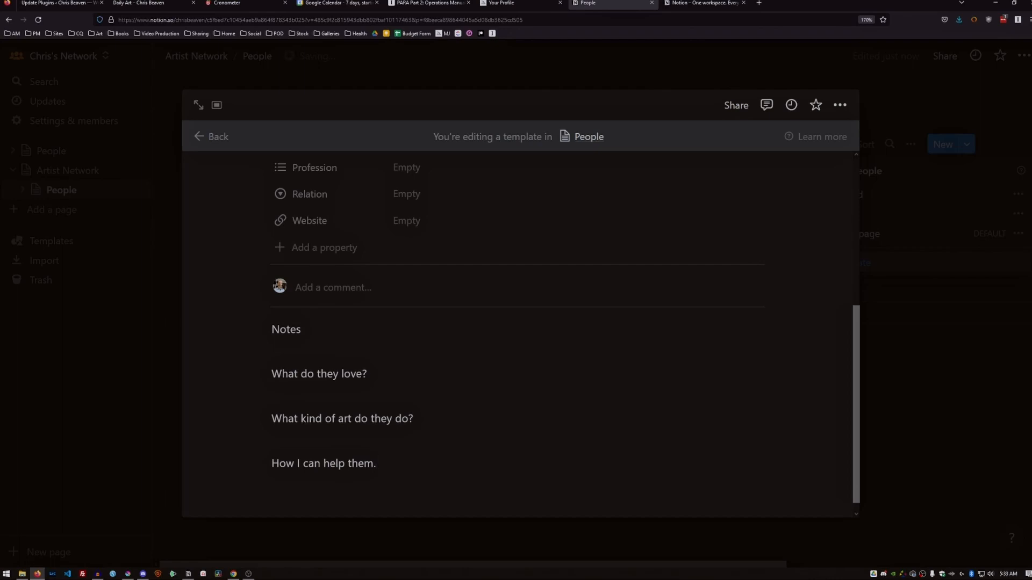
{"action": "left_click", "coordinate": [378, 463]}
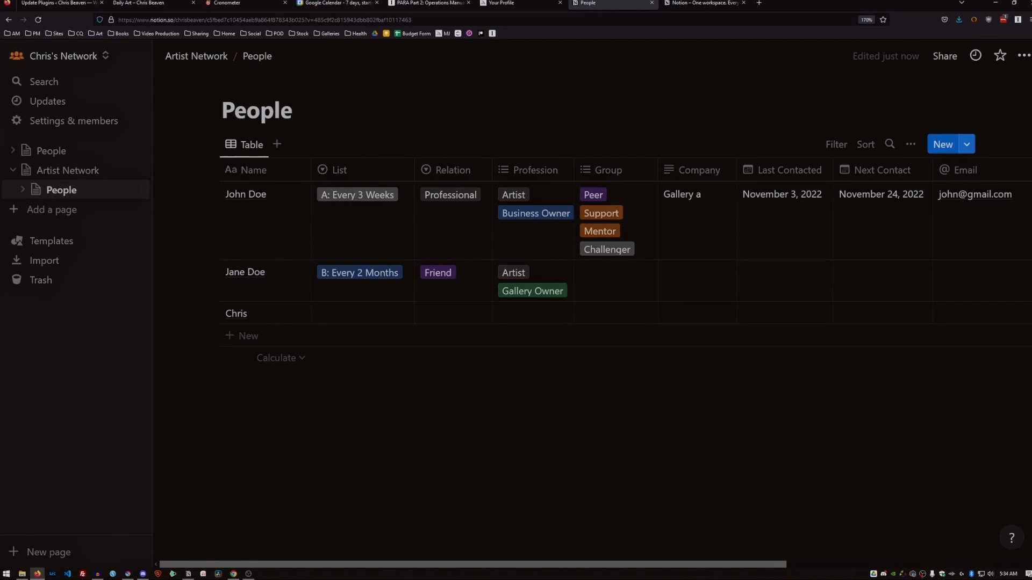
Create a new People entry from the Person template and open its List options.
{"action": "left_click", "coordinate": [965, 144]}
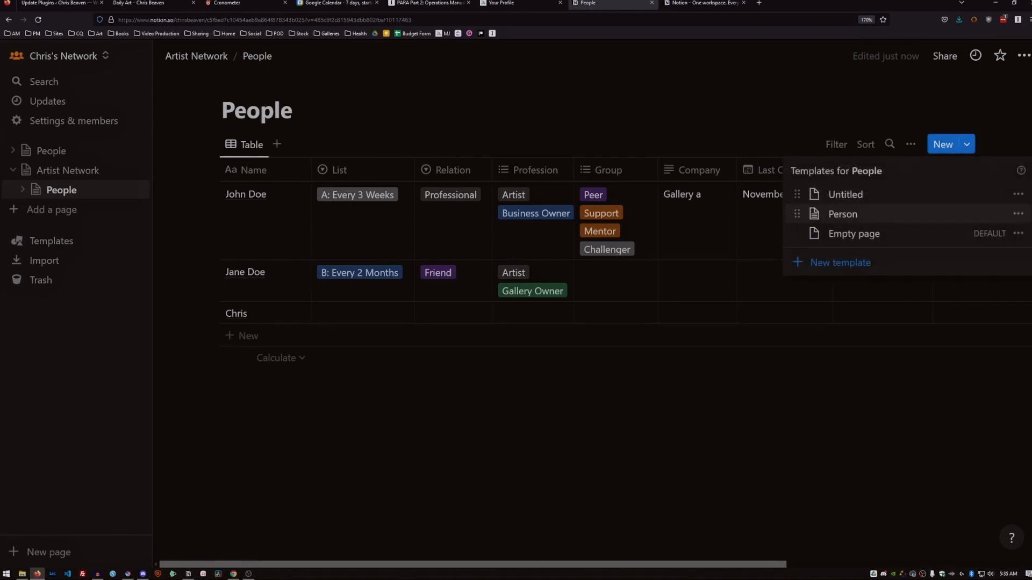
{"action": "left_click", "coordinate": [842, 213]}
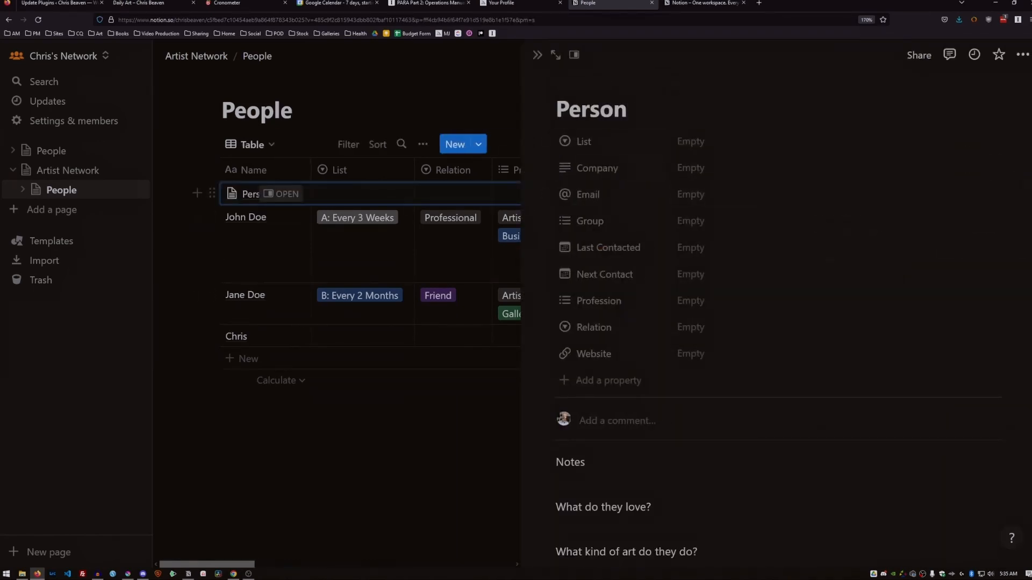
{"action": "left_click", "coordinate": [624, 108]}
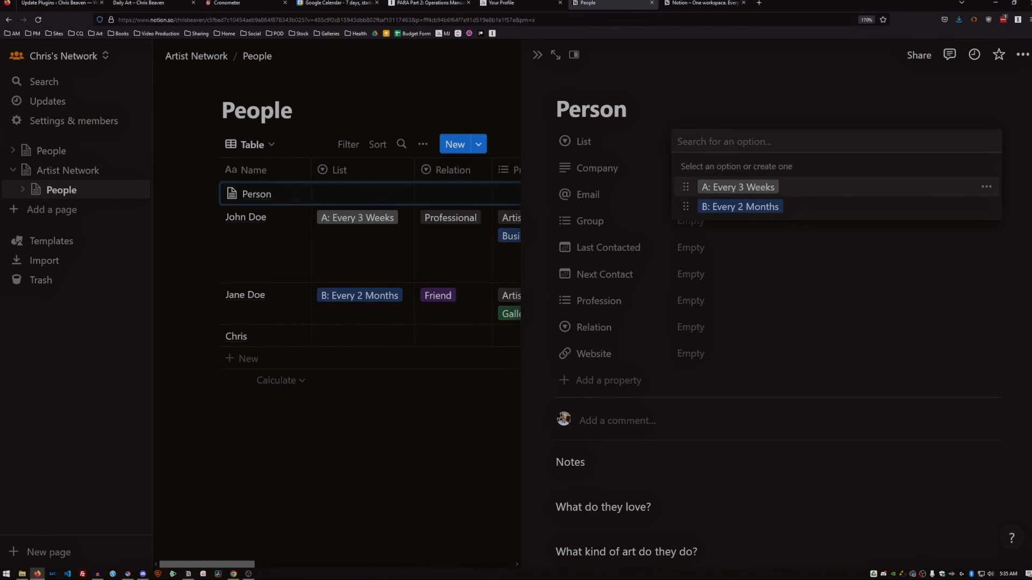
Set List to B: Every 2 Months, Company Acme, email, and Next Contact January 6, 2023.
{"action": "left_click", "coordinate": [739, 206]}
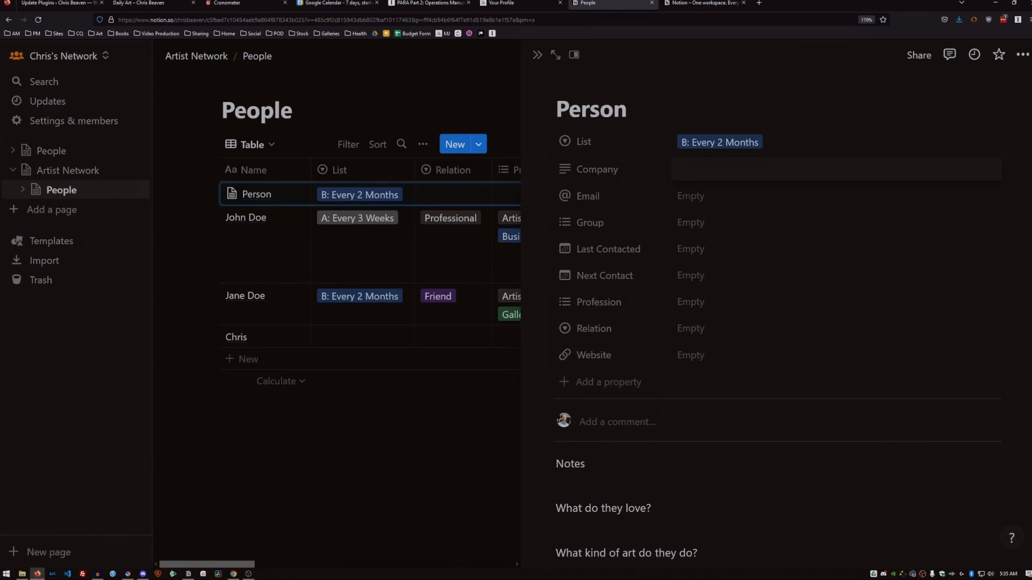
{"action": "type", "text": "Acme"}
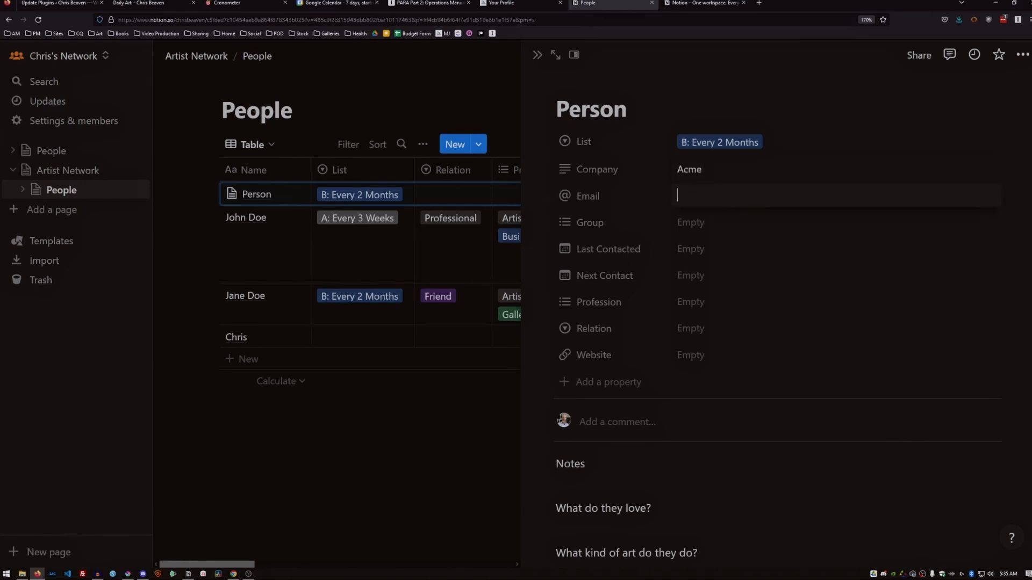
{"action": "type", "text": "eami"}
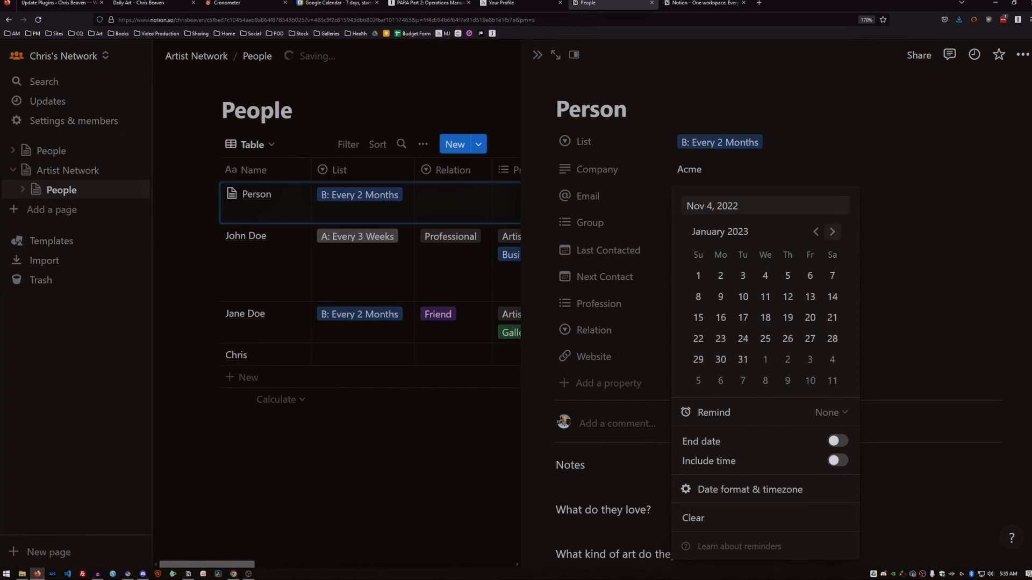
{"action": "left_click", "coordinate": [720, 275]}
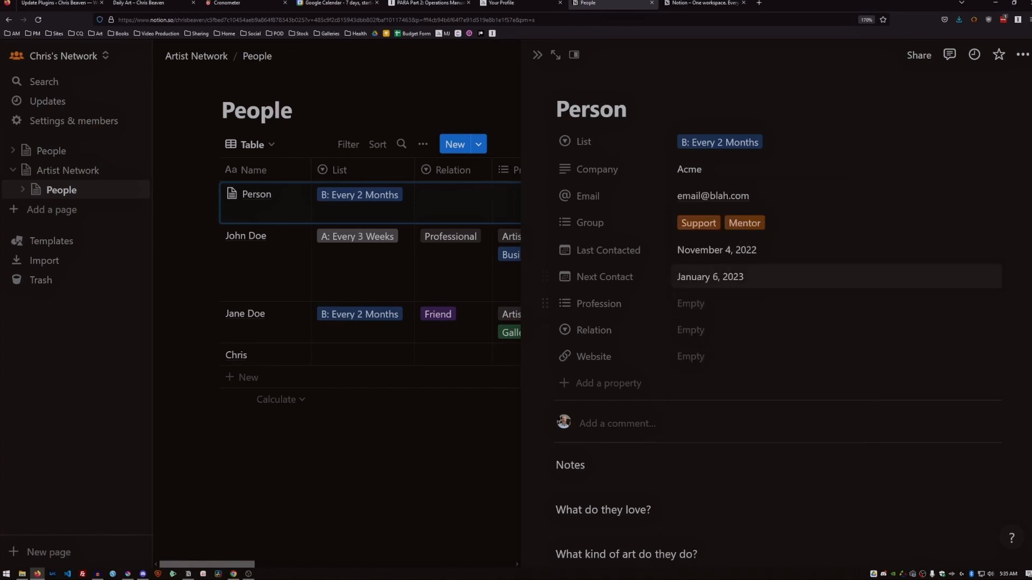
{"action": "left_click", "coordinate": [691, 303]}
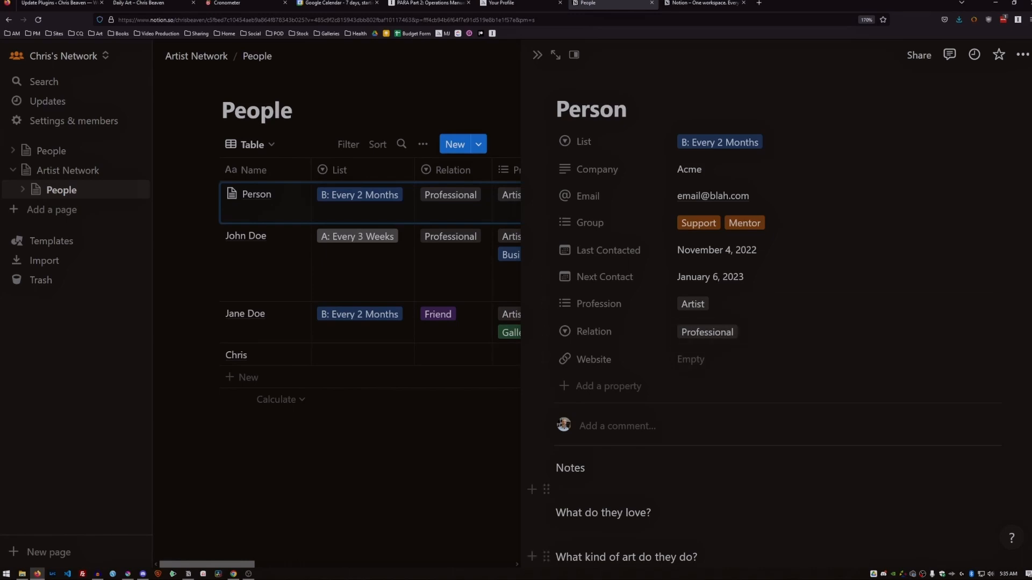
{"action": "scroll", "scroll_direction": "down", "scroll_amount": 3}
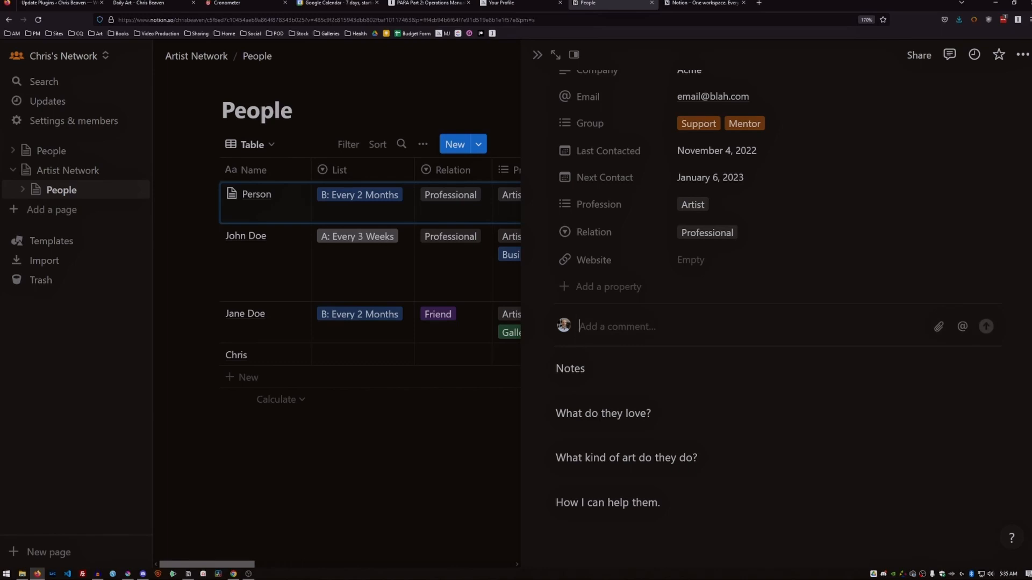
Post a comment explaining this is where to note your last conversation with them.
{"action": "type", "text": "This is where you add in the comments of the conversation you had with them"}
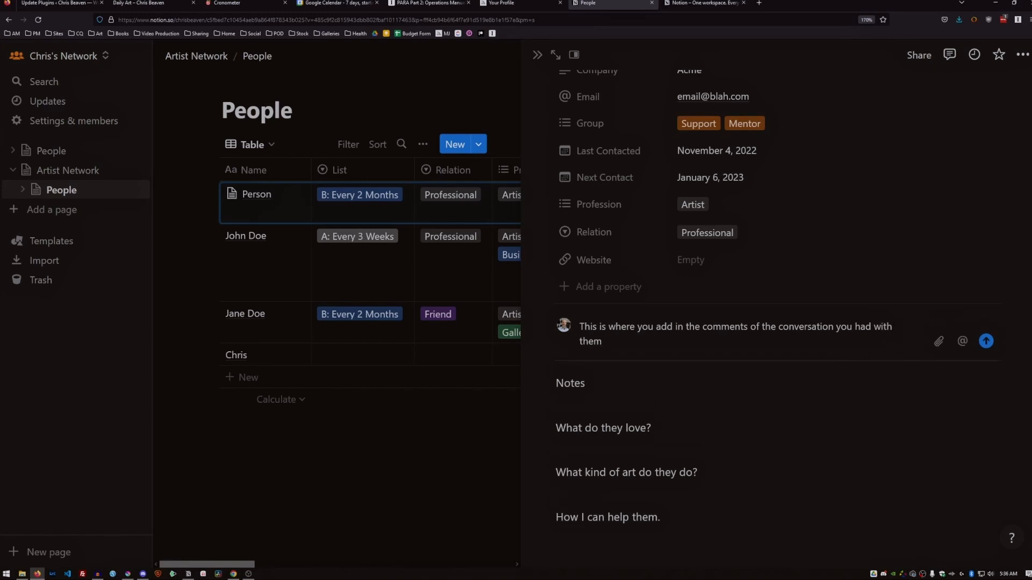
{"action": "type", "text": "when you last contacted the"}
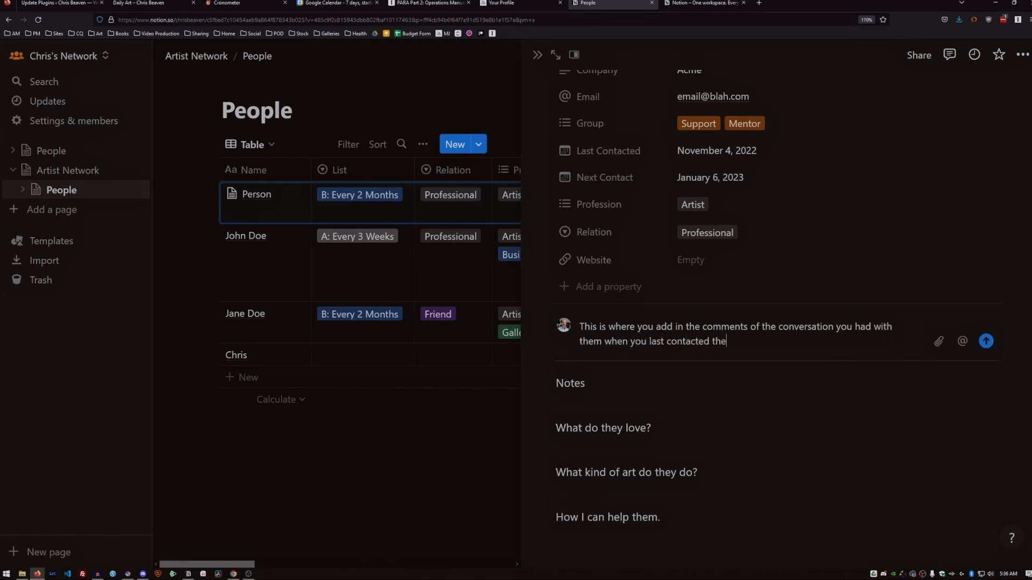
{"action": "left_click", "coordinate": [985, 340]}
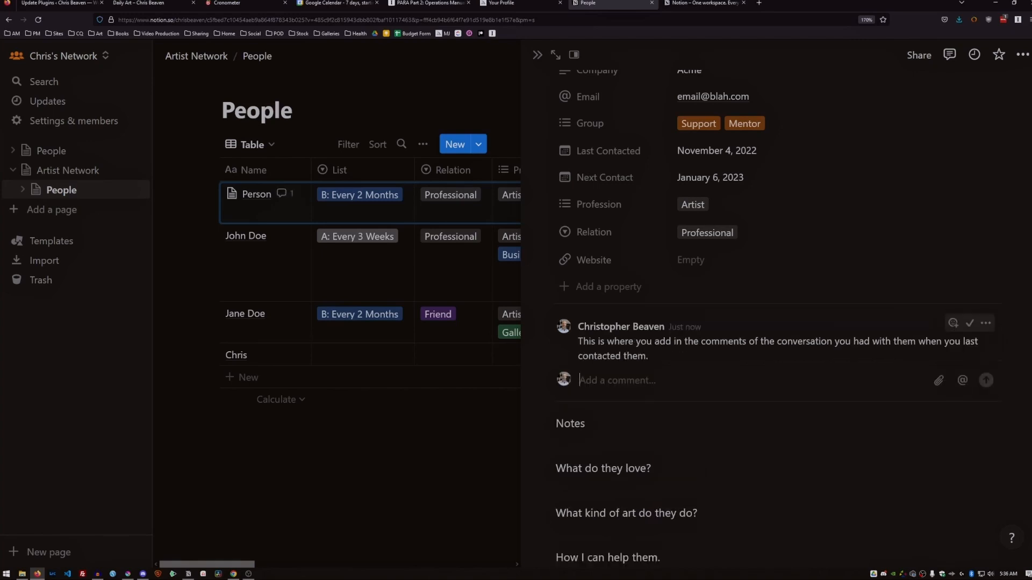